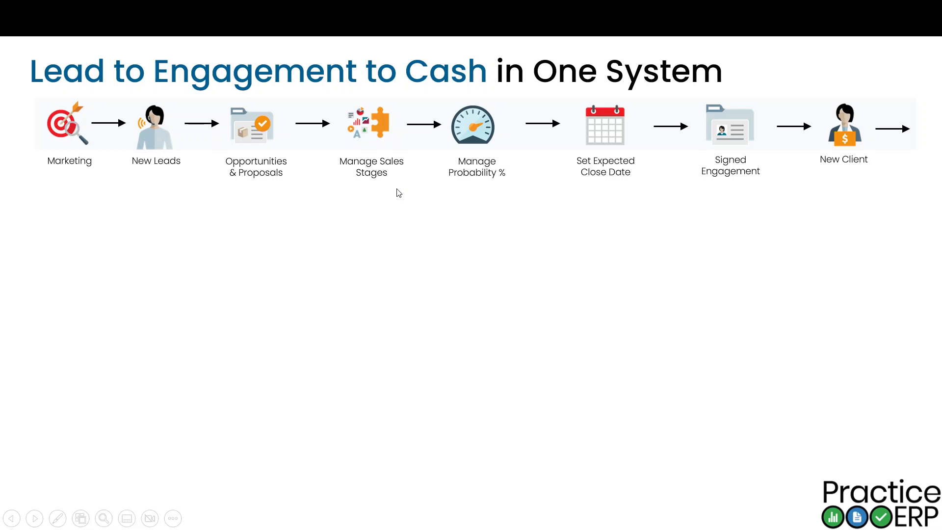
pyautogui.moveTo(733, 148)
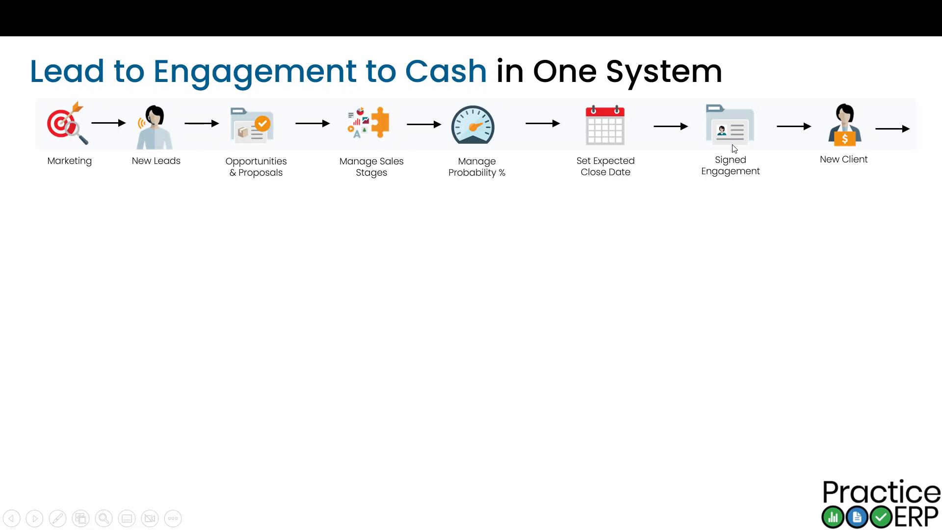
pyautogui.moveTo(848, 130)
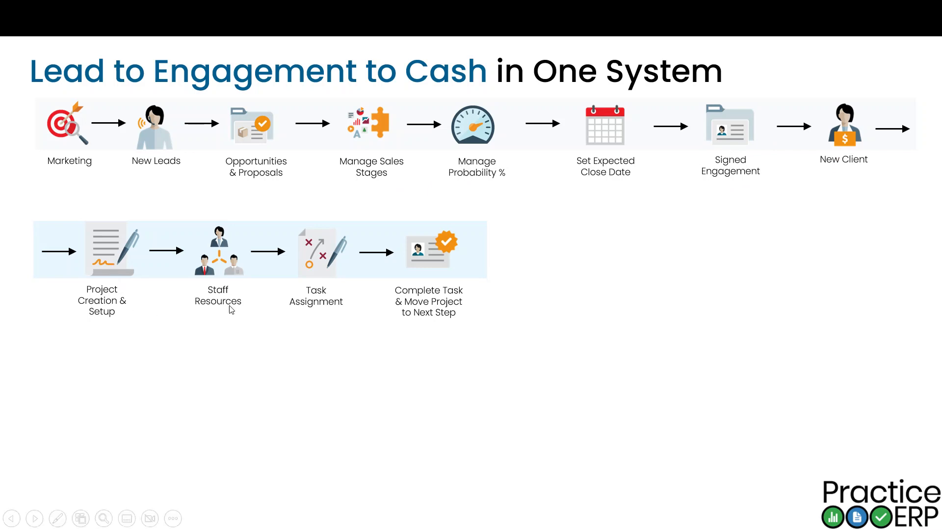
pyautogui.moveTo(442, 284)
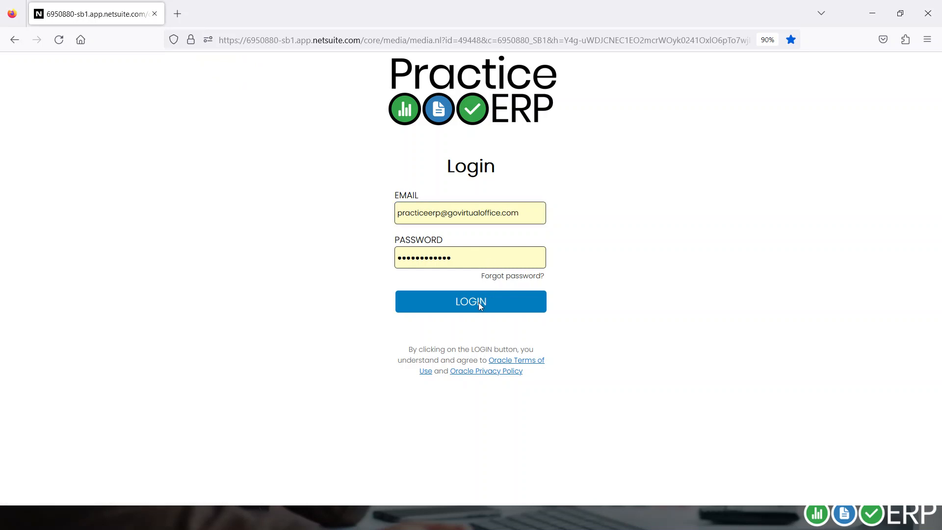
# Sign in to the firm's Practice ERP account and land on the My Workspace dashboard
pyautogui.click(471, 301)
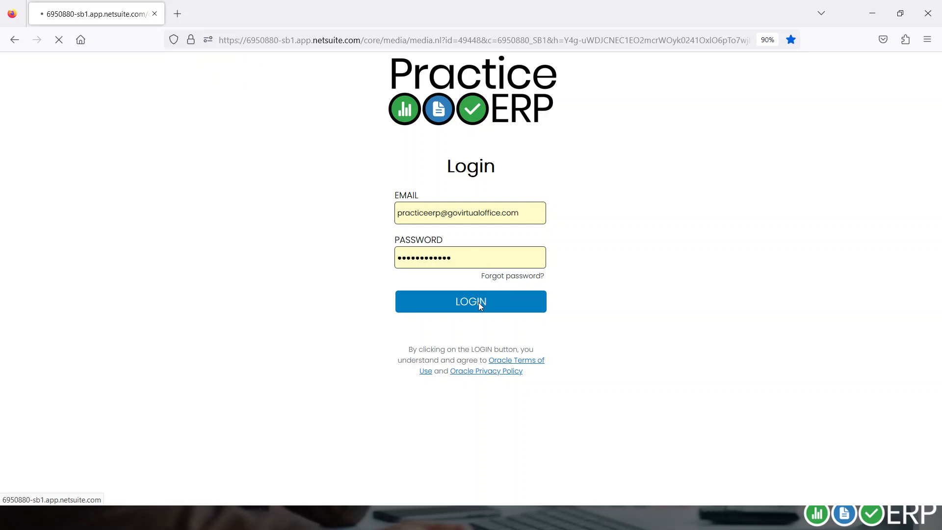
pyautogui.click(471, 301)
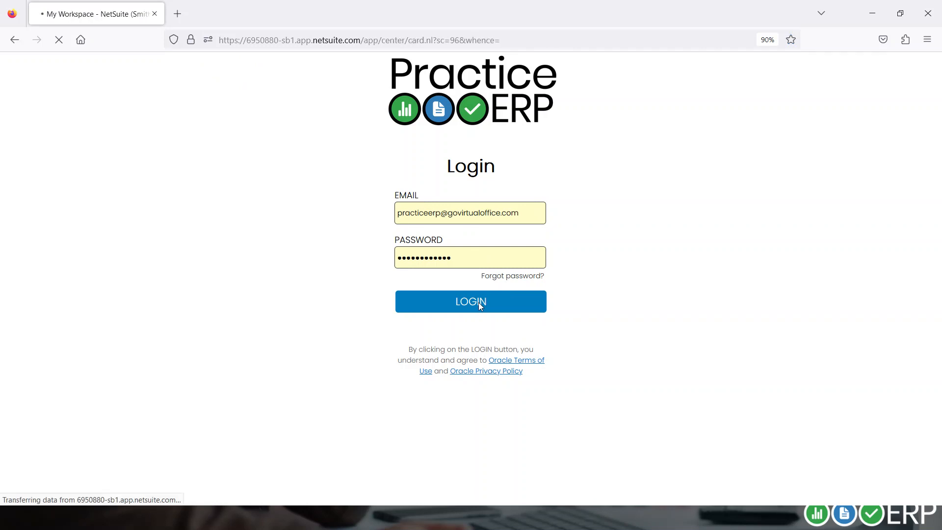
pyautogui.click(471, 302)
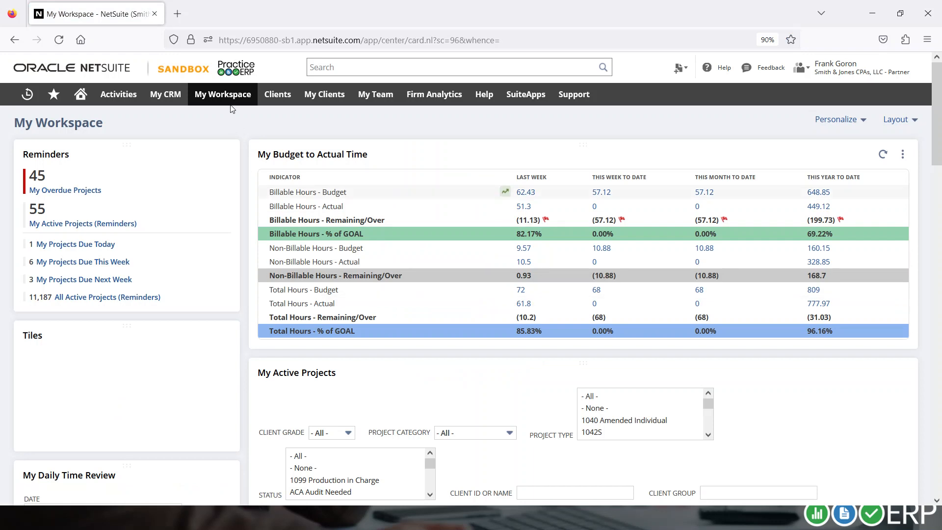
# Browse the My Workspace menu, then bring up the role switcher from the user name
pyautogui.click(221, 94)
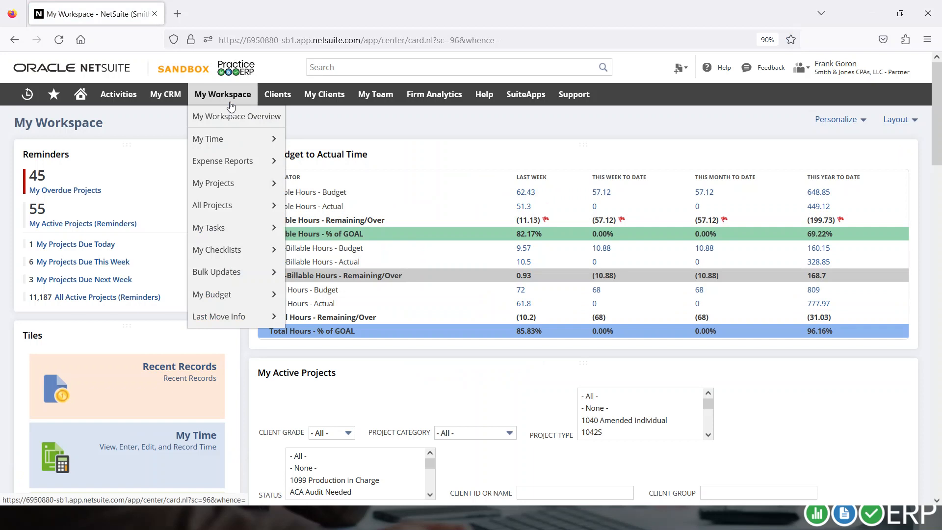
pyautogui.click(375, 138)
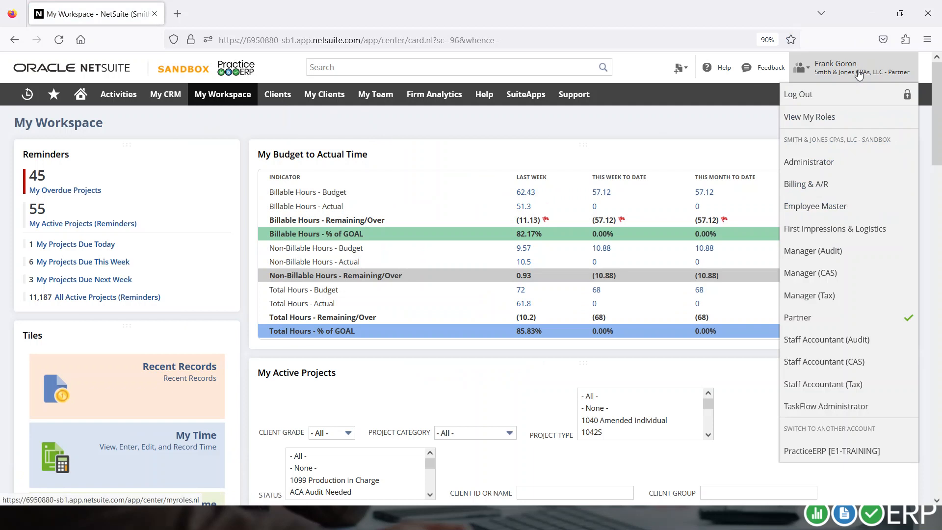
pyautogui.moveTo(850, 339)
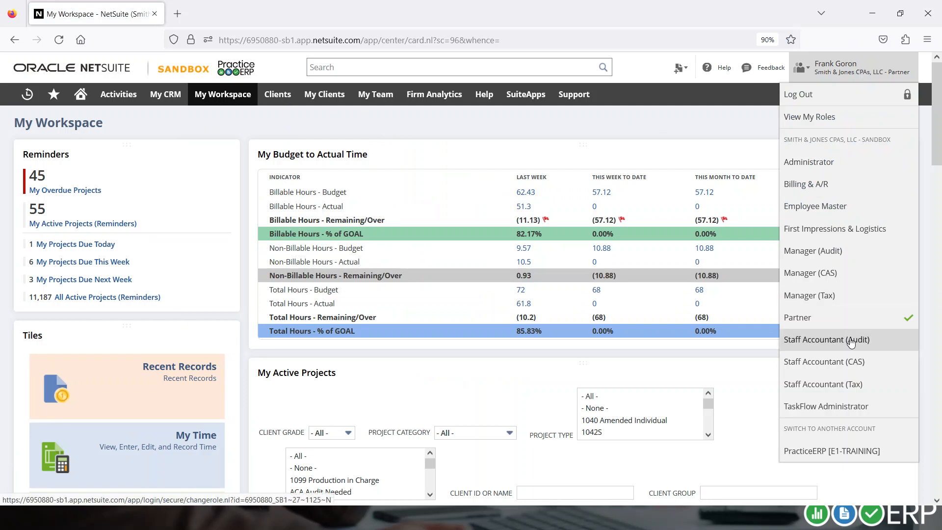
pyautogui.moveTo(843, 384)
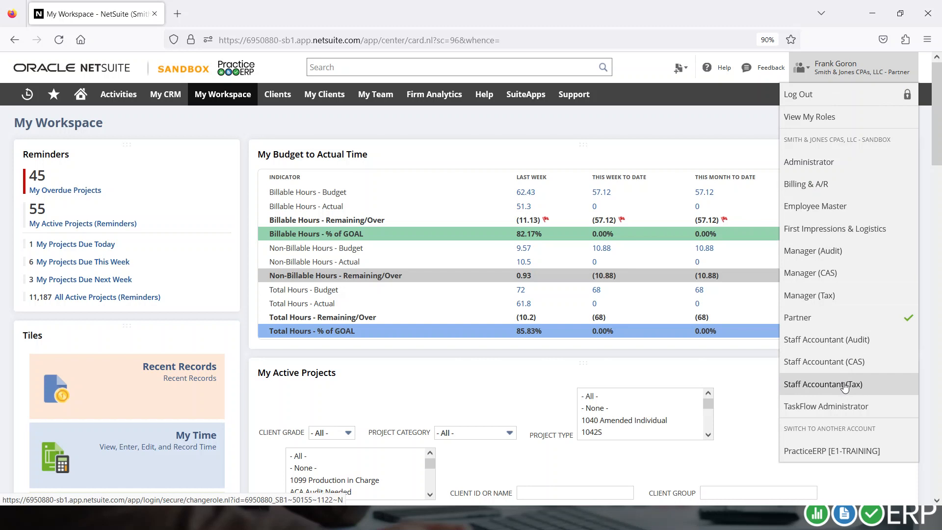
pyautogui.moveTo(814, 257)
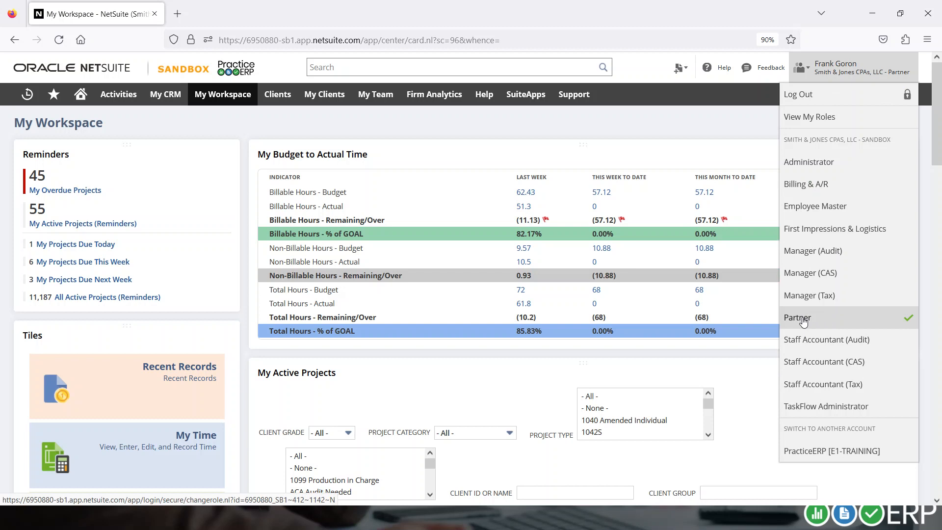
pyautogui.moveTo(806, 184)
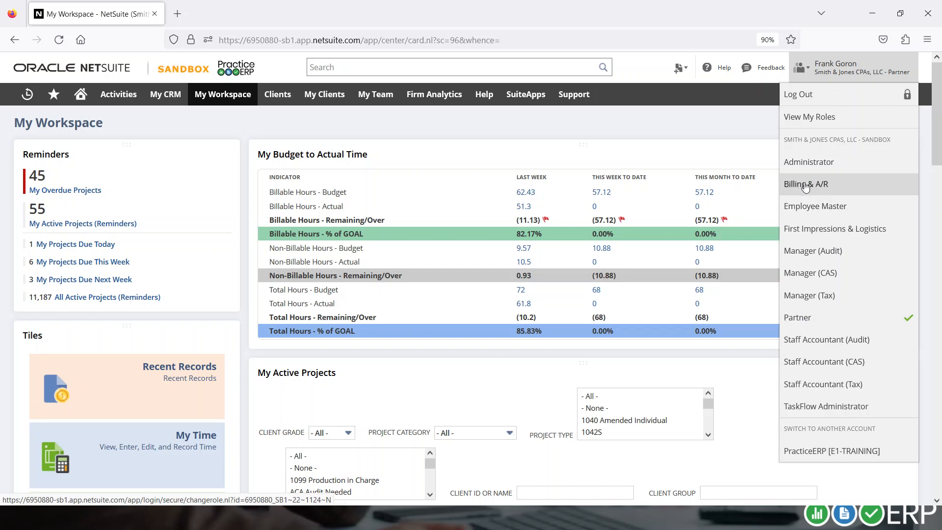
pyautogui.moveTo(839, 229)
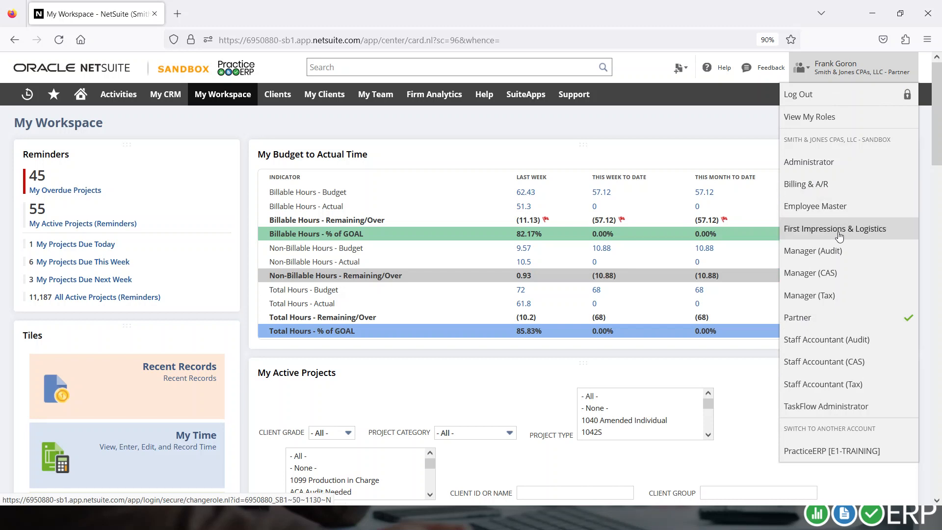
pyautogui.moveTo(837, 213)
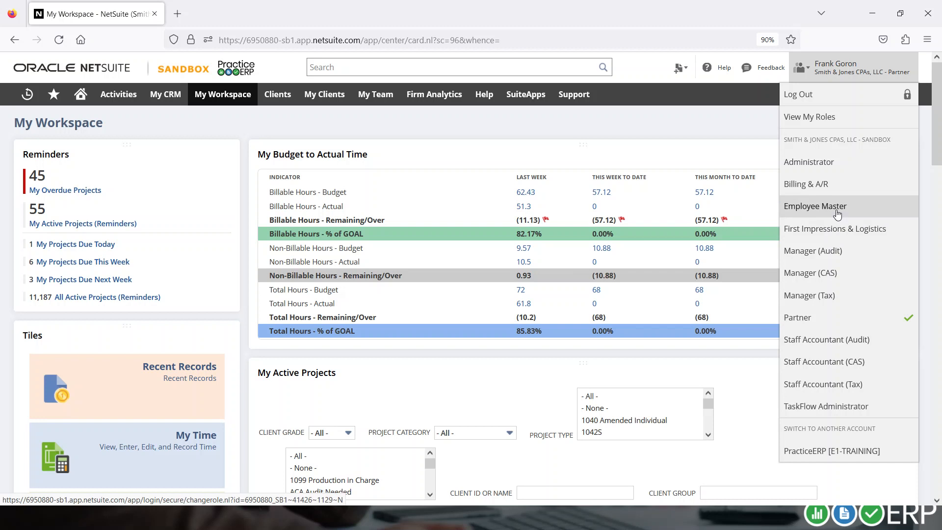
pyautogui.moveTo(826, 413)
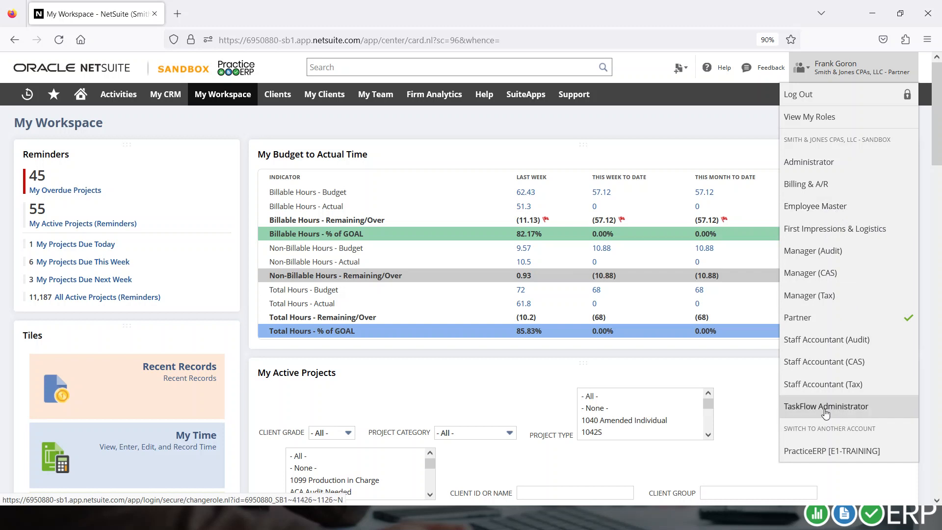
# Switch to the TaskFlow Administrator role
pyautogui.click(826, 406)
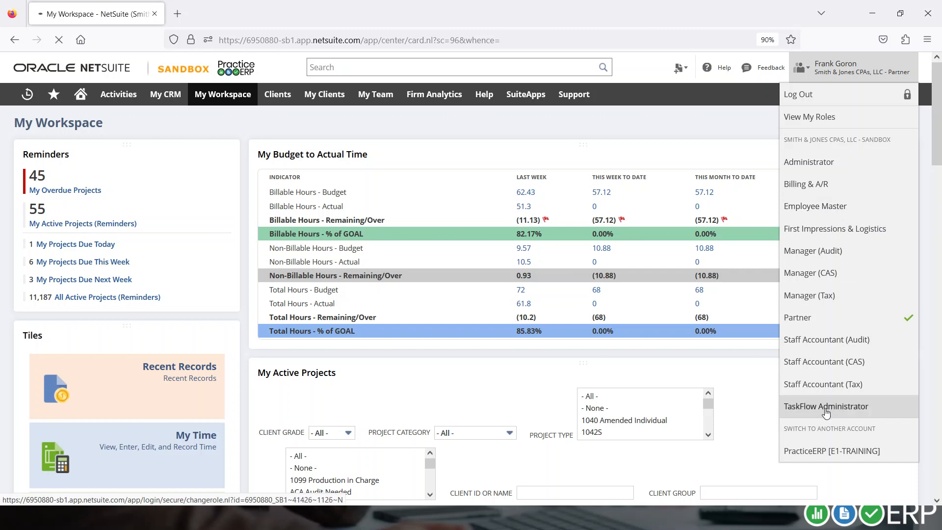
pyautogui.click(826, 406)
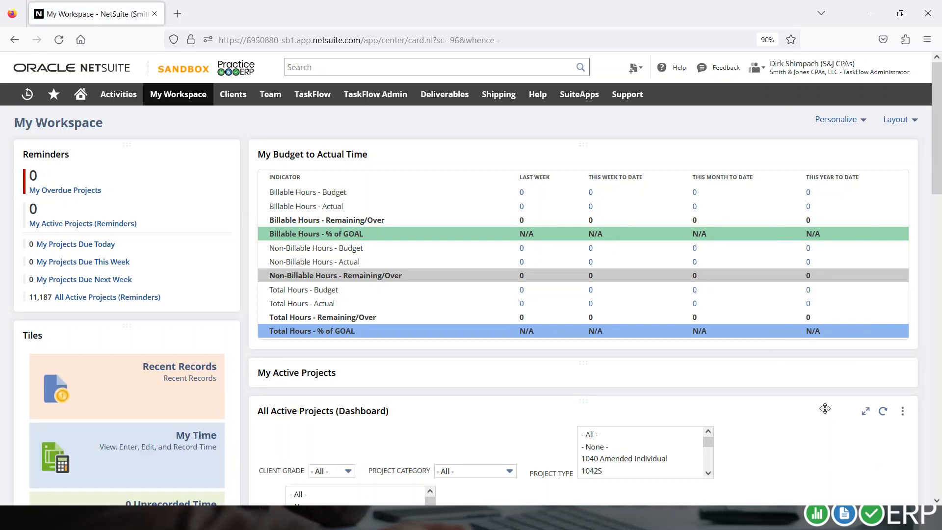
pyautogui.moveTo(668, 275)
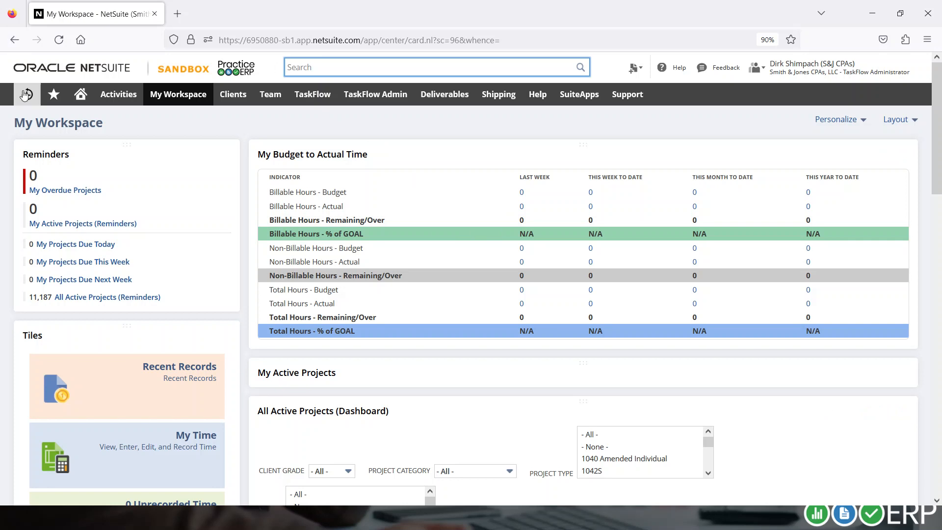
# Run a global search for '3b med' to list the 60847 3B Medical client and its projects
pyautogui.click(375, 94)
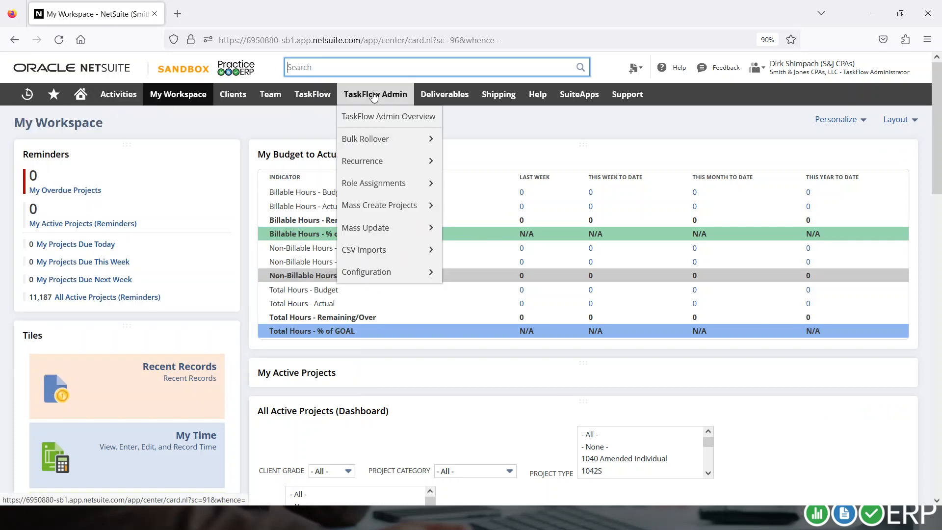
pyautogui.write('3d')
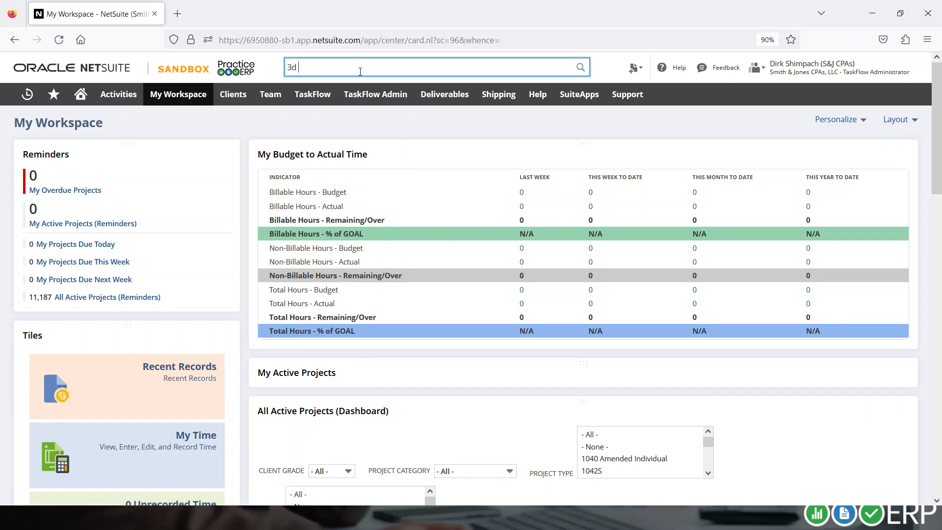
pyautogui.write('med')
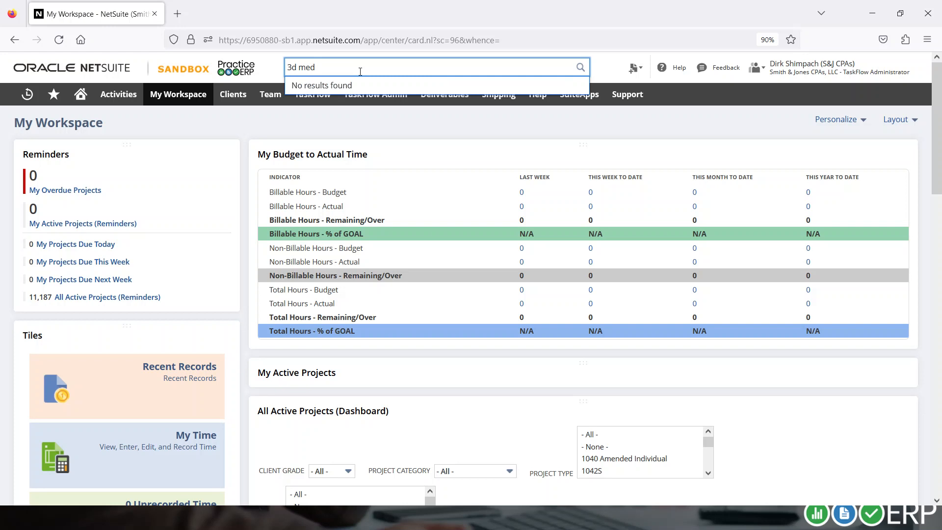
pyautogui.press('Backspace')
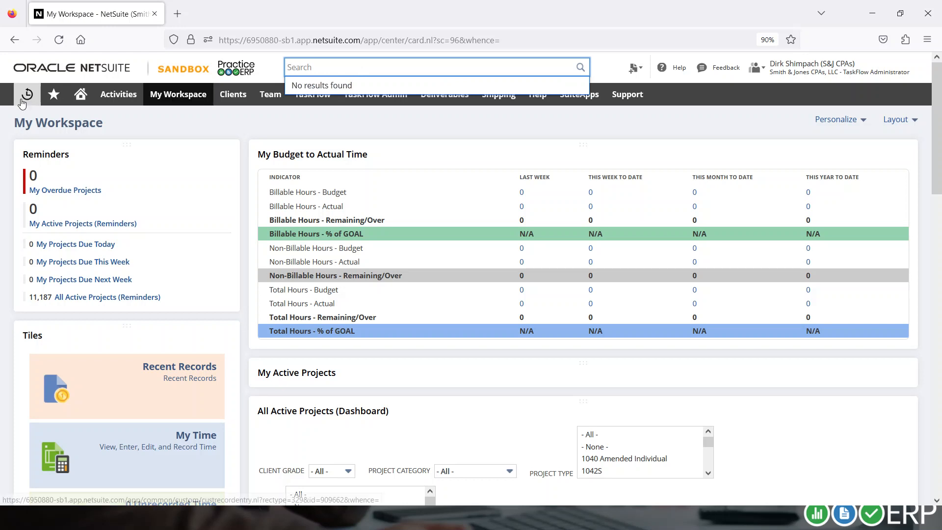
pyautogui.click(27, 94)
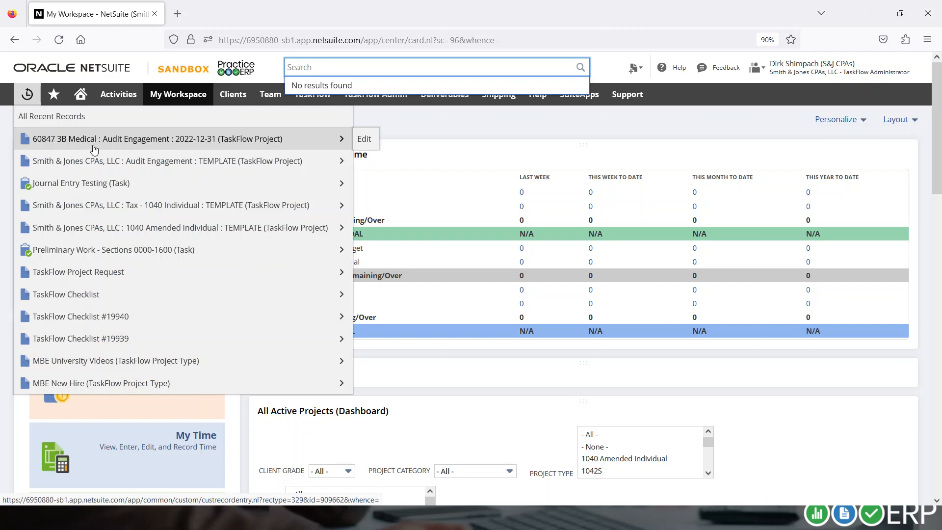
pyautogui.click(428, 66)
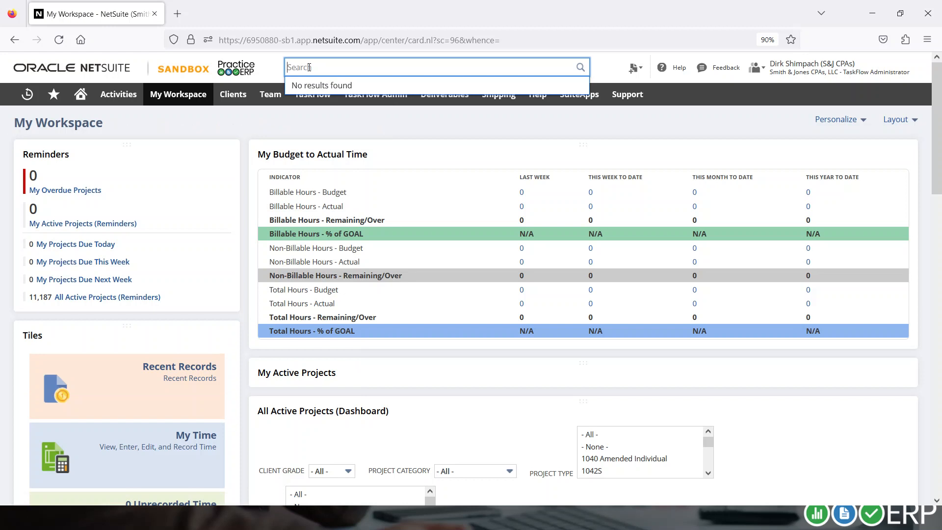
pyautogui.write('3b med')
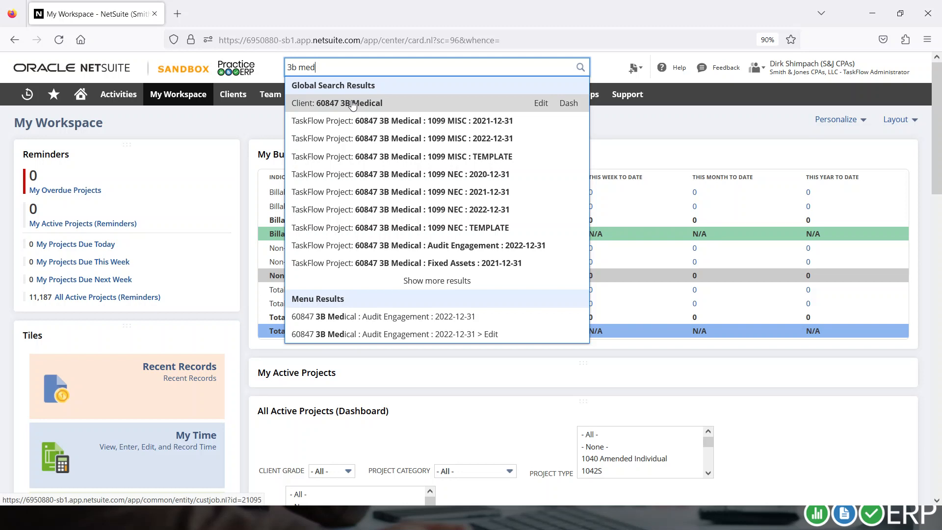
pyautogui.moveTo(443, 107)
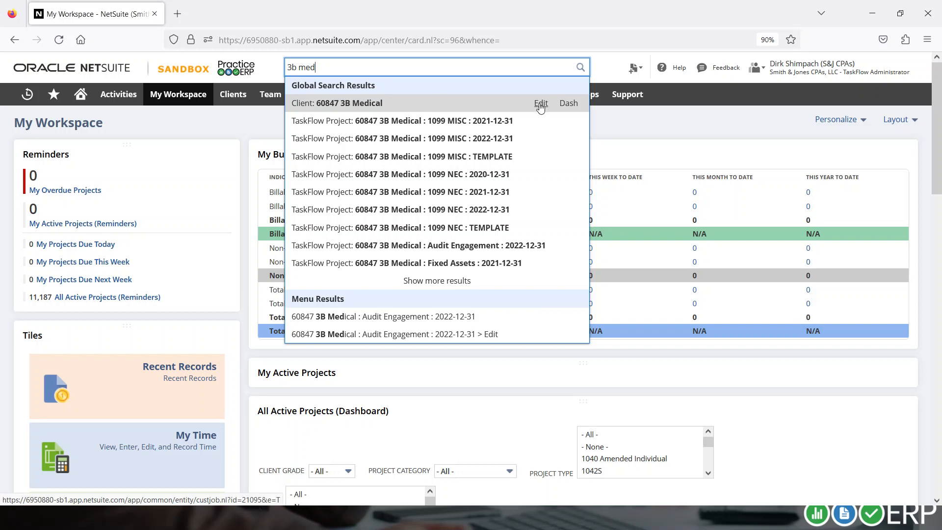
# Open the 60847 3B Medical client dashboard, then browse the TaskFlow templates menu
pyautogui.click(569, 103)
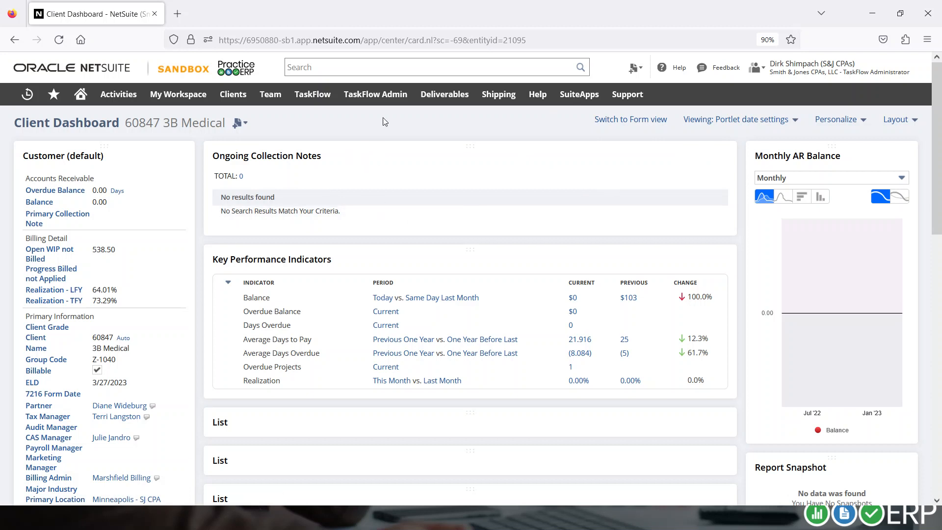
pyautogui.click(312, 95)
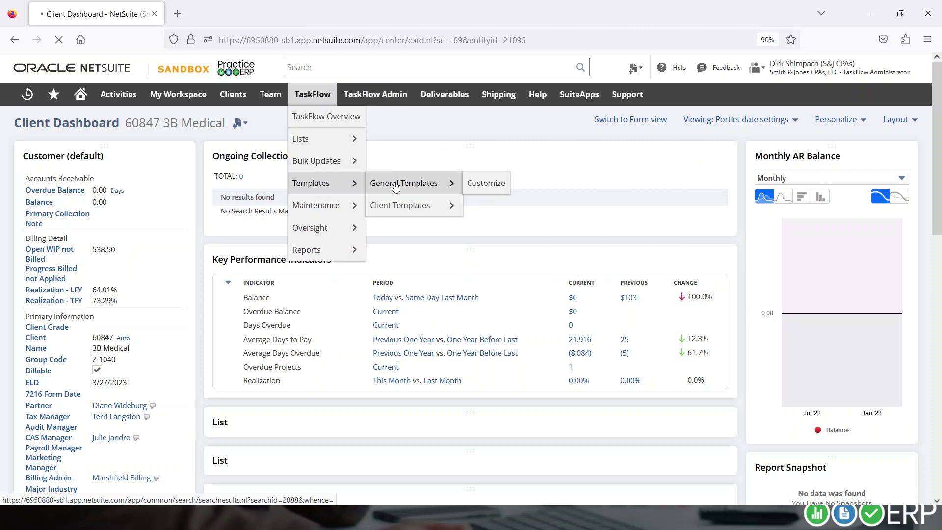
# In General Project Templates, filter Project Category through 1099 and CAS - Financials to TAX RETURN
pyautogui.click(403, 183)
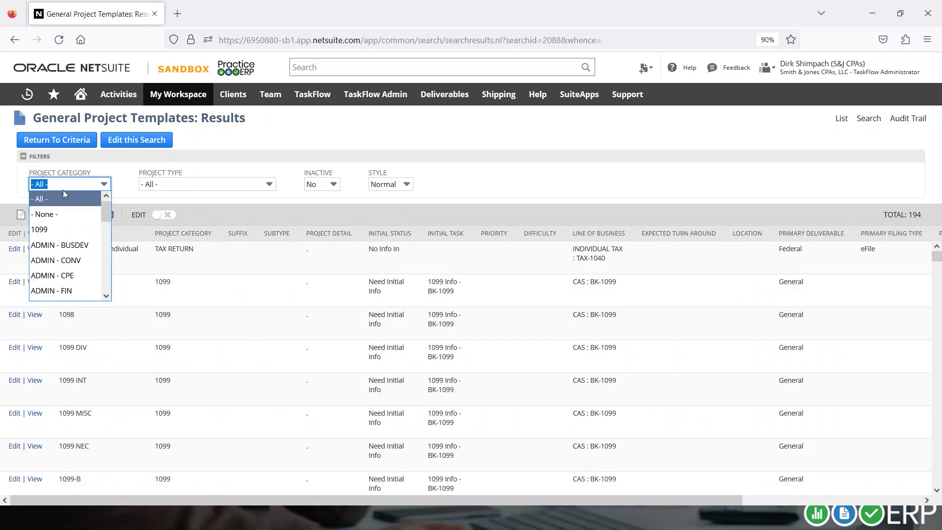
pyautogui.click(39, 229)
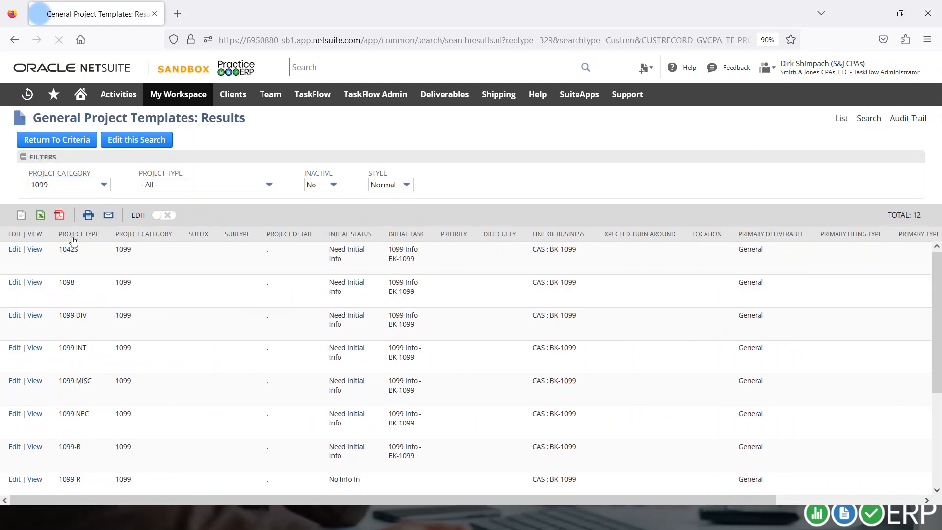
pyautogui.scroll(-3)
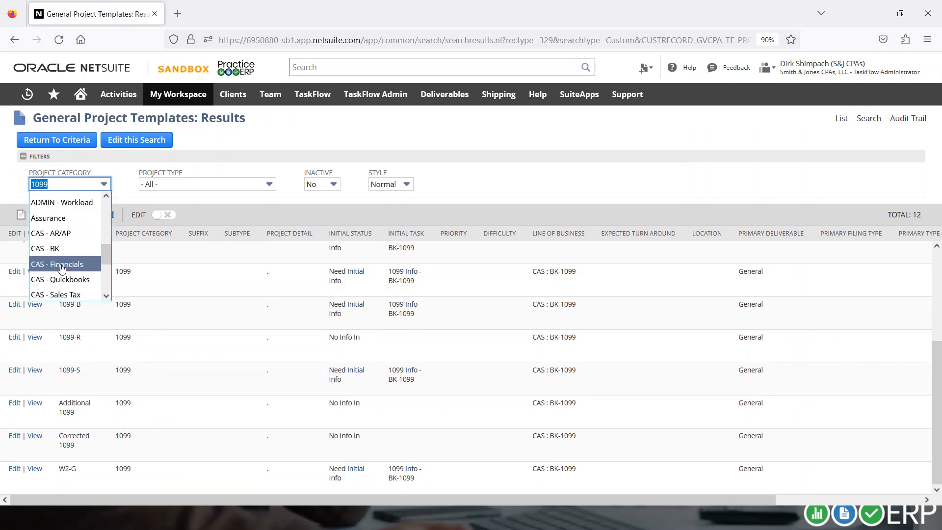
pyautogui.click(56, 263)
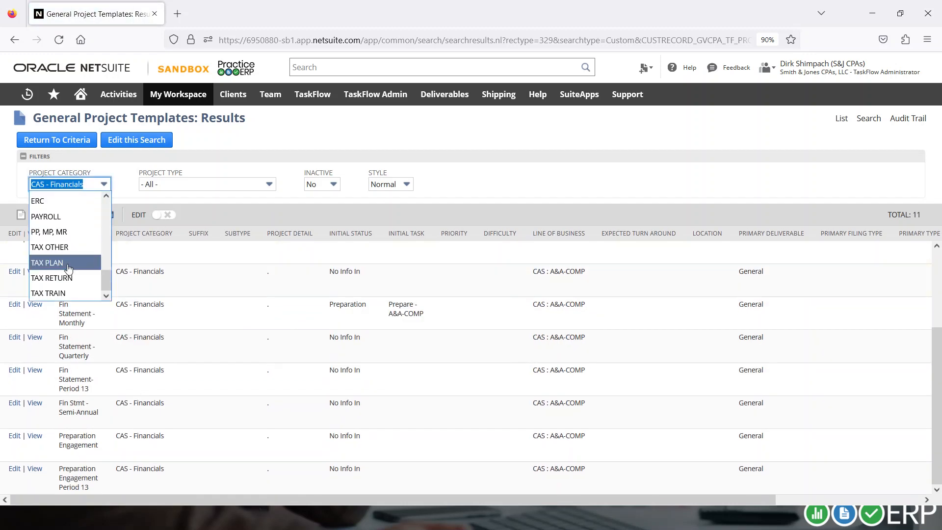
pyautogui.click(48, 277)
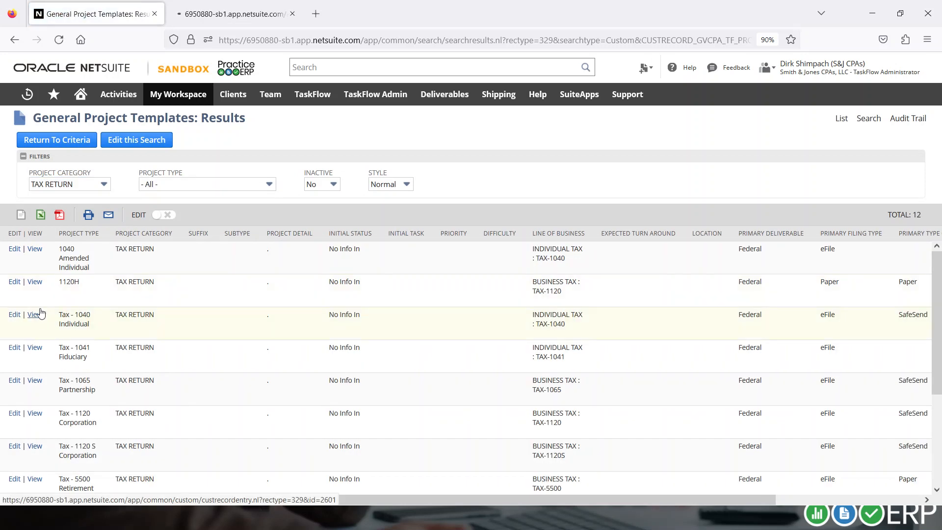
# View the Tax - 1040 Individual template and preview its Assembly task details
pyautogui.click(34, 314)
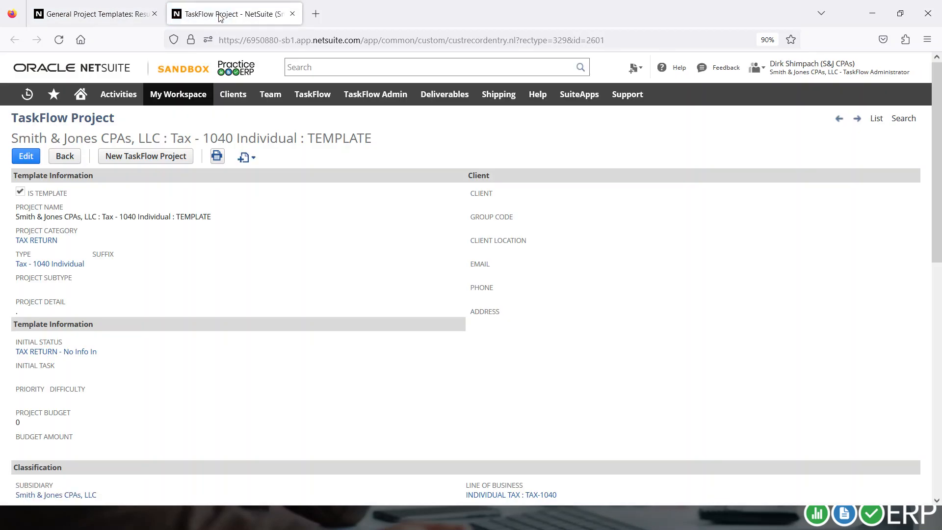
pyautogui.moveTo(200, 257)
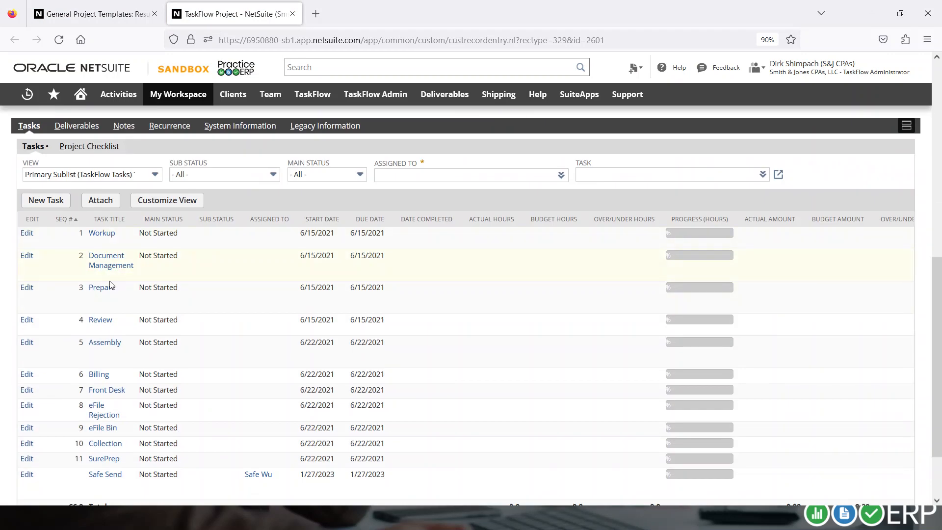
pyautogui.click(104, 341)
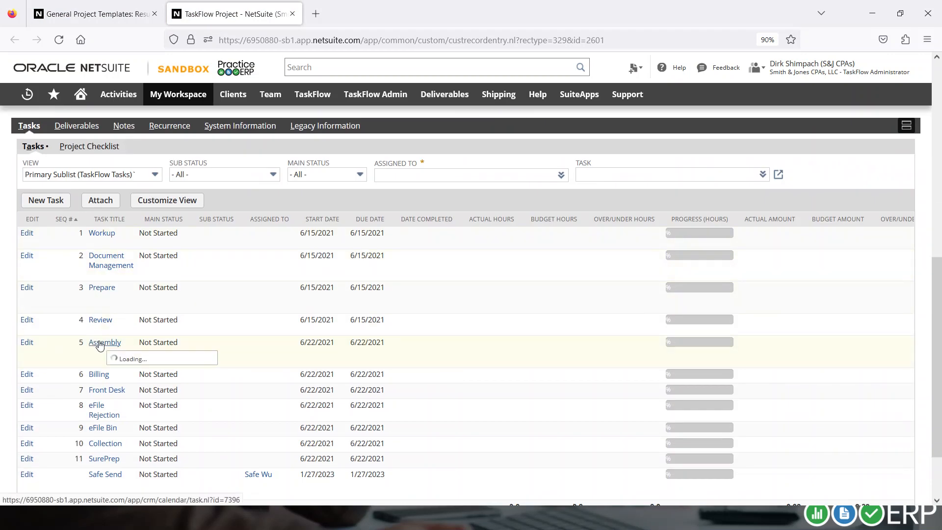
pyautogui.click(104, 342)
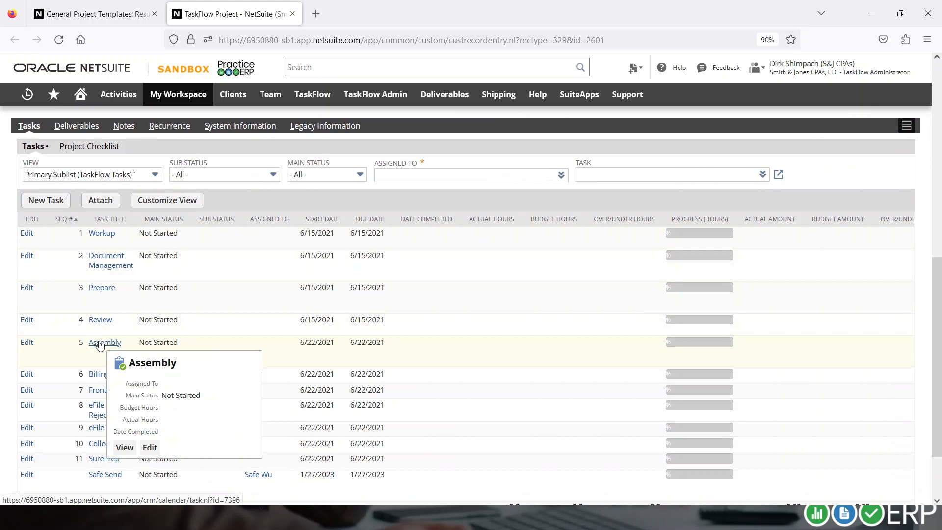
pyautogui.moveTo(98, 345)
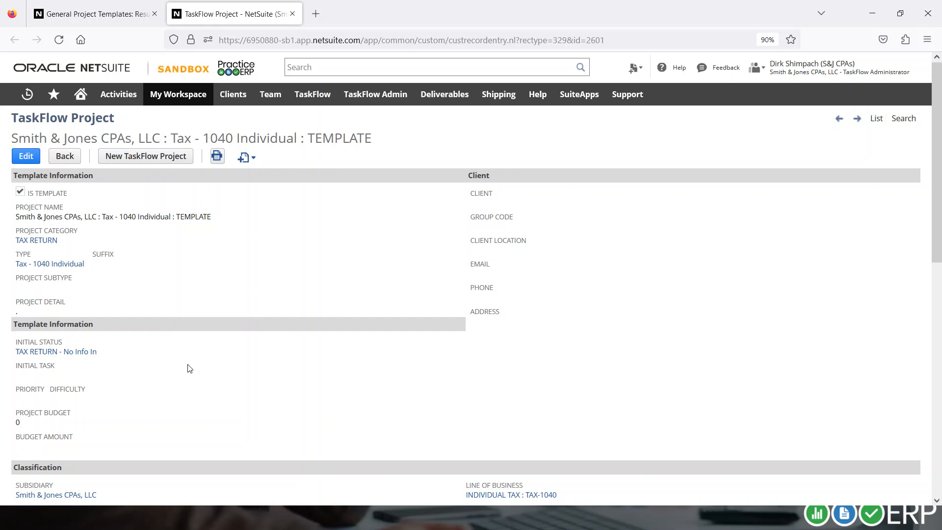
# Switch to the Staff Accountant (Tax) role from the role list
pyautogui.click(818, 66)
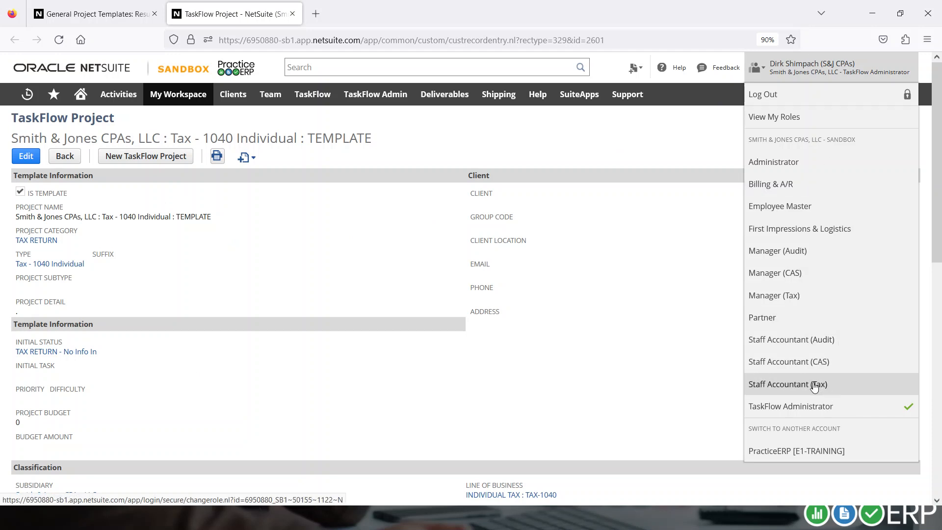
pyautogui.click(787, 384)
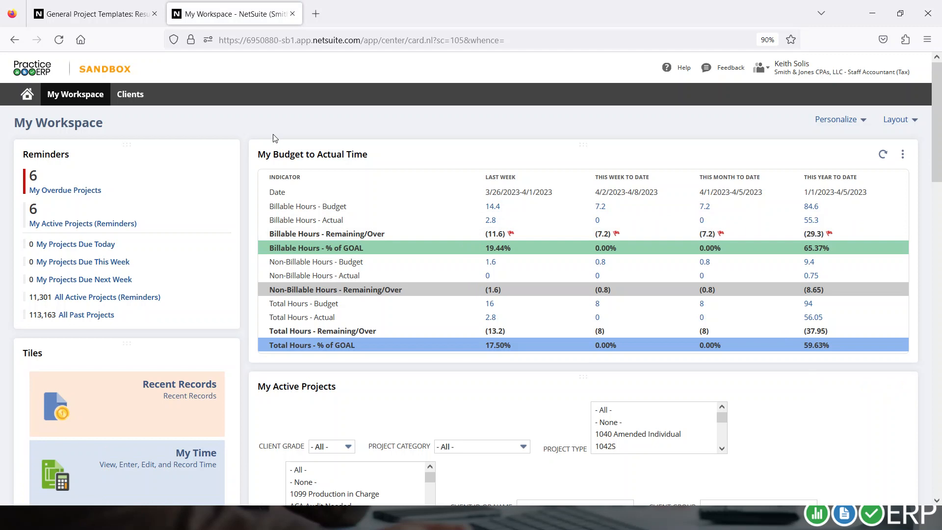
pyautogui.click(76, 94)
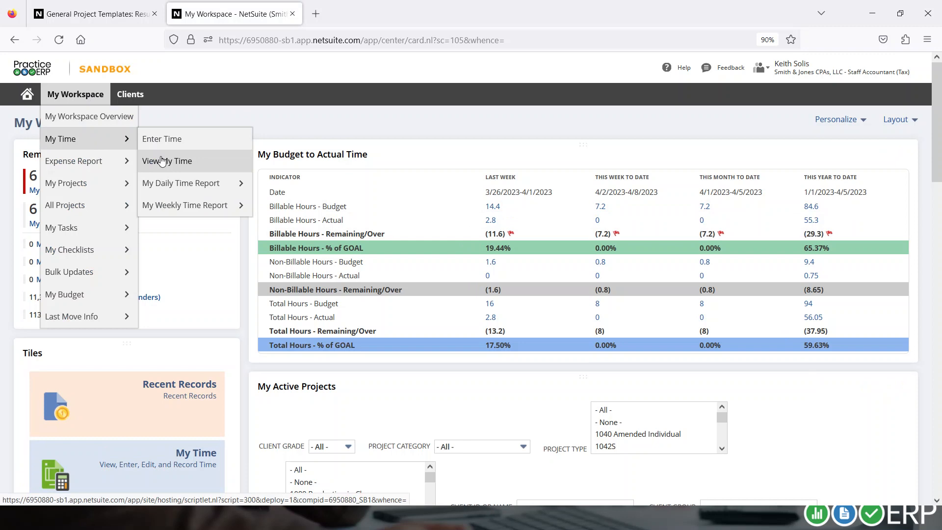
pyautogui.moveTo(76, 200)
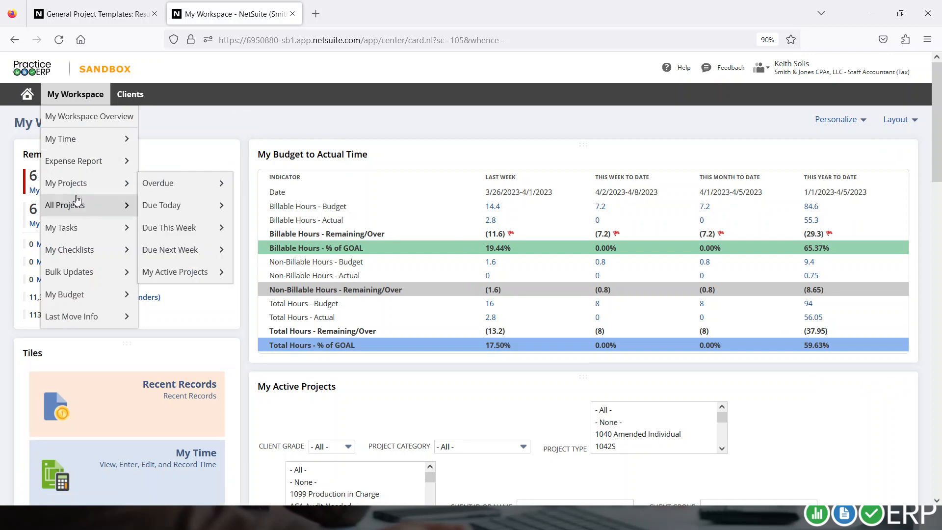
pyautogui.moveTo(76, 191)
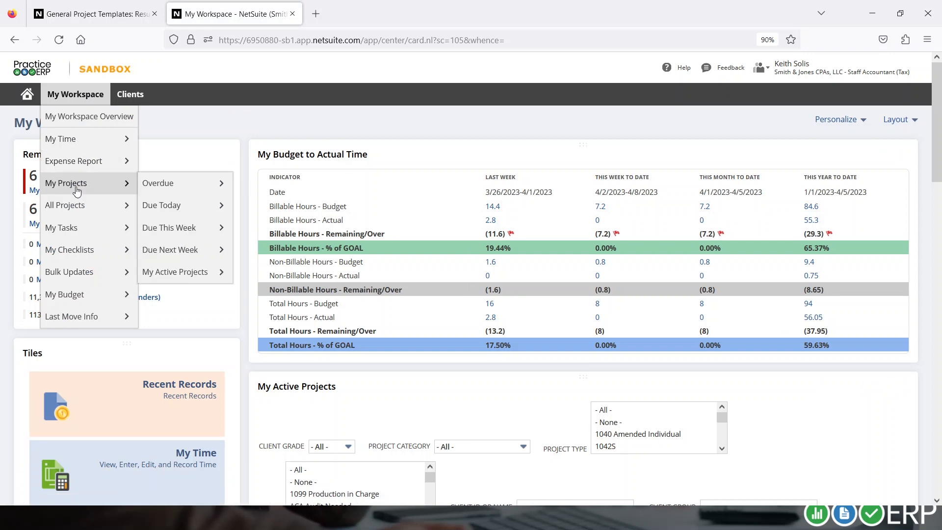
pyautogui.moveTo(169, 204)
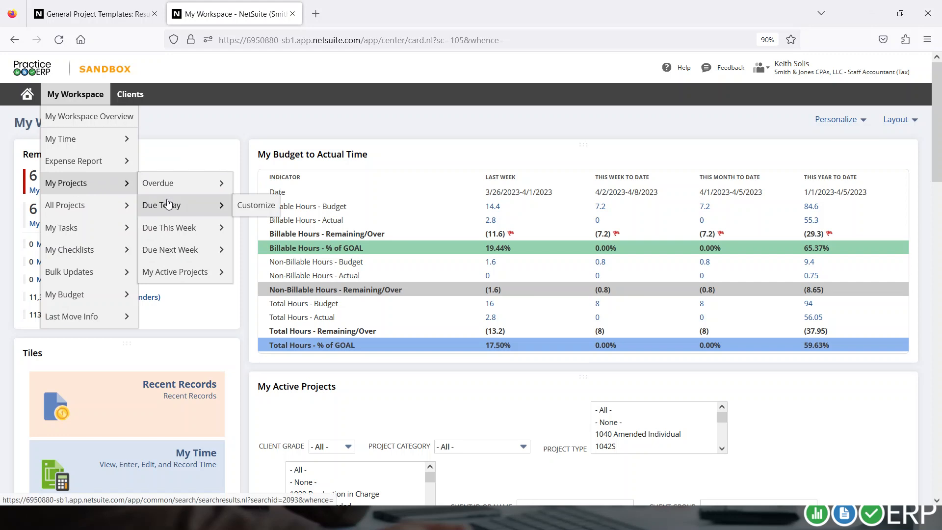
pyautogui.moveTo(180, 250)
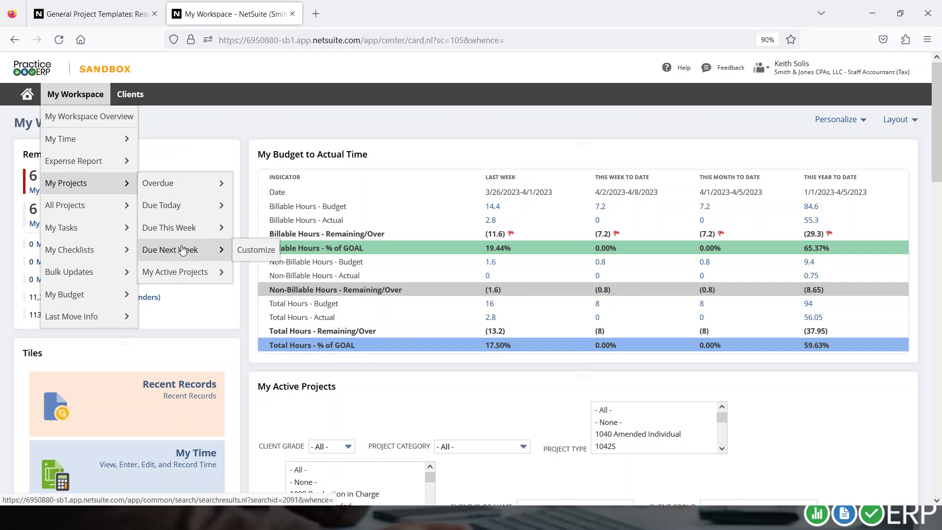
pyautogui.moveTo(61, 227)
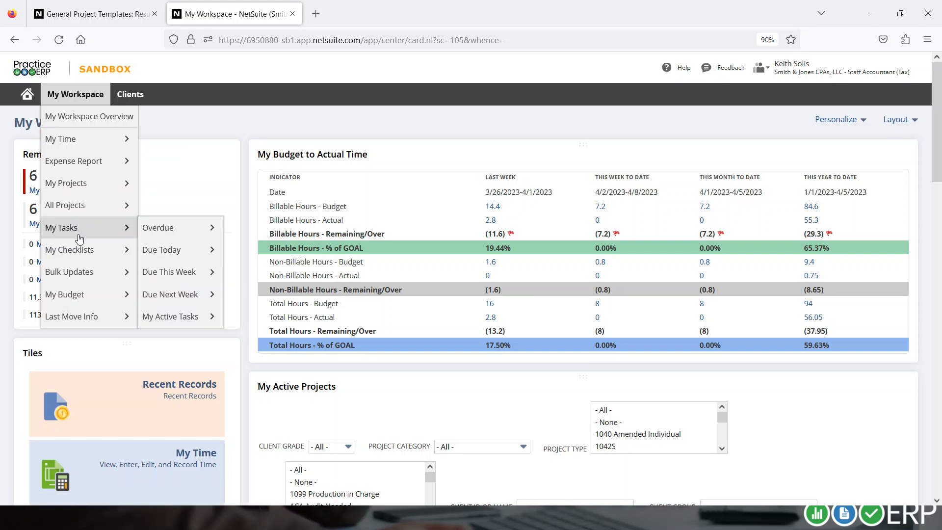
pyautogui.moveTo(84, 250)
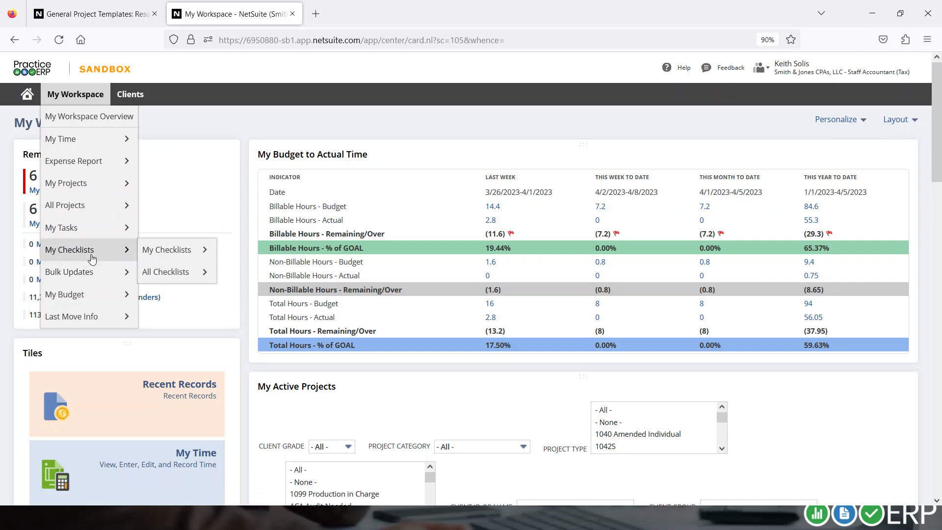
pyautogui.moveTo(90, 274)
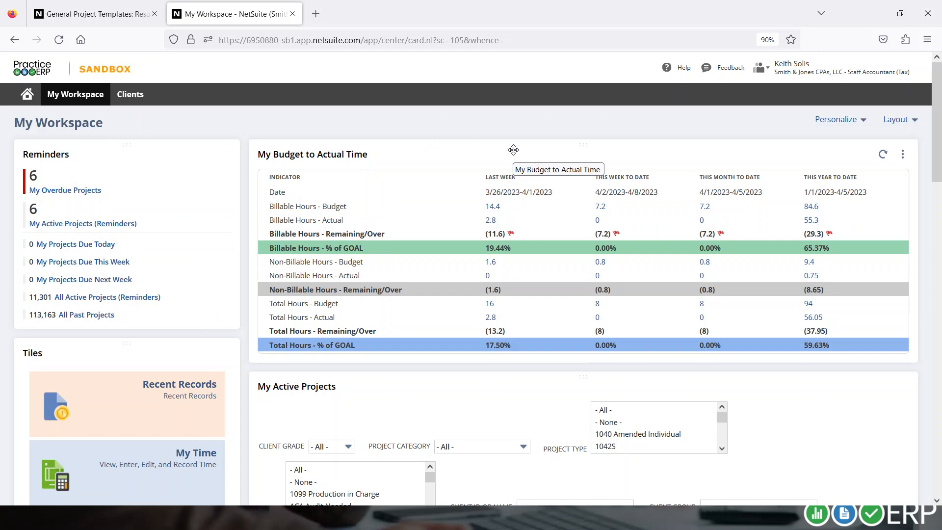
pyautogui.moveTo(505, 238)
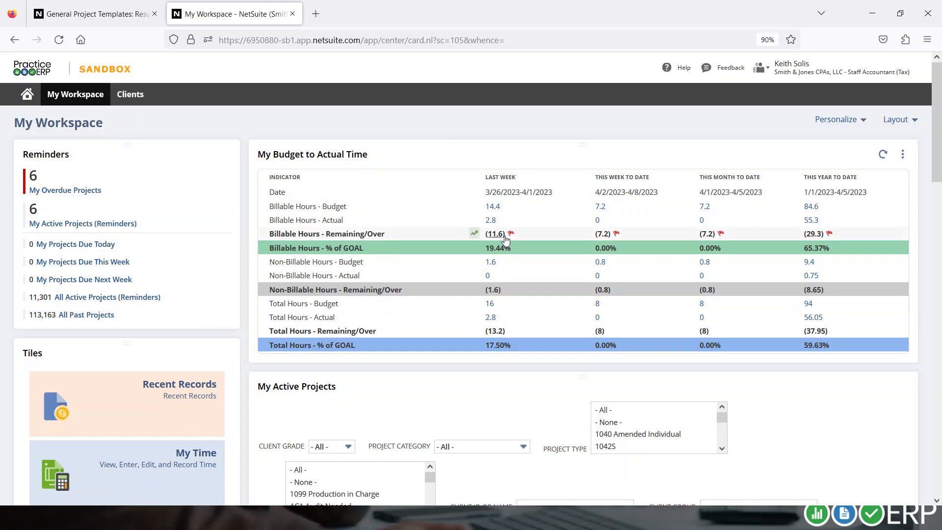
pyautogui.moveTo(494, 210)
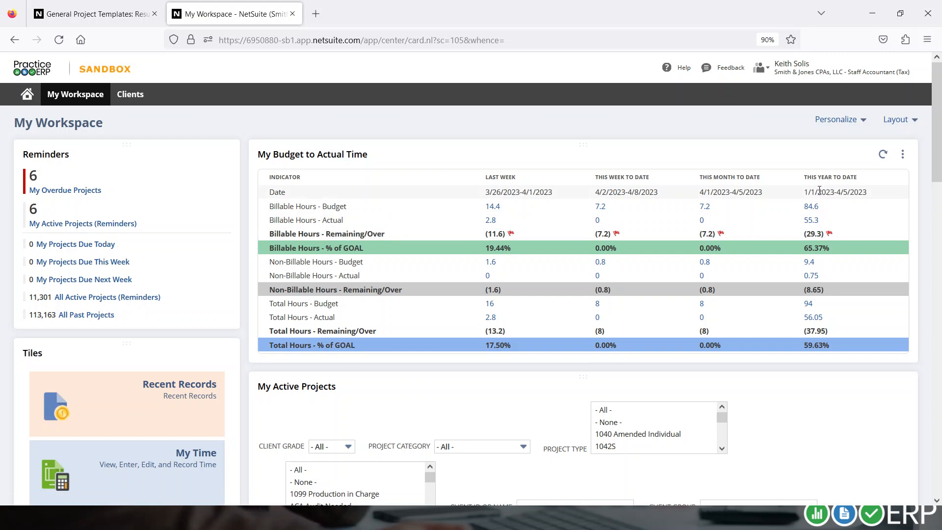
pyautogui.moveTo(822, 260)
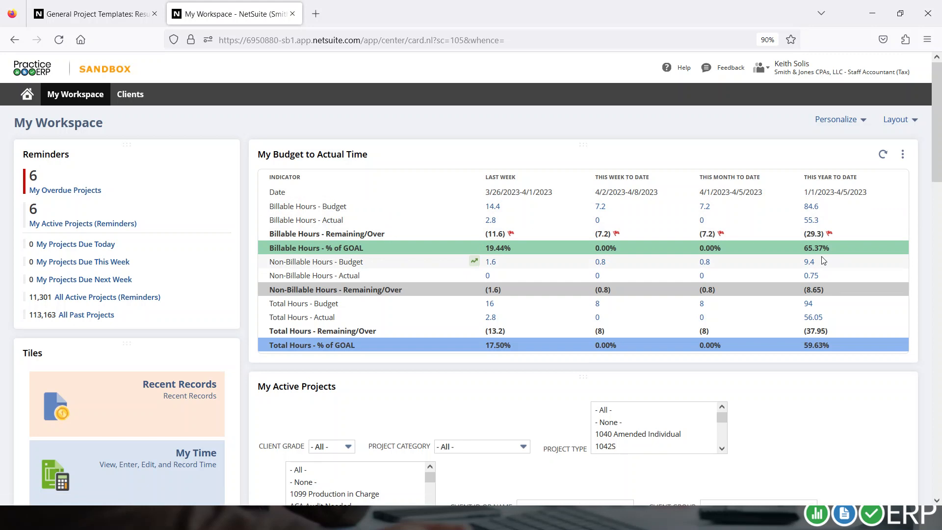
pyautogui.moveTo(816, 247)
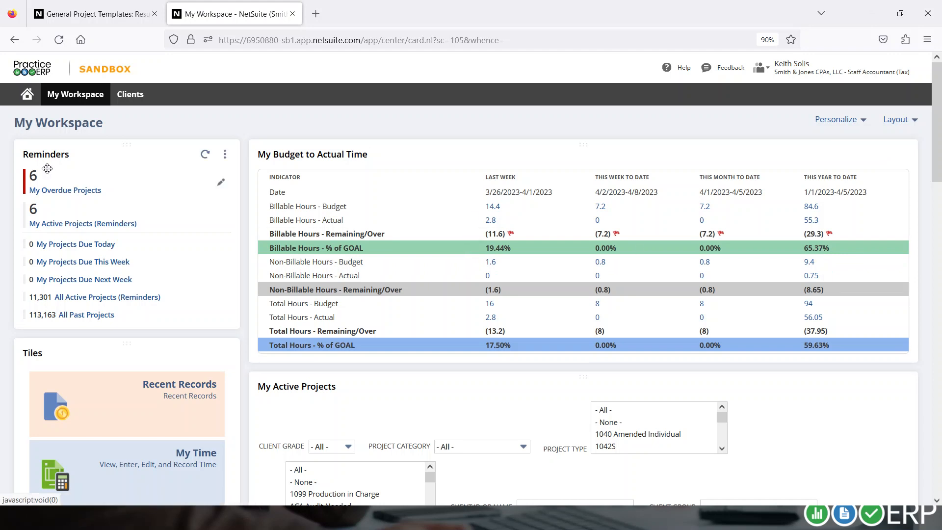
pyautogui.click(76, 94)
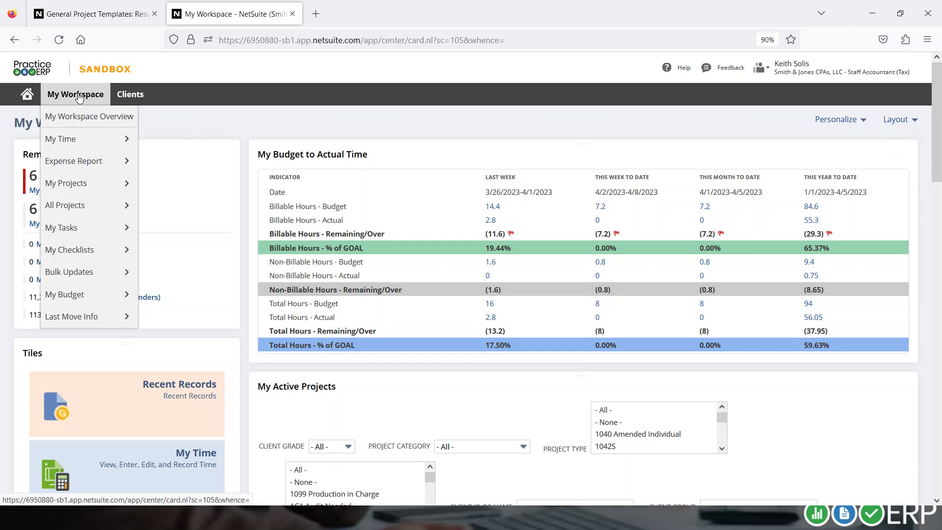
# Review My Budget to Actual Time and scroll down to the My Active Projects portlet
pyautogui.click(75, 94)
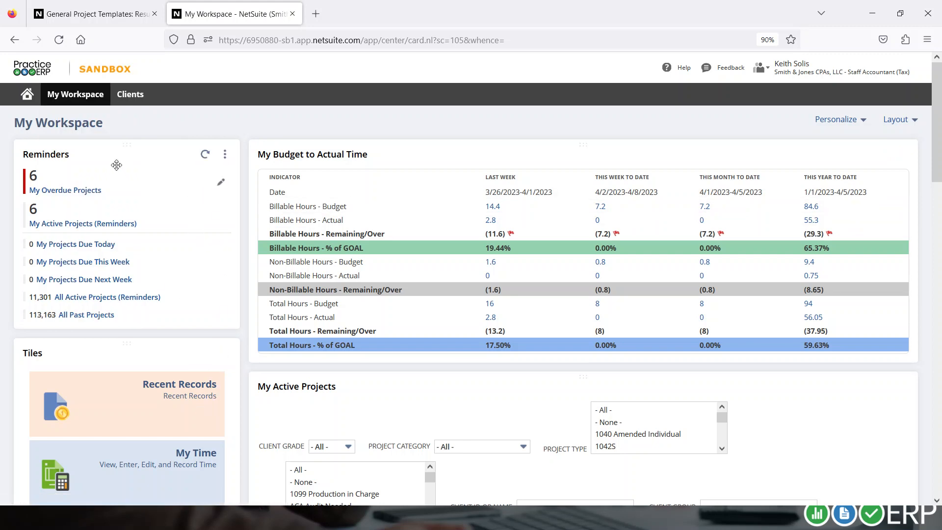
pyautogui.moveTo(69, 192)
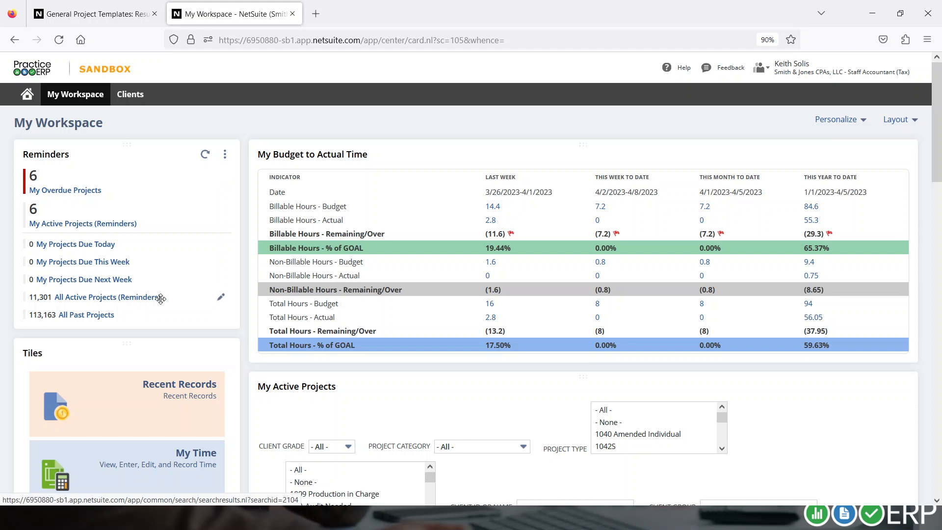
pyautogui.scroll(-3)
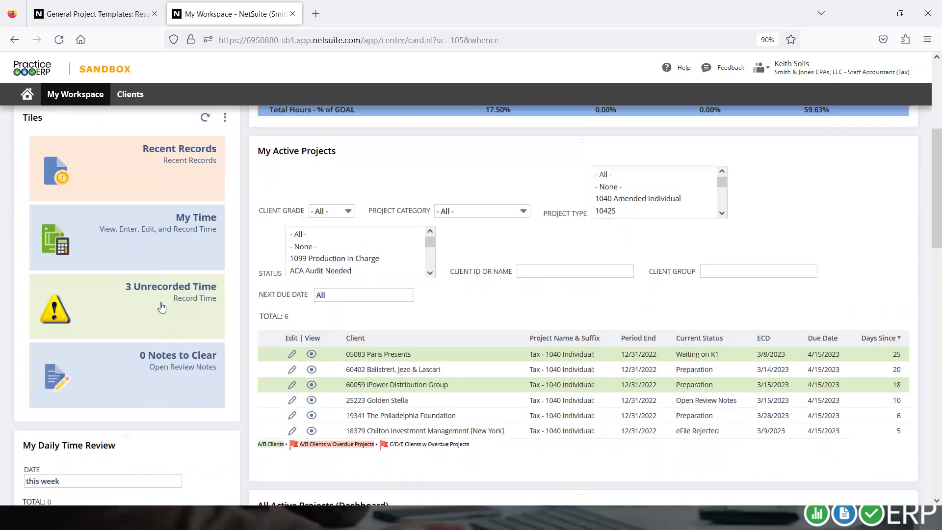
pyautogui.moveTo(169, 236)
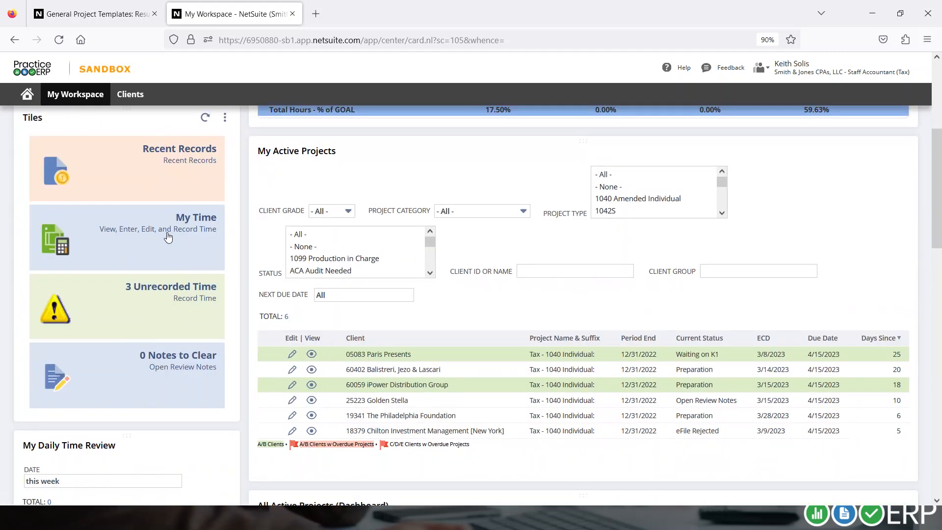
pyautogui.scroll(-3)
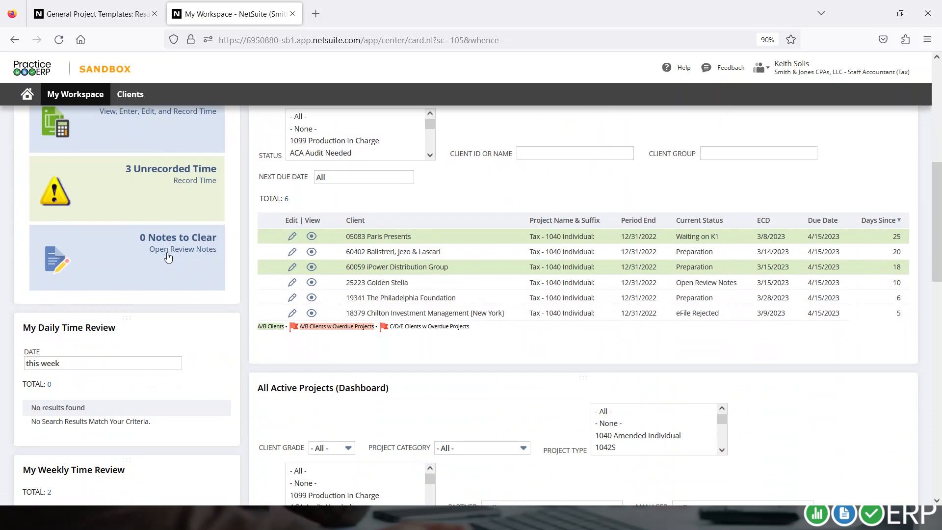
pyautogui.moveTo(162, 259)
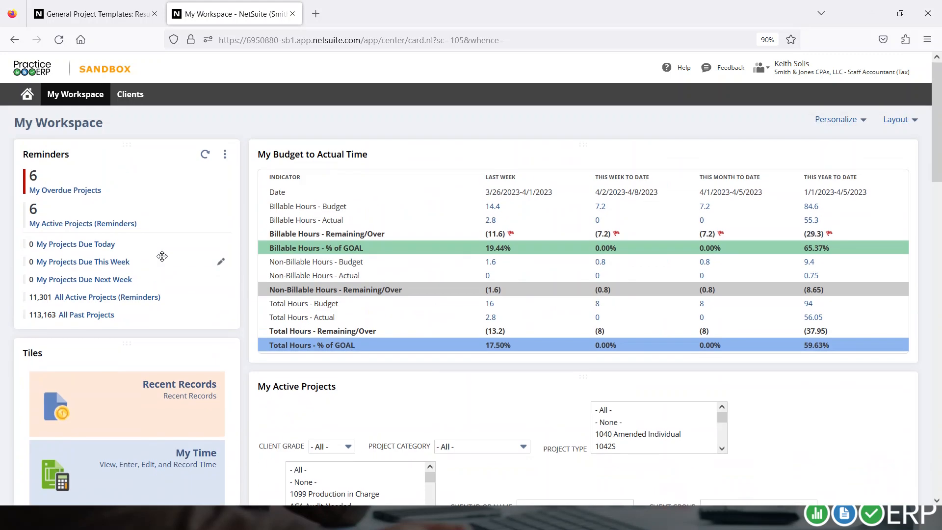
pyautogui.moveTo(561, 274)
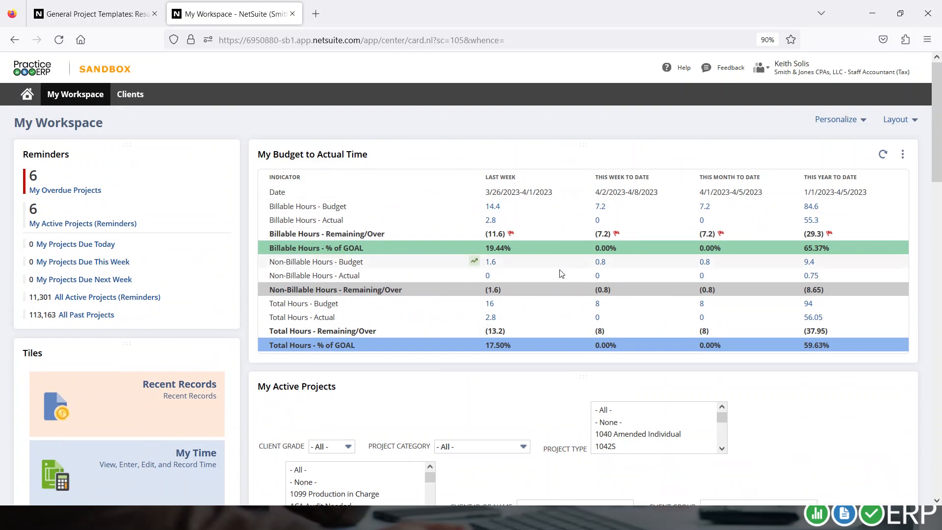
pyautogui.scroll(-3)
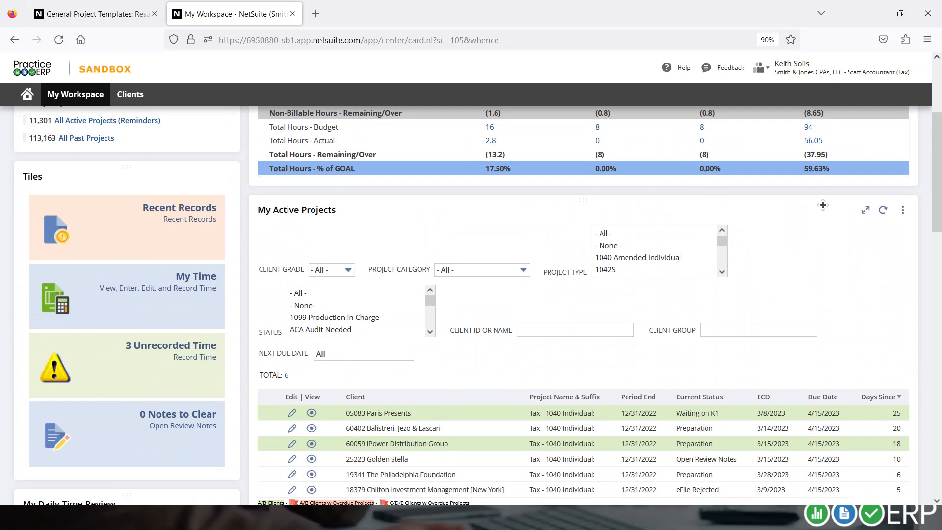
pyautogui.moveTo(538, 321)
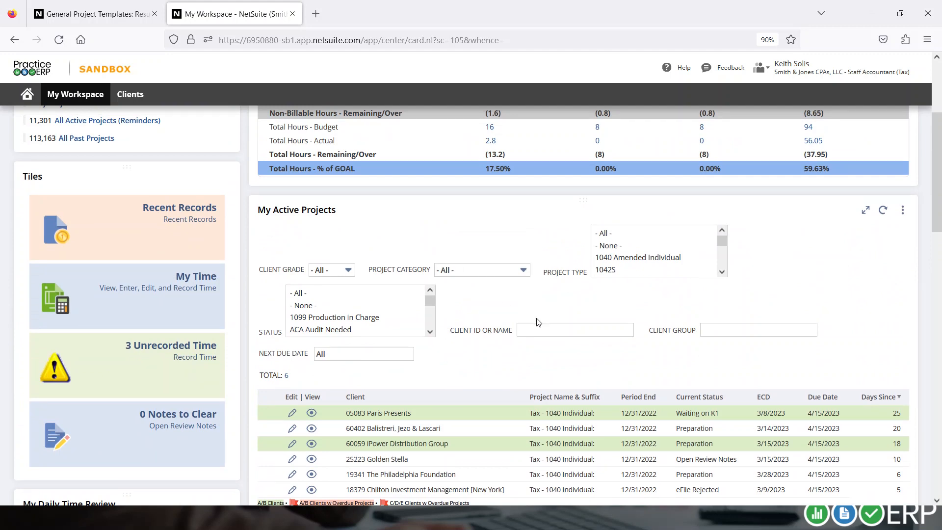
pyautogui.moveTo(626, 367)
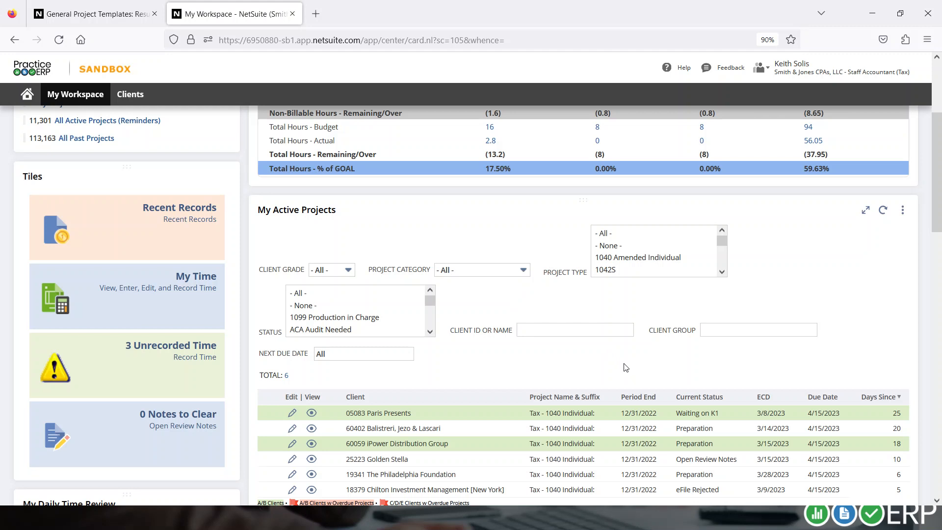
# Scroll through My Active Projects and All Active Projects, then show the client grade filter options A–E
pyautogui.scroll(-3)
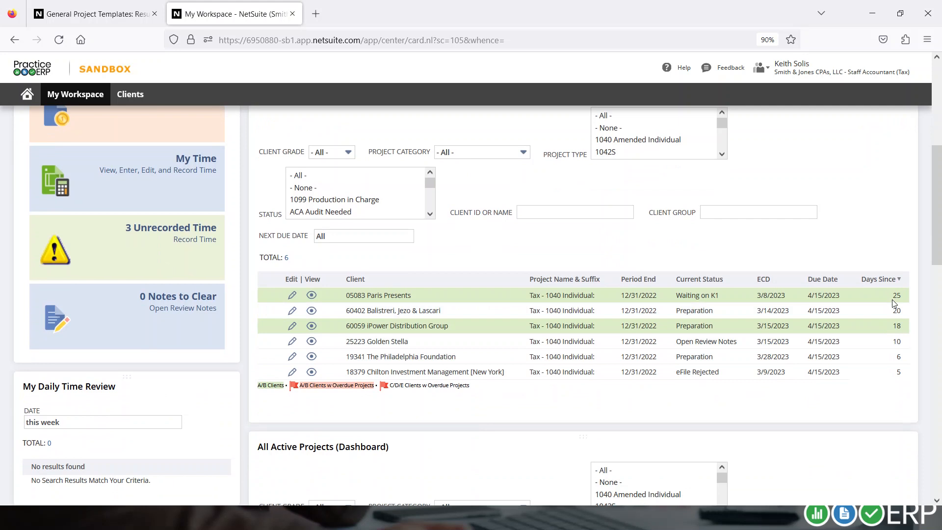
pyautogui.scroll(-3)
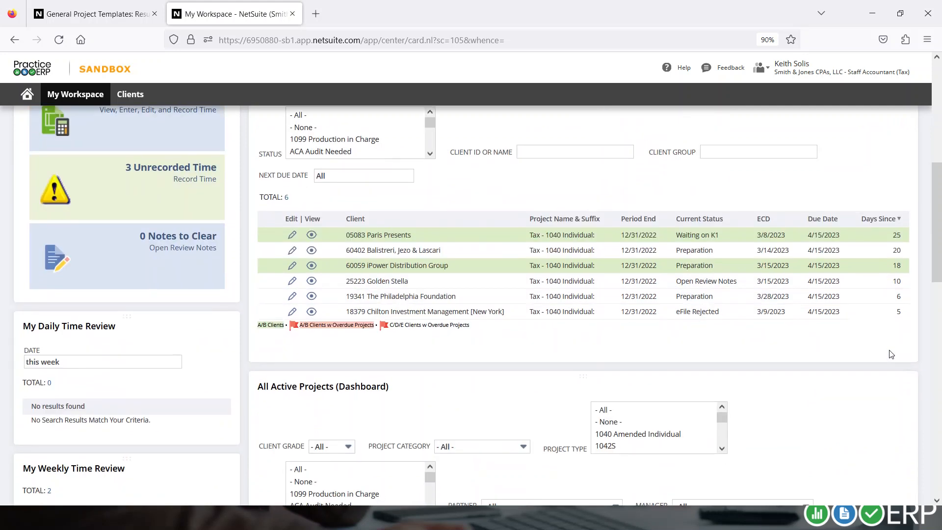
pyautogui.scroll(-3)
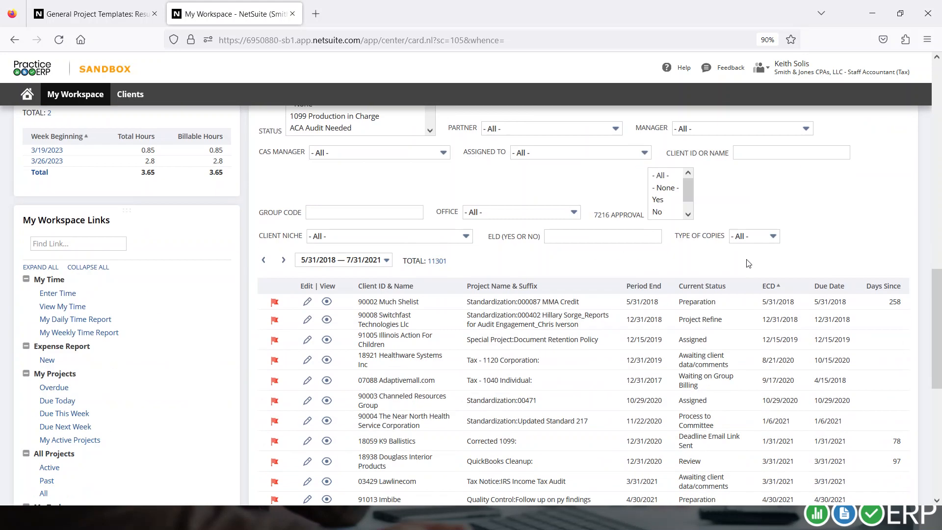
pyautogui.scroll(-3)
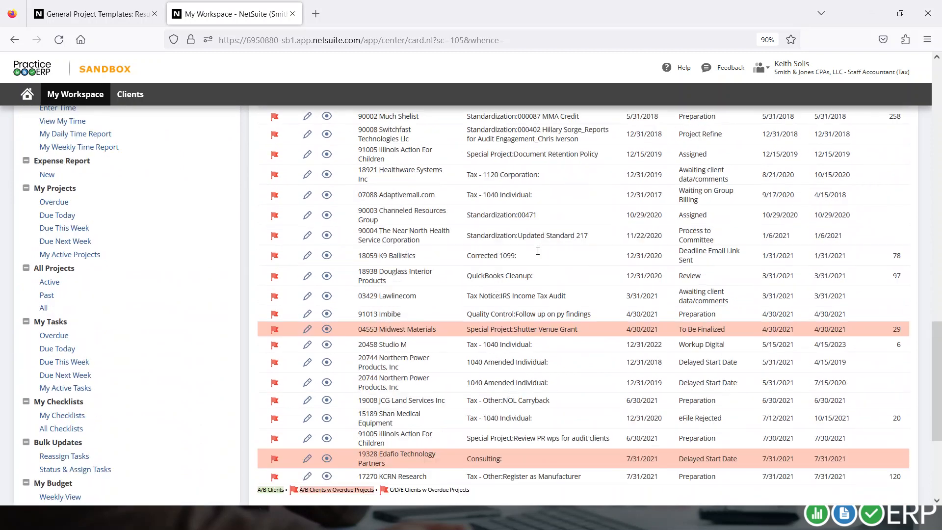
pyautogui.scroll(-3)
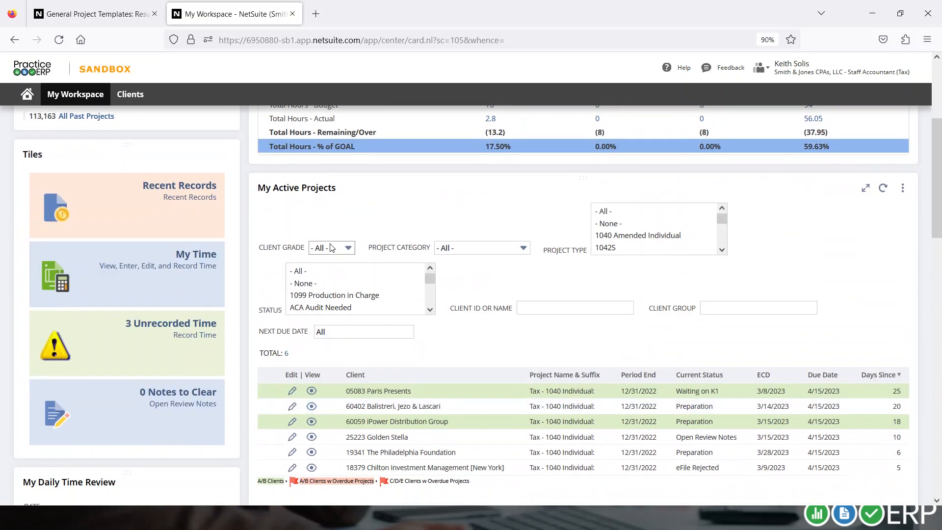
pyautogui.click(331, 247)
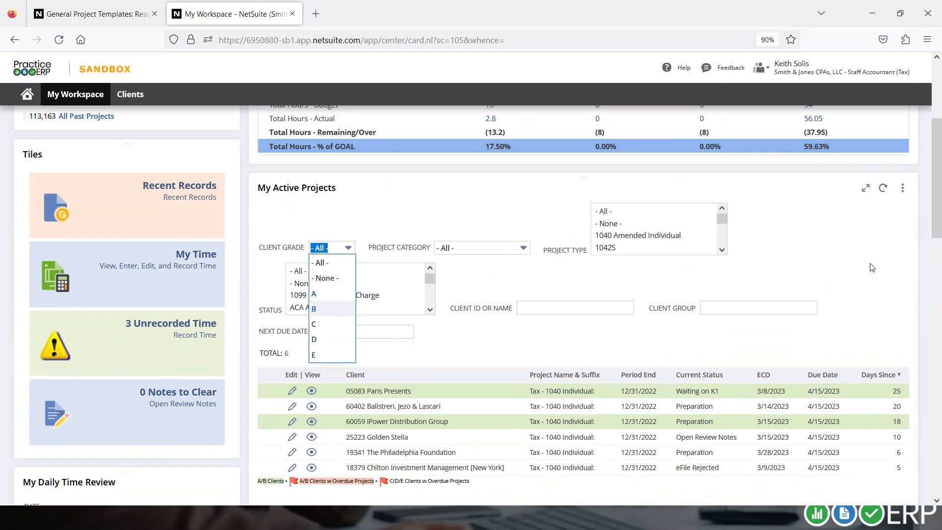
pyautogui.click(332, 247)
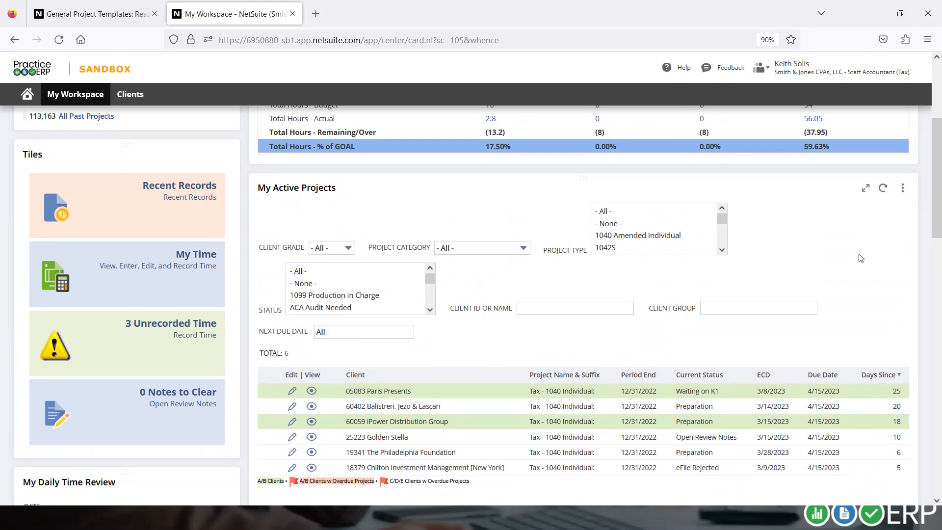
pyautogui.moveTo(312, 390)
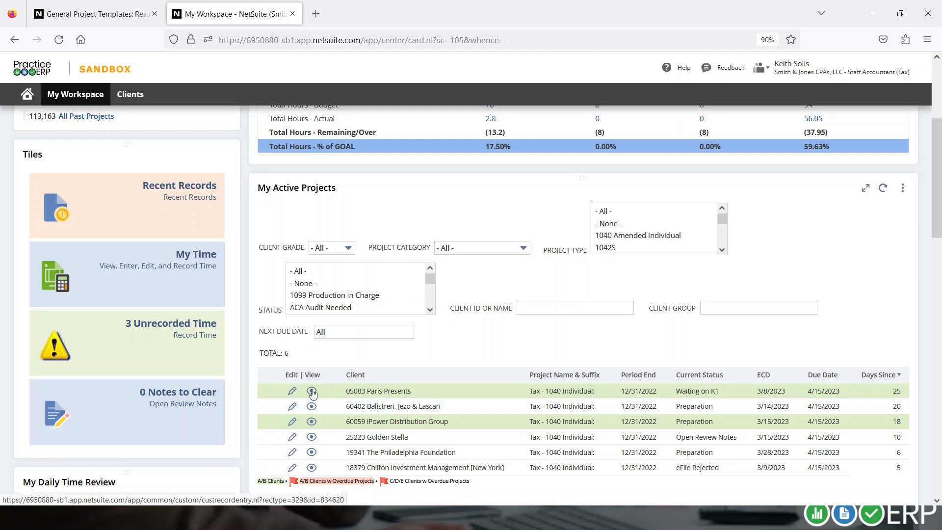
pyautogui.click(312, 390)
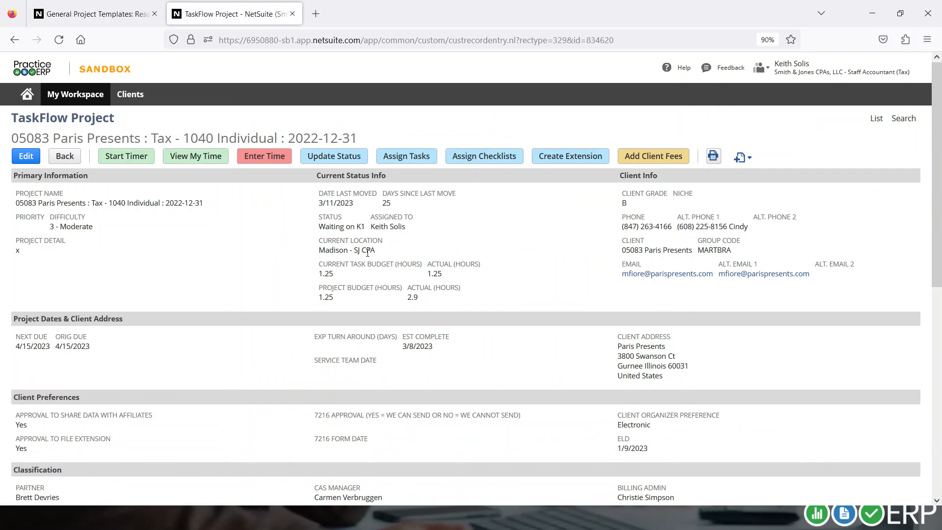
# Review the Paris Presents 1040 project details and its Tasks & Checklists subtab
pyautogui.scroll(-3)
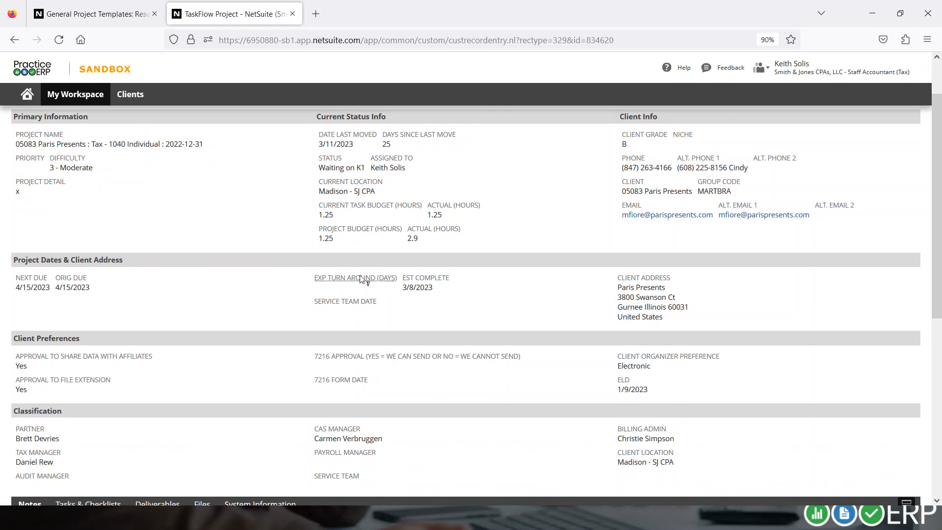
pyautogui.scroll(-3)
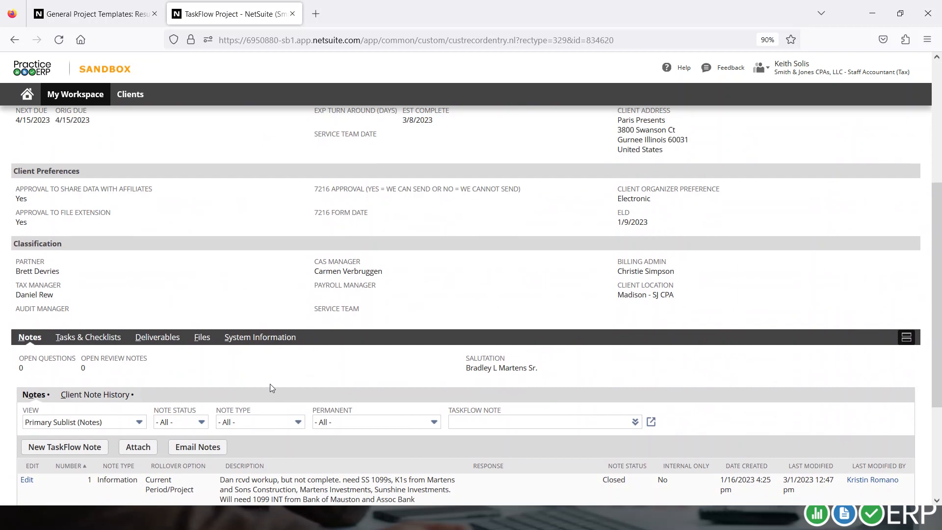
pyautogui.click(89, 337)
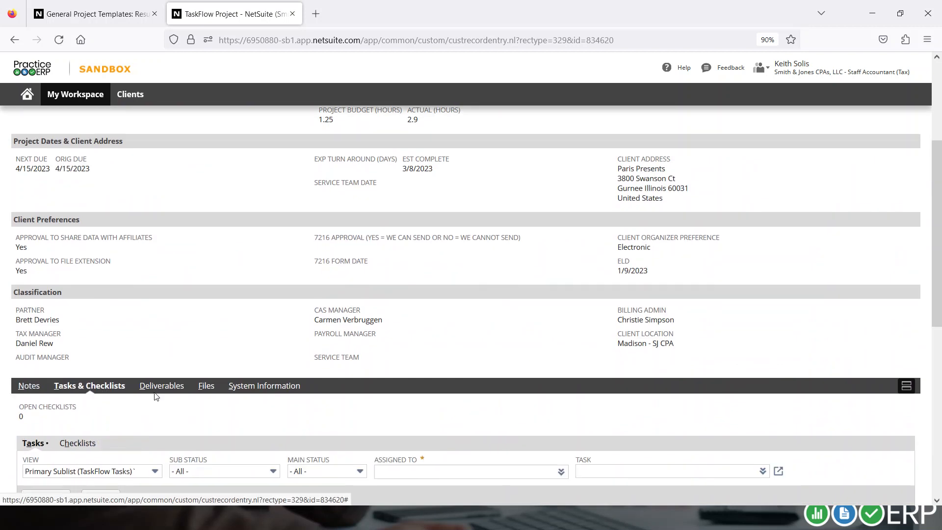
pyautogui.scroll(-3)
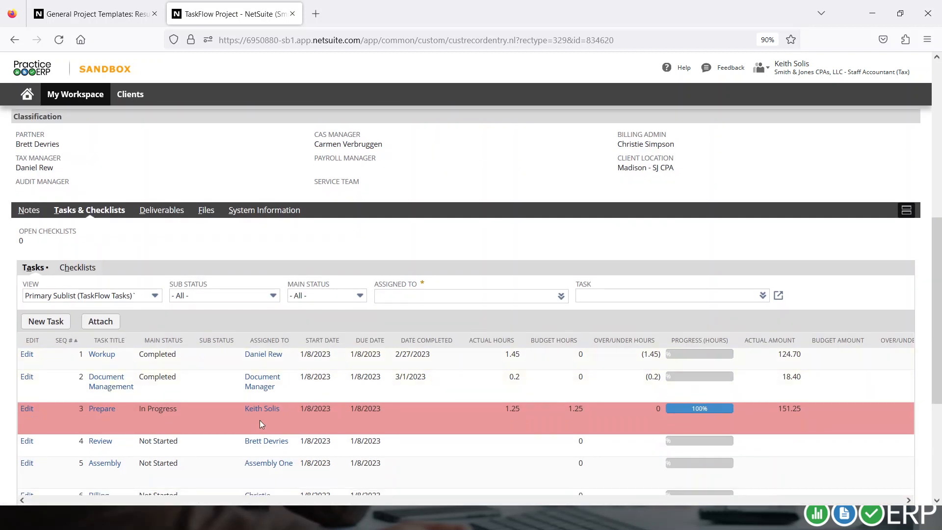
pyautogui.moveTo(576, 428)
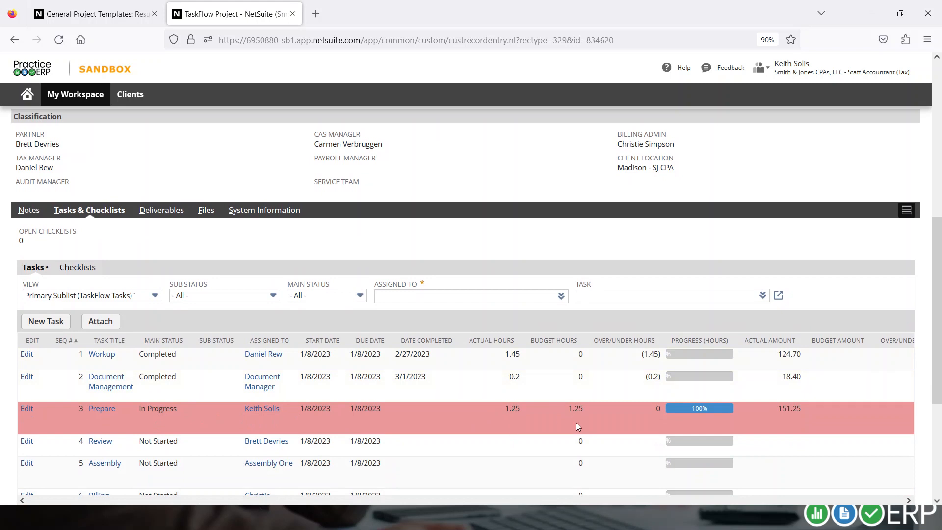
pyautogui.moveTo(394, 411)
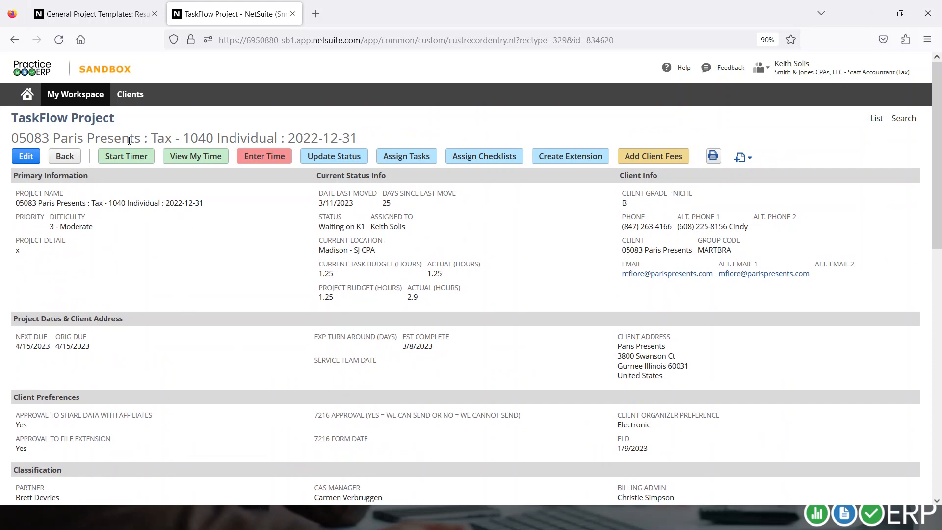
pyautogui.moveTo(200, 161)
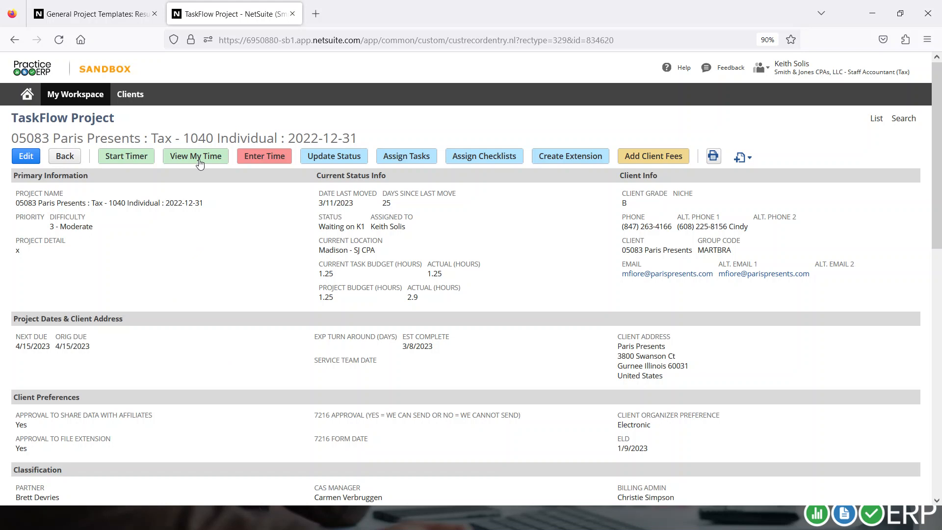
pyautogui.moveTo(266, 161)
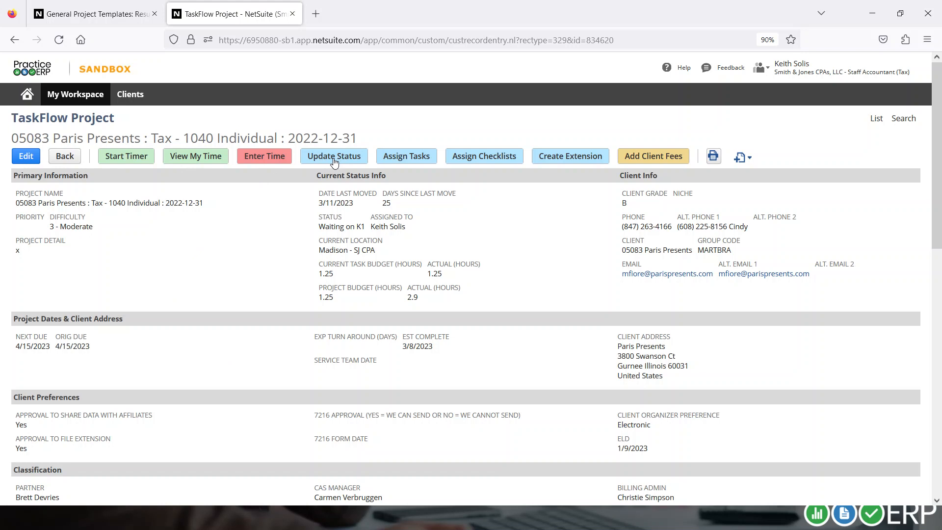
# Bring up Update Status for the Paris Presents project and start choosing a new status
pyautogui.click(334, 156)
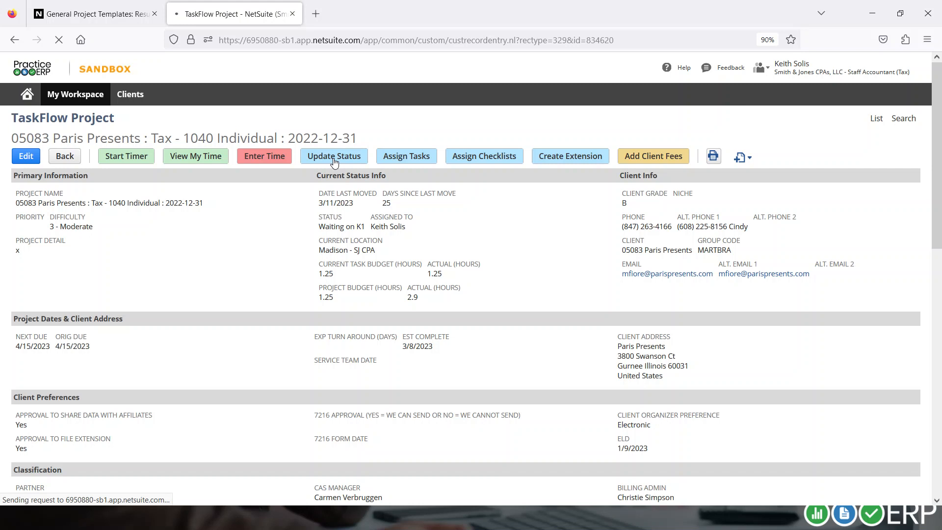
pyautogui.click(333, 156)
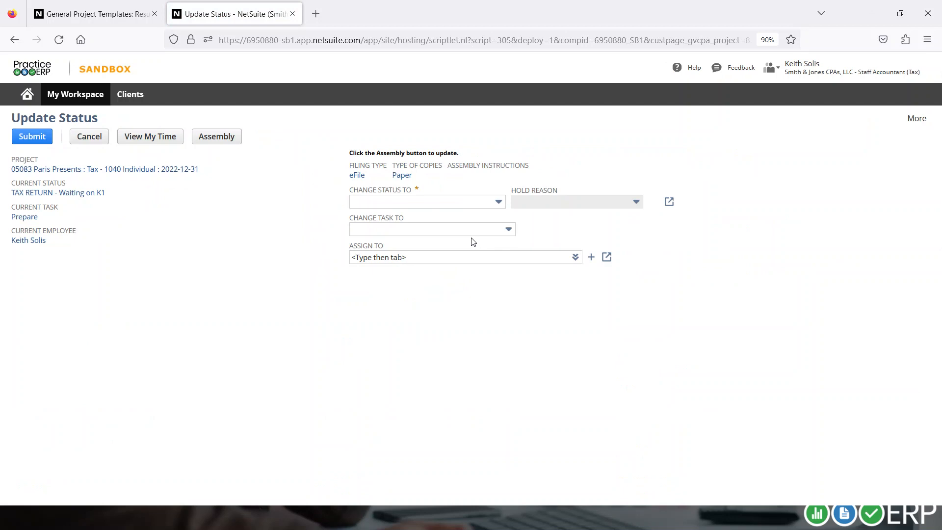
pyautogui.click(426, 201)
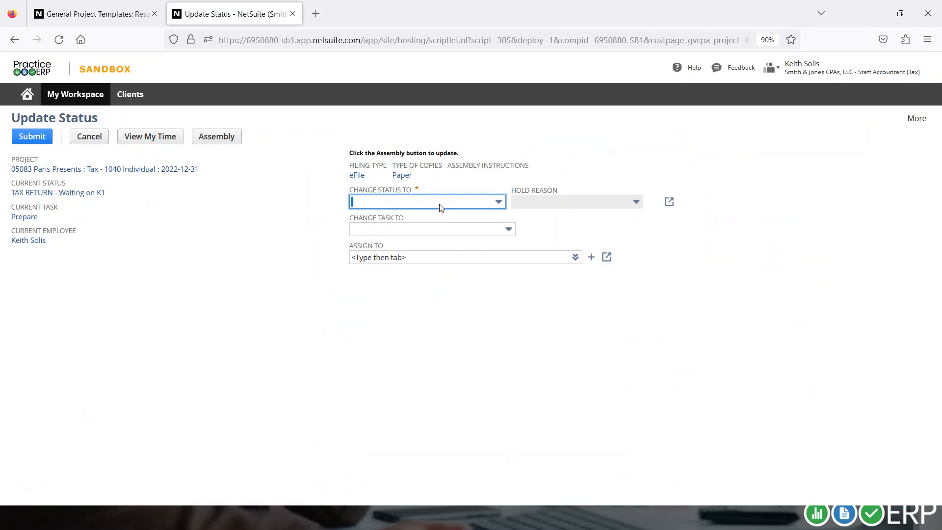
pyautogui.moveTo(451, 210)
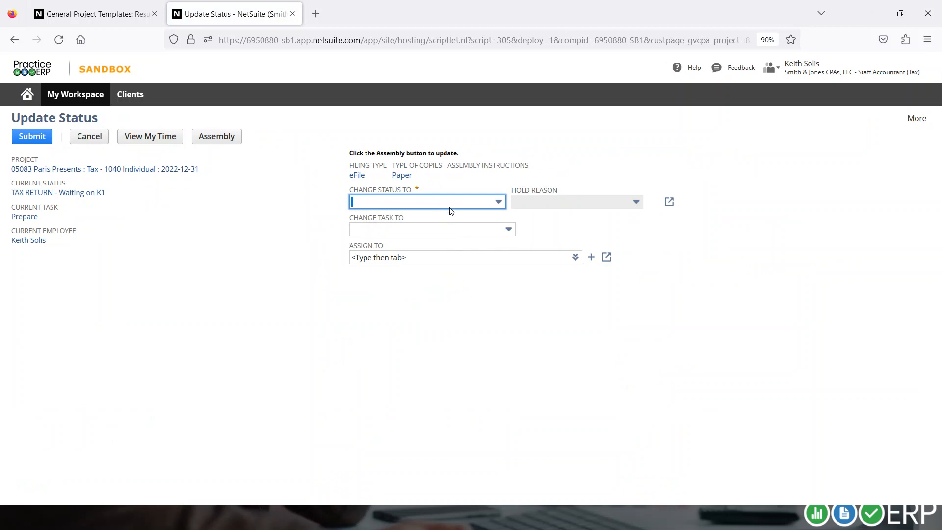
pyautogui.click(76, 94)
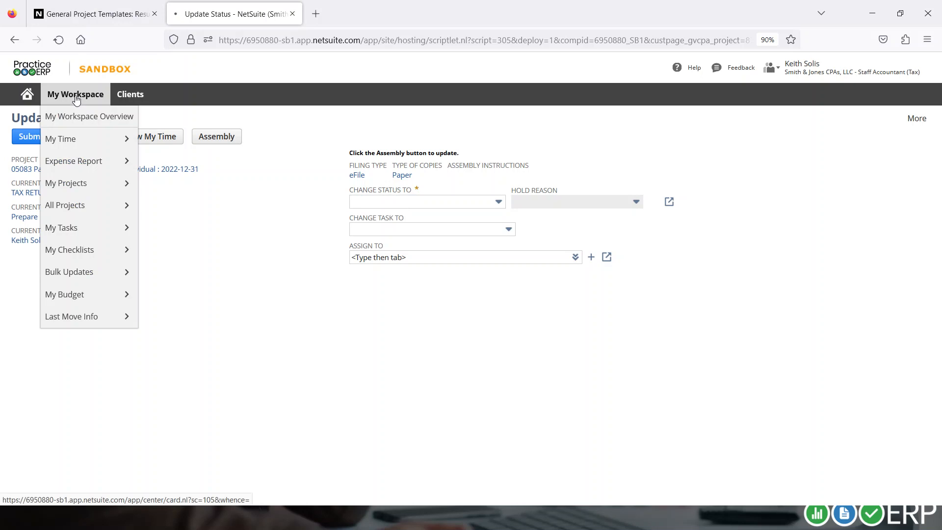
# Return to My Workspace and refresh the My Active Projects portlet
pyautogui.click(88, 116)
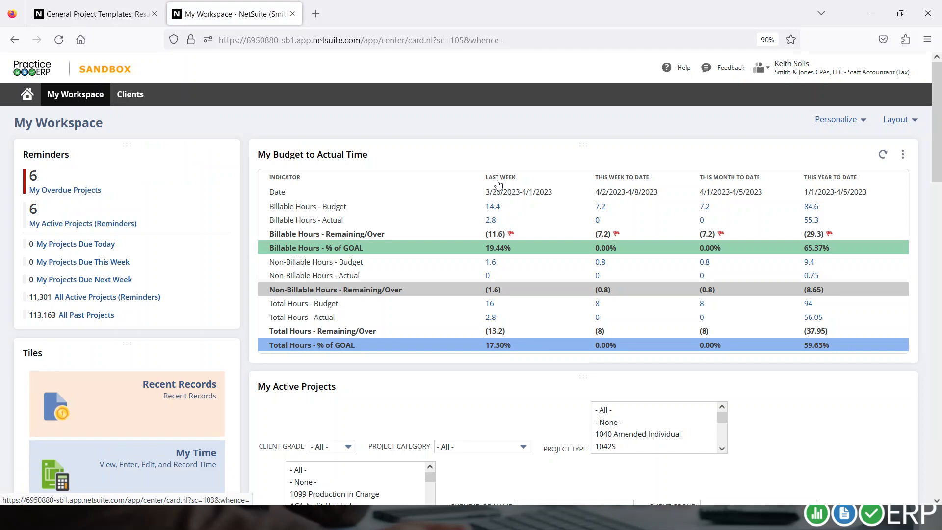
pyautogui.scroll(-3)
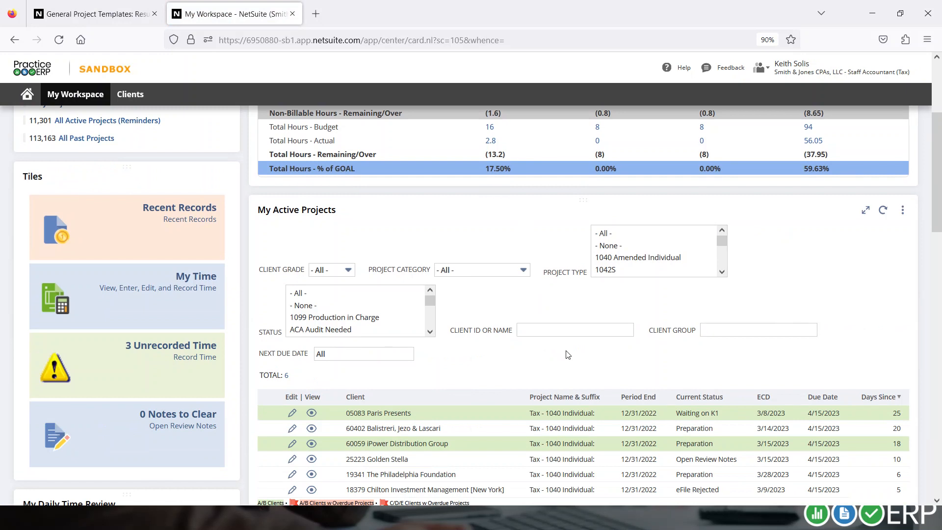
pyautogui.moveTo(648, 277)
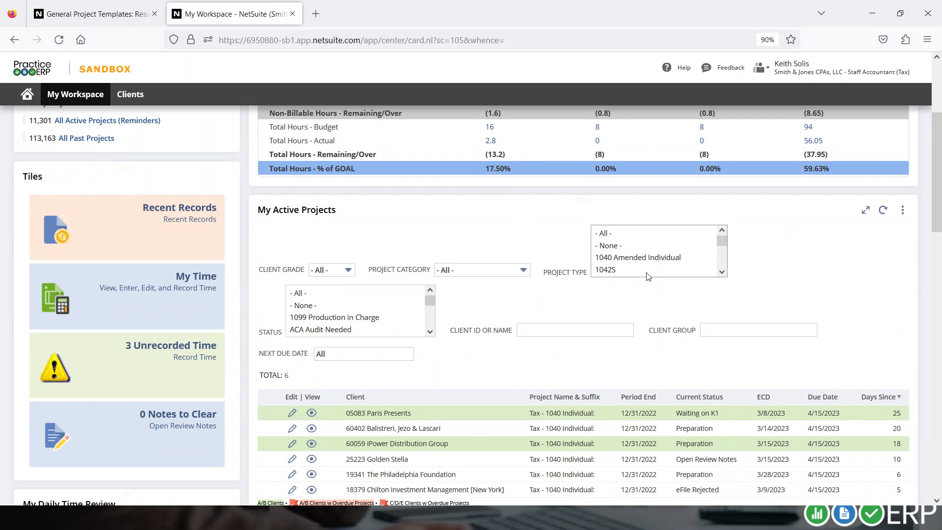
pyautogui.click(883, 210)
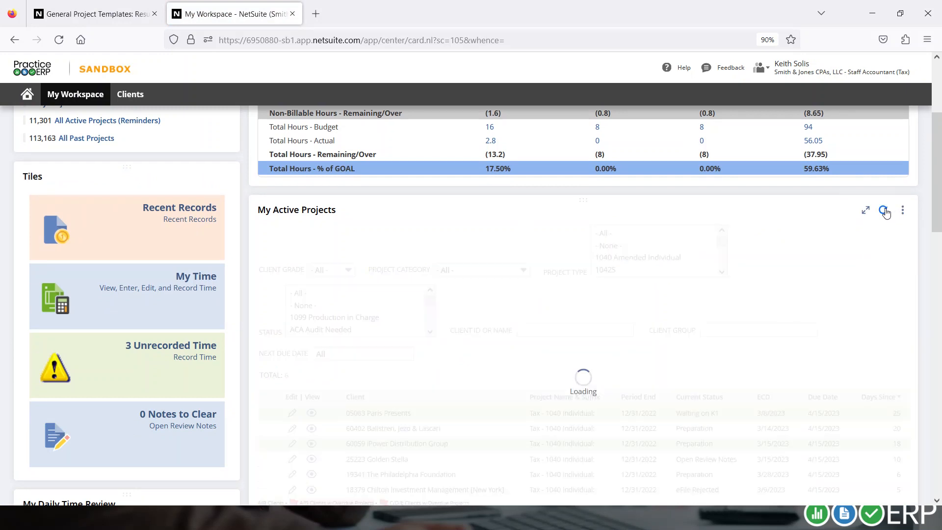
pyautogui.click(883, 210)
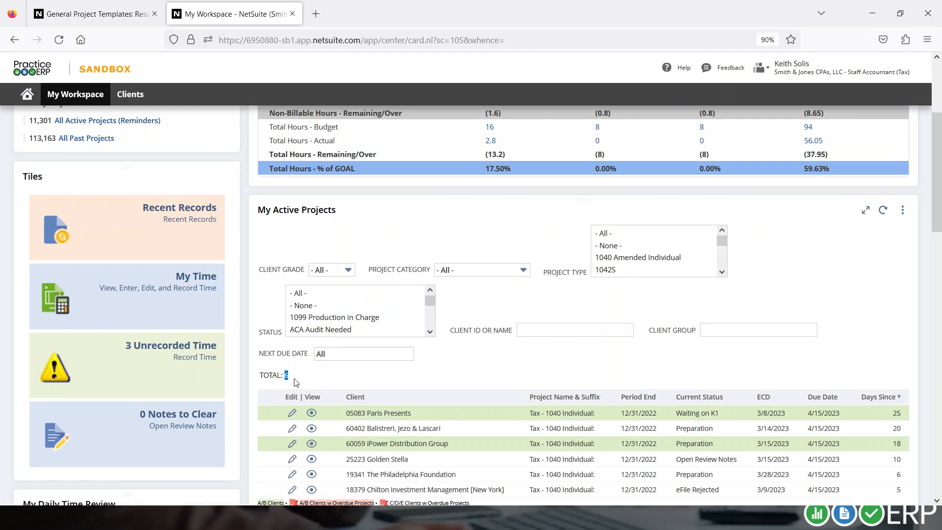
pyautogui.moveTo(462, 291)
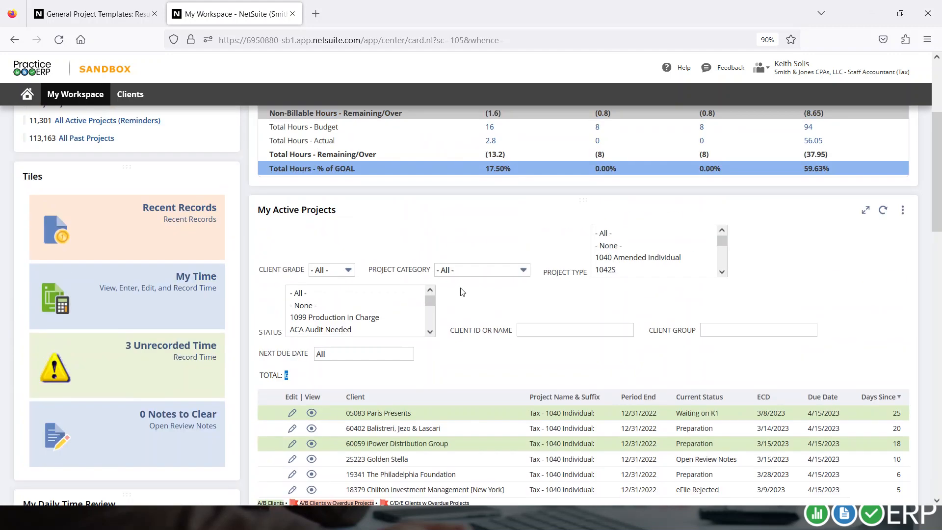
pyautogui.moveTo(421, 314)
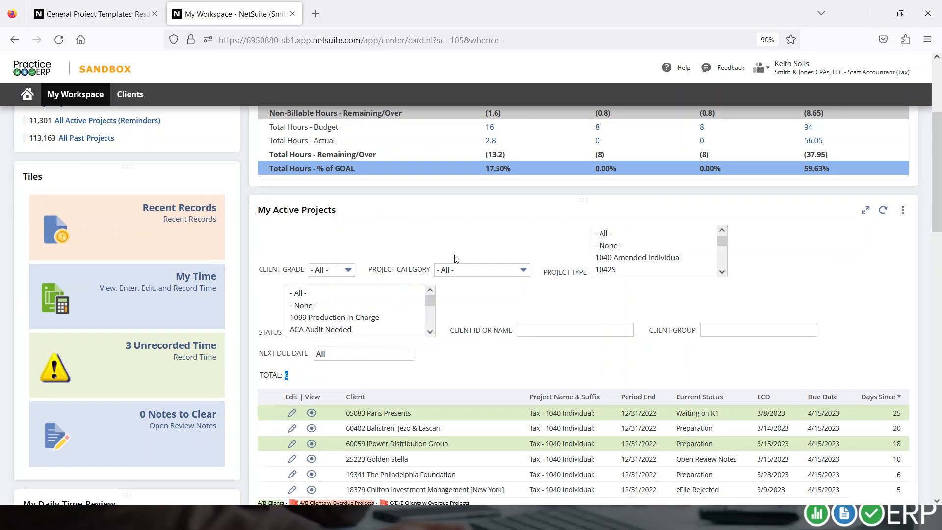
# Bring up the list of roles available to switch into
pyautogui.click(770, 67)
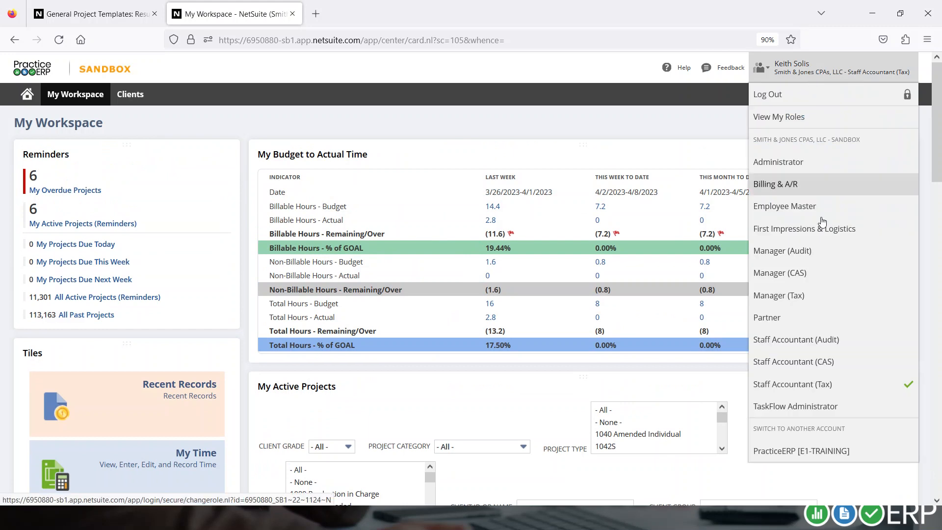
pyautogui.moveTo(792, 298)
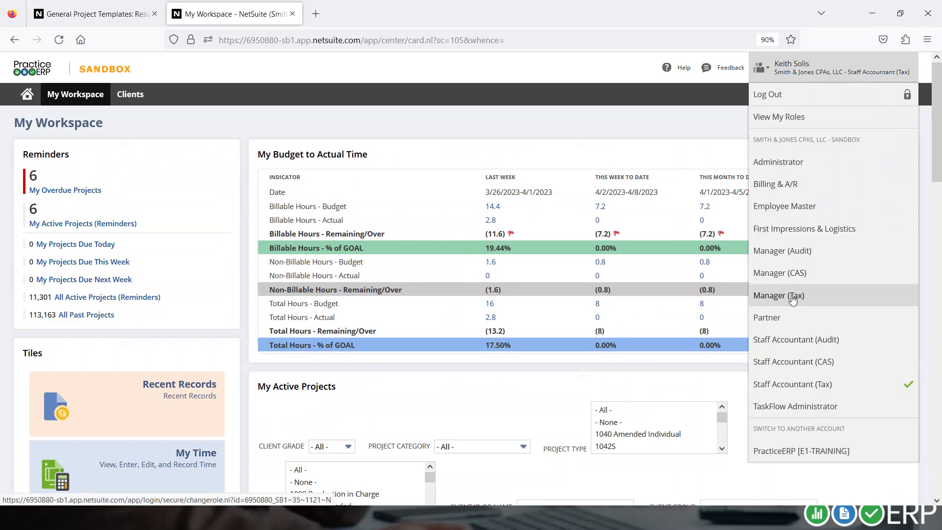
pyautogui.click(779, 295)
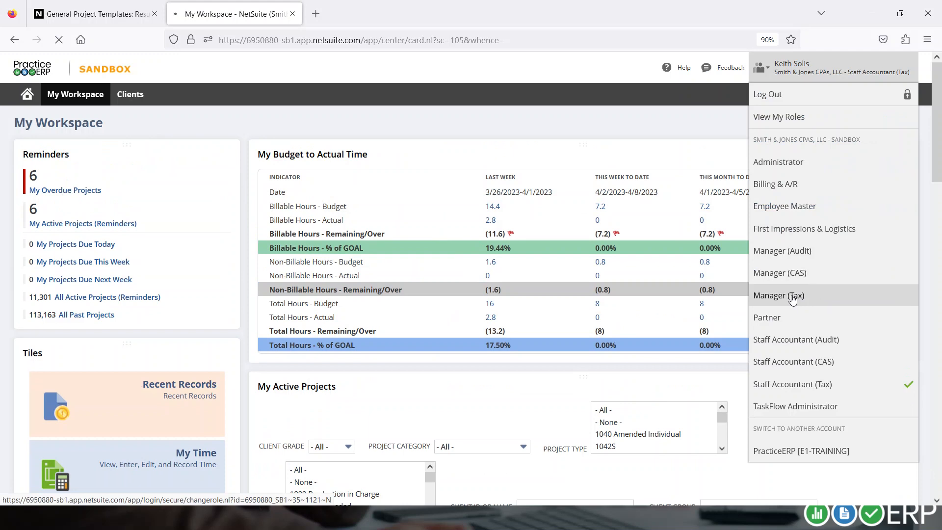
pyautogui.click(779, 296)
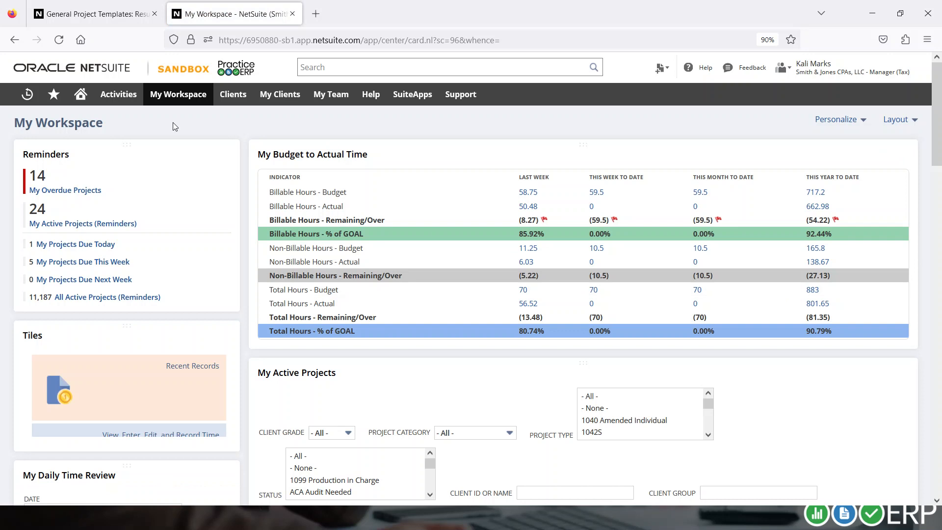
pyautogui.click(178, 94)
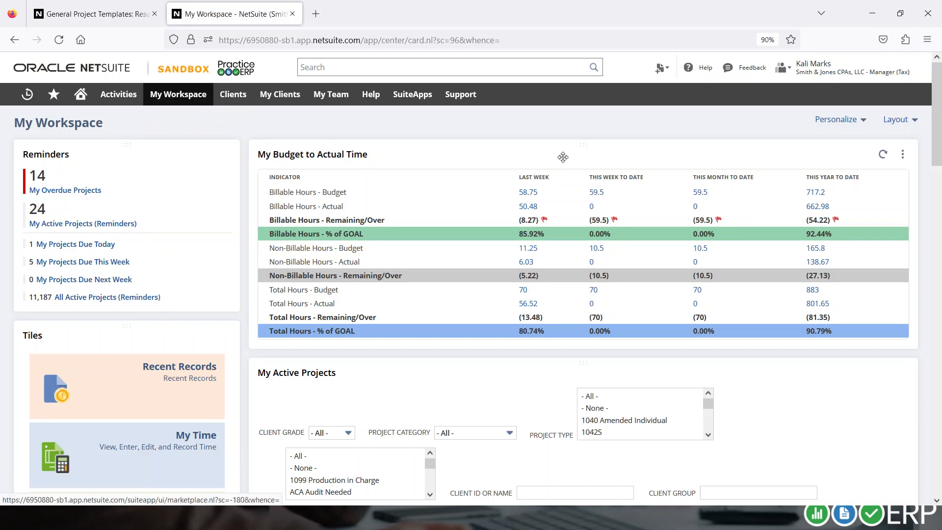
# Review the workspace's overdue and active projects and the Client Grade filter choices
pyautogui.scroll(-3)
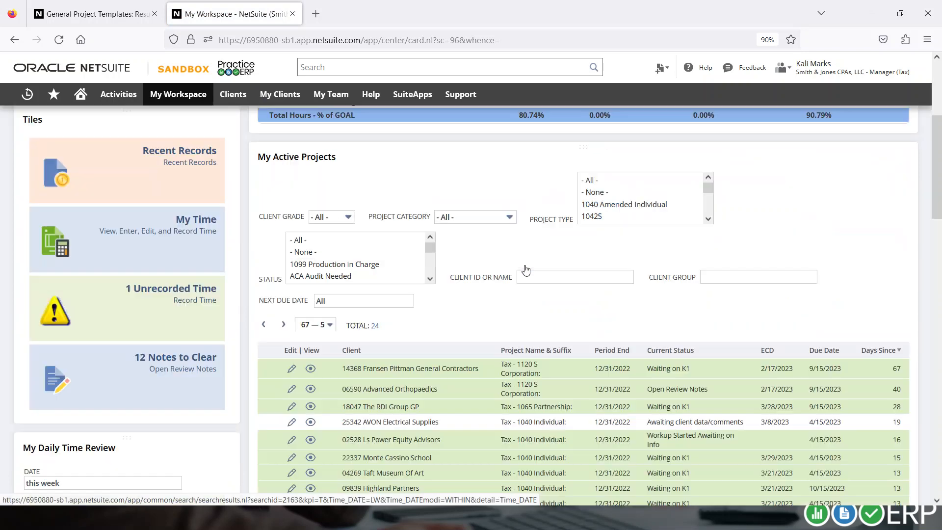
pyautogui.scroll(-3)
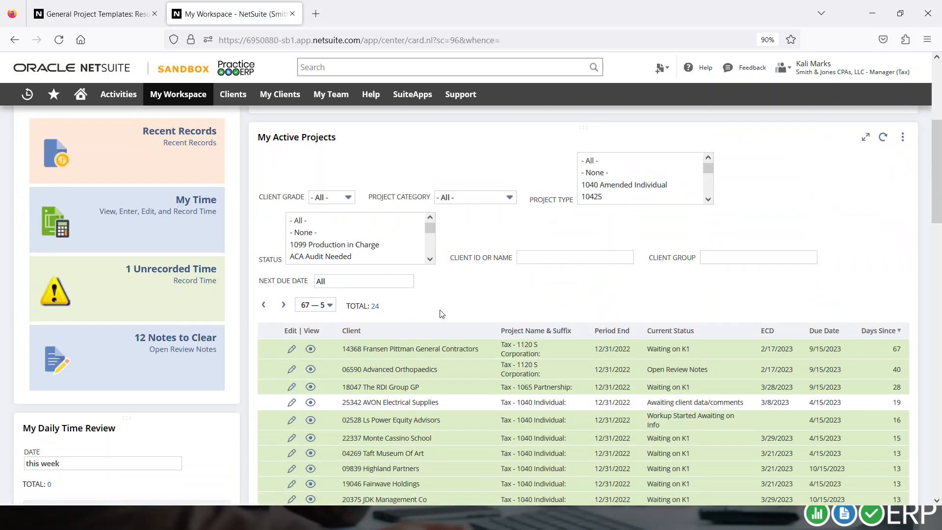
pyautogui.click(331, 197)
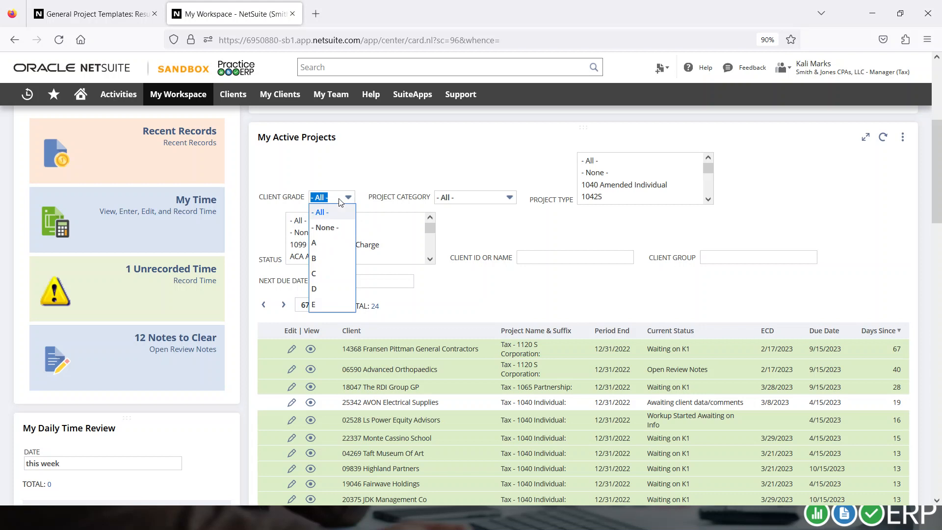
pyautogui.moveTo(321, 250)
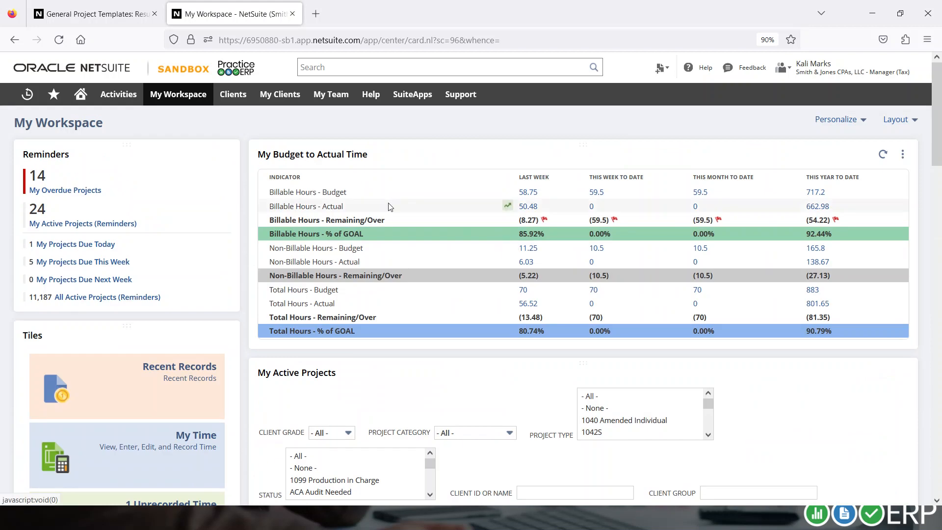
pyautogui.click(178, 94)
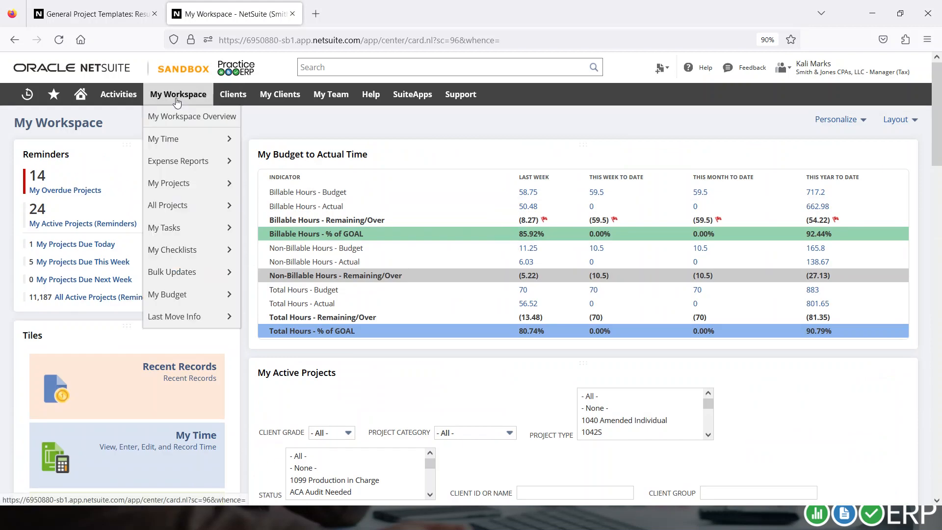
# Open the My Clients dashboard and explore its KPI portlet: 181 overdue projects, 394 clients, $44,554 aged WIP
pyautogui.click(233, 94)
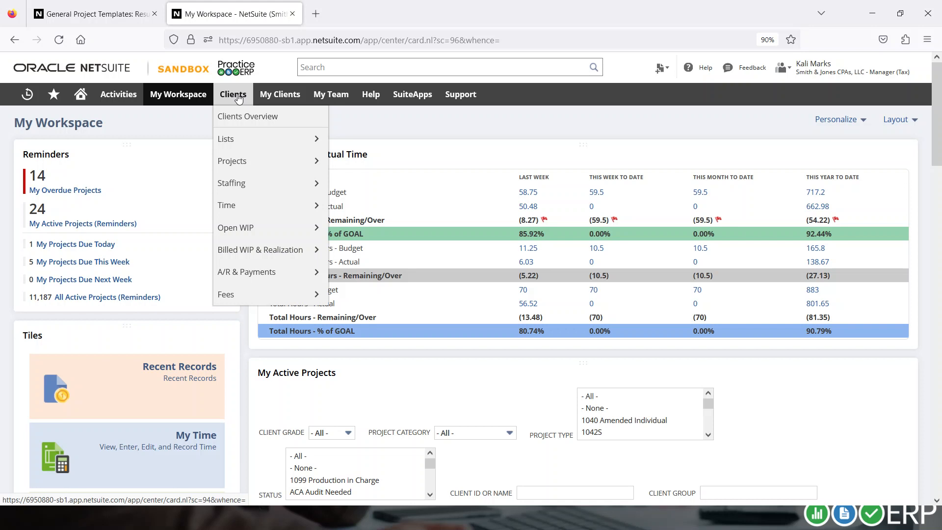
pyautogui.click(280, 94)
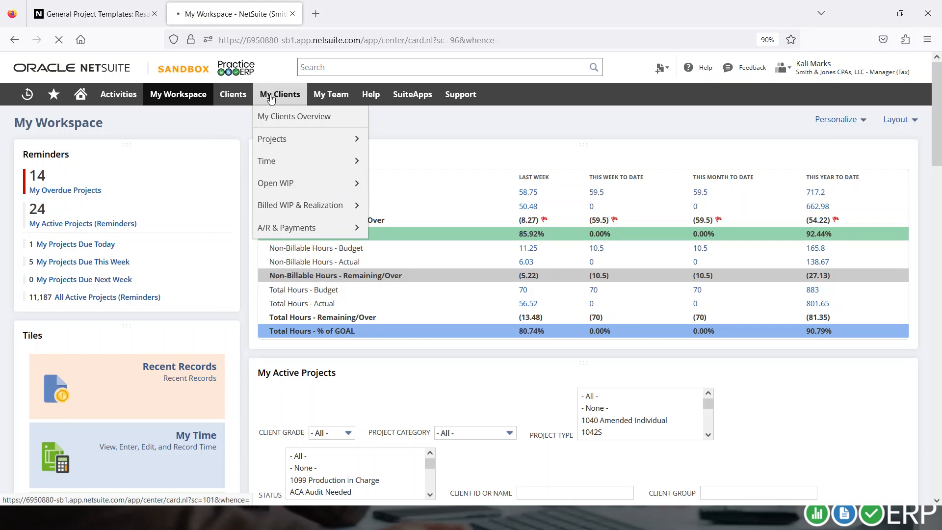
pyautogui.click(294, 115)
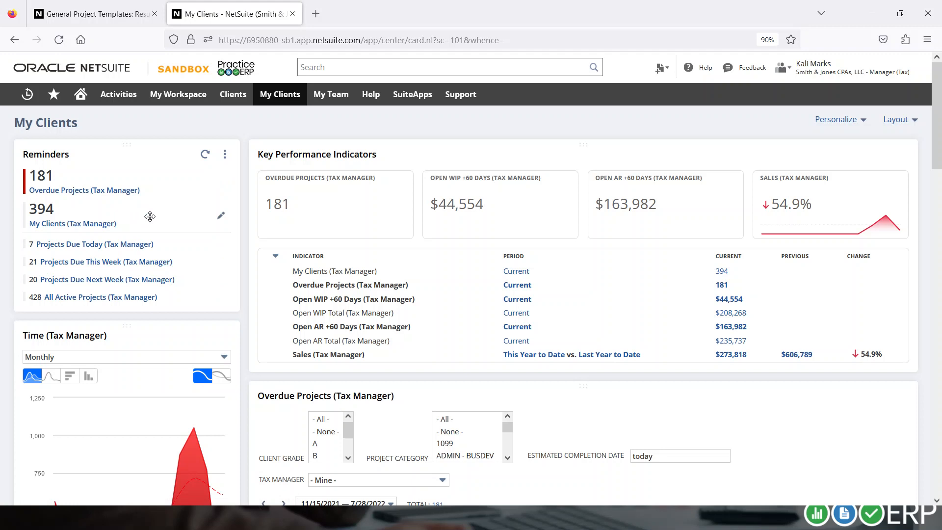
pyautogui.moveTo(161, 304)
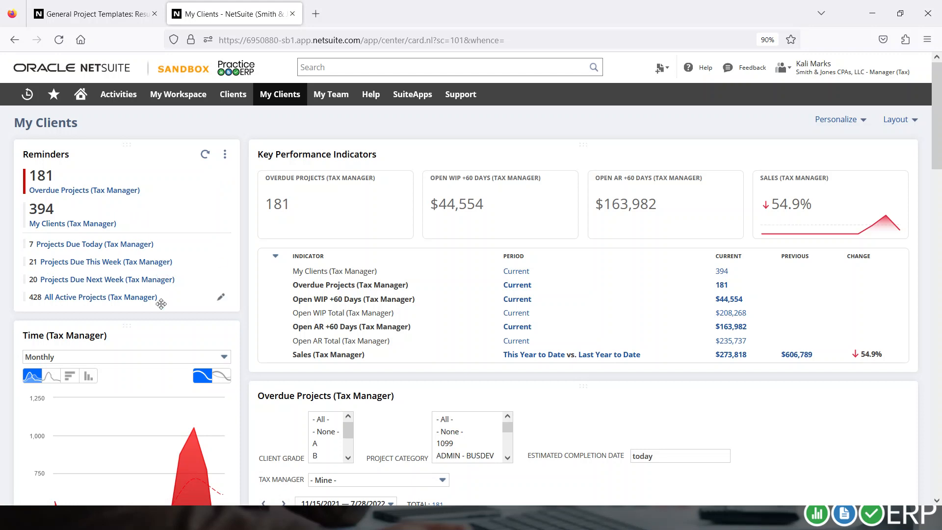
pyautogui.scroll(-3)
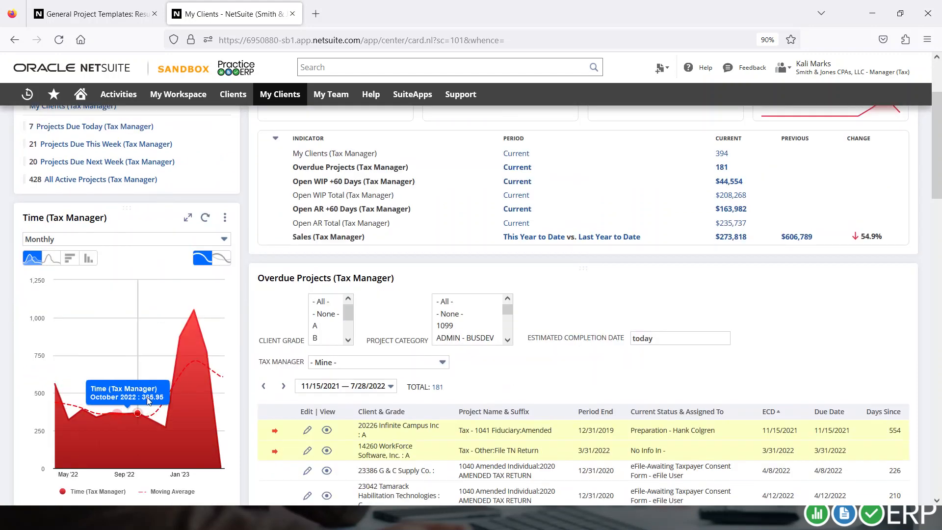
pyautogui.click(223, 241)
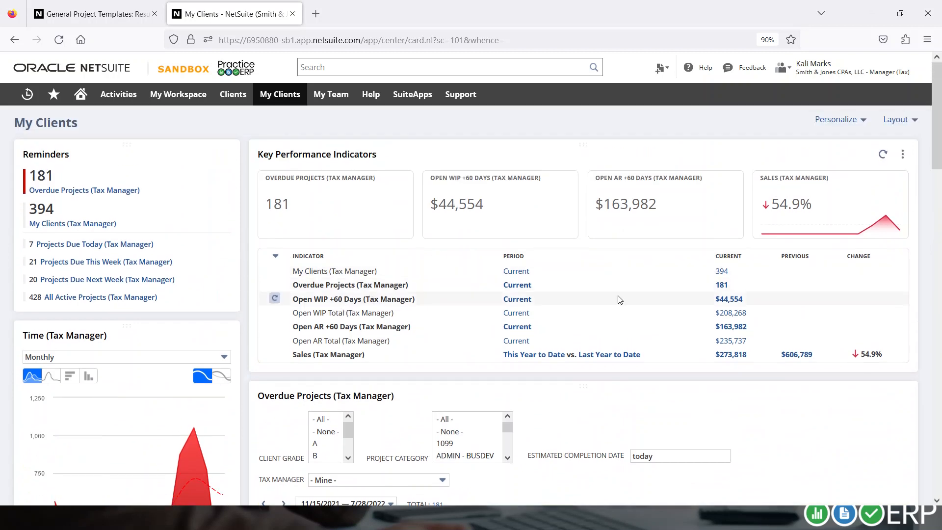
pyautogui.moveTo(728, 298)
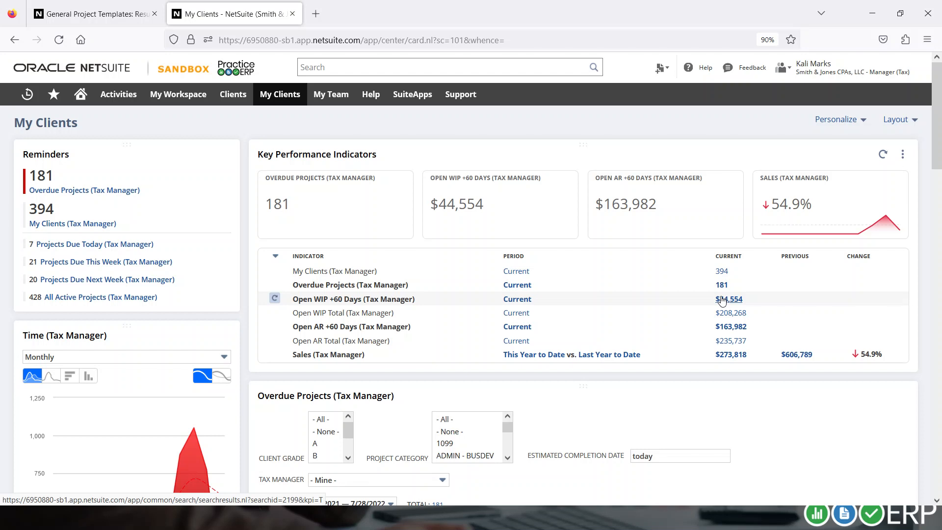
pyautogui.moveTo(722, 288)
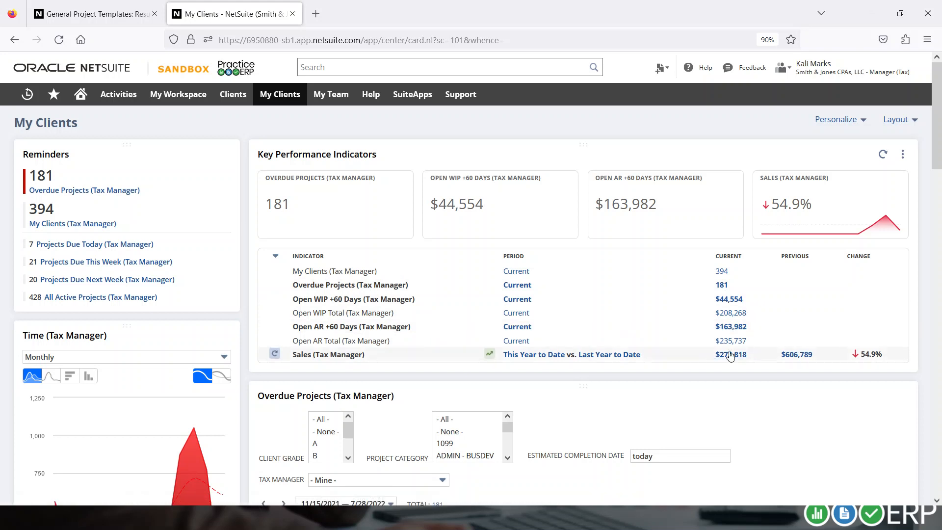
pyautogui.moveTo(798, 357)
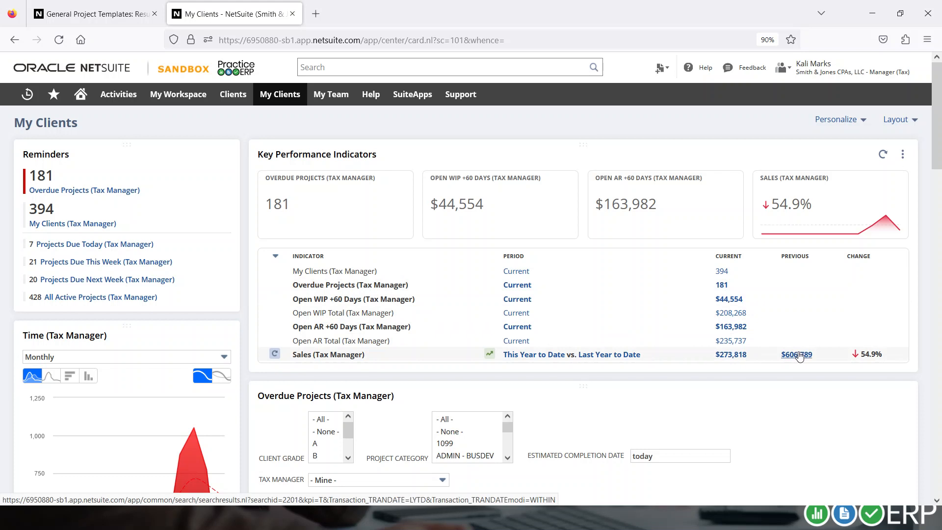
pyautogui.moveTo(800, 356)
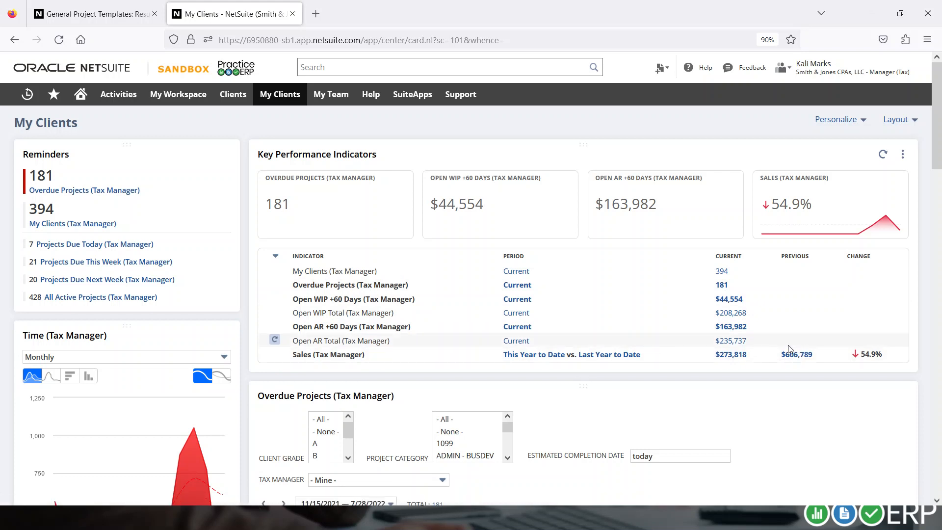
pyautogui.scroll(-3)
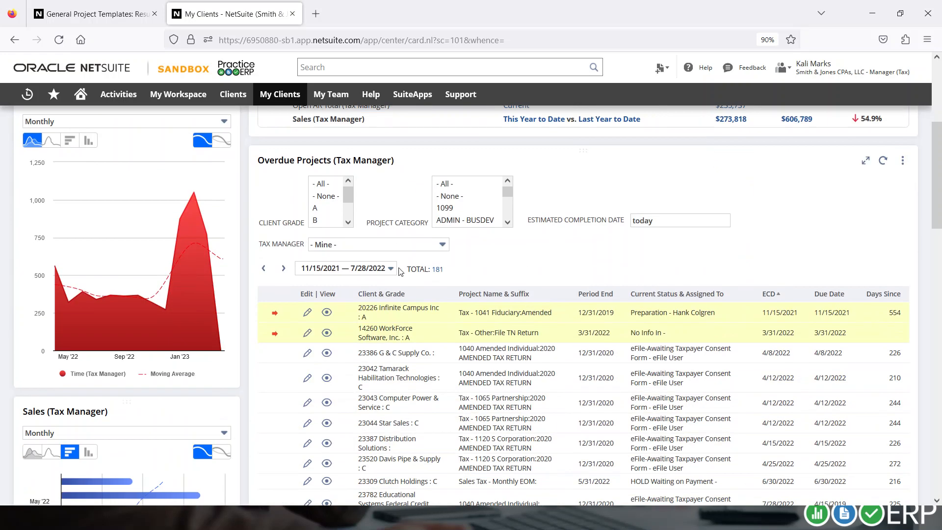
pyautogui.moveTo(742, 346)
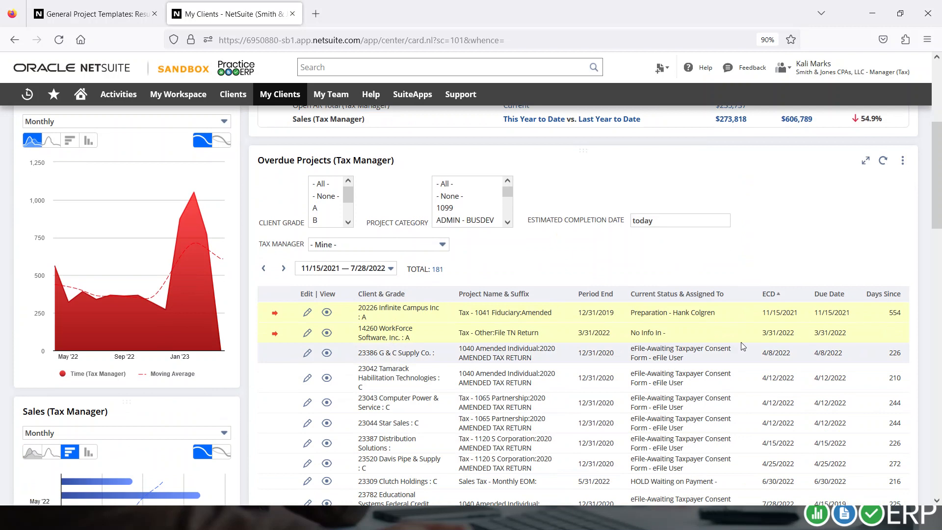
pyautogui.scroll(-3)
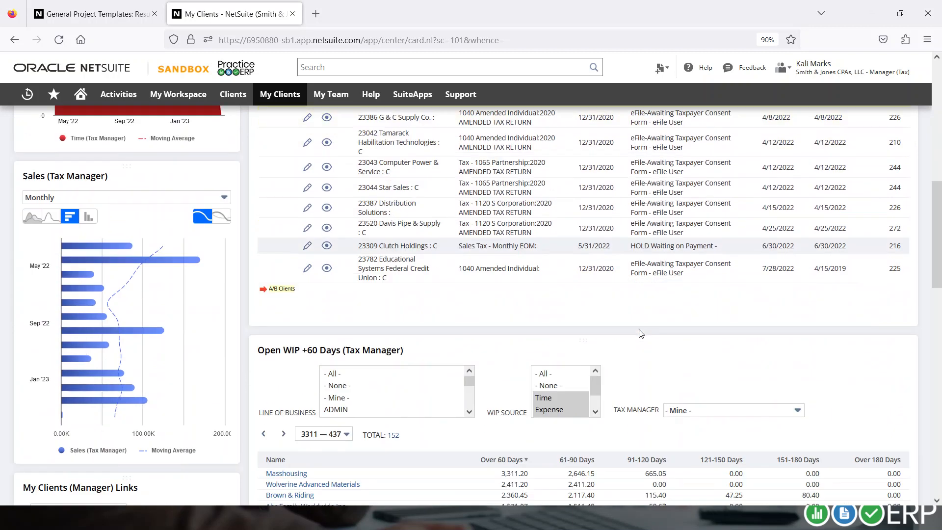
pyautogui.click(348, 198)
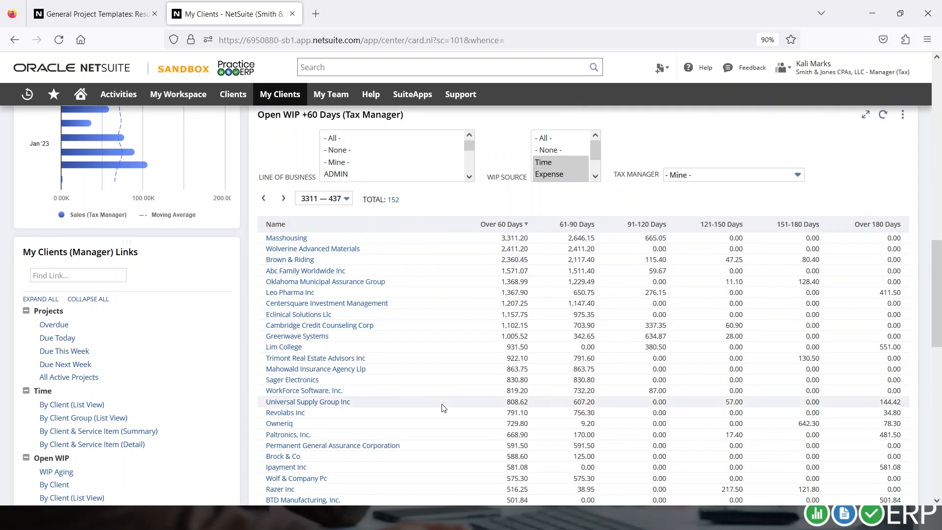
pyautogui.scroll(-3)
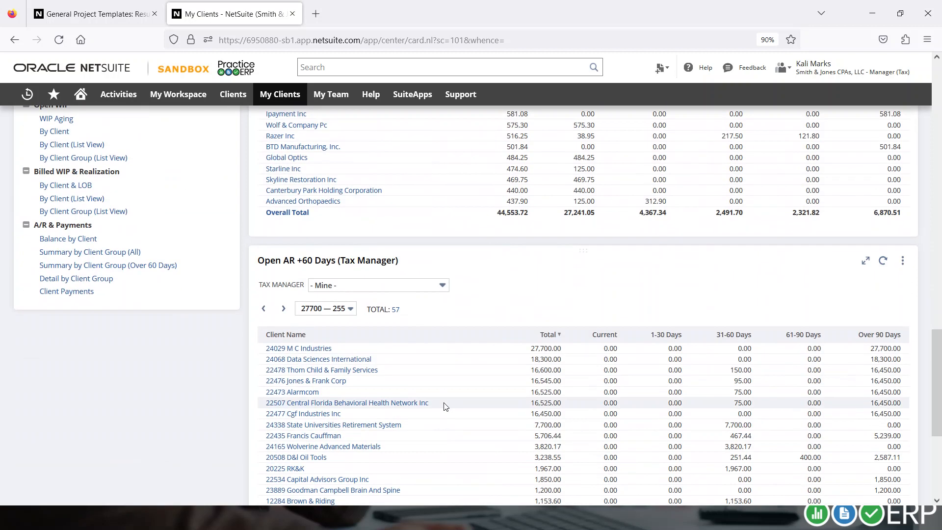
pyautogui.scroll(-3)
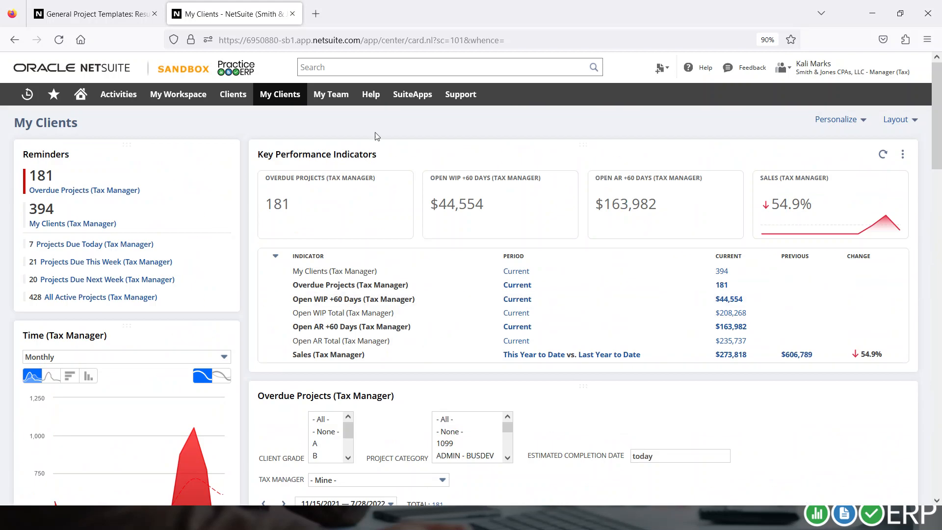
pyautogui.click(331, 94)
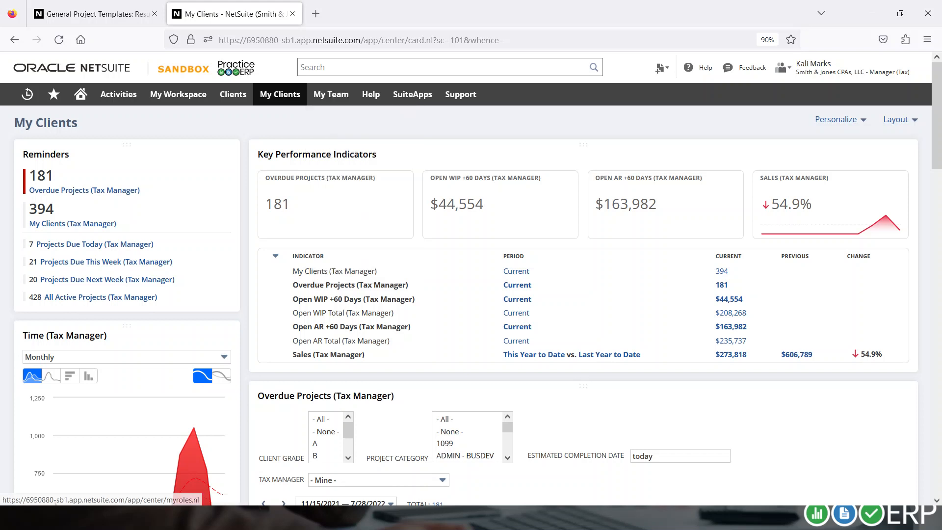
pyautogui.click(781, 67)
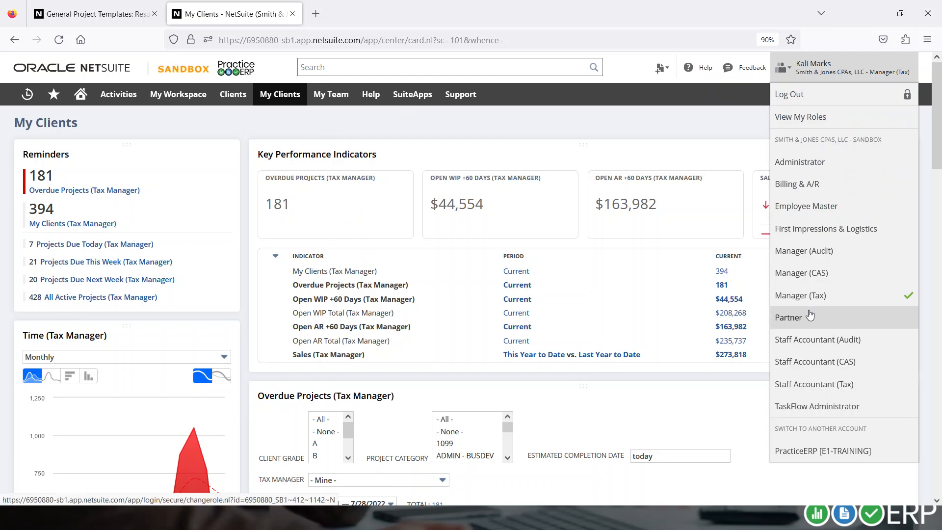
pyautogui.click(789, 317)
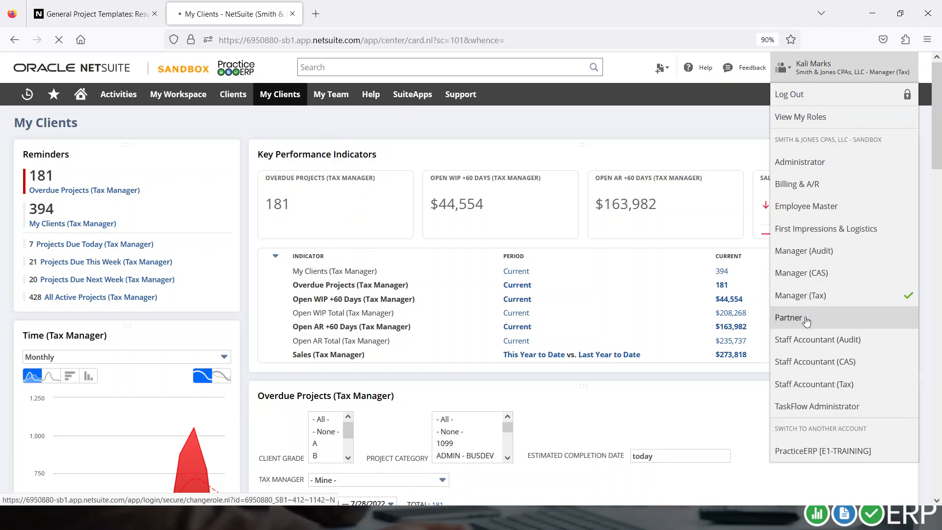
pyautogui.click(789, 317)
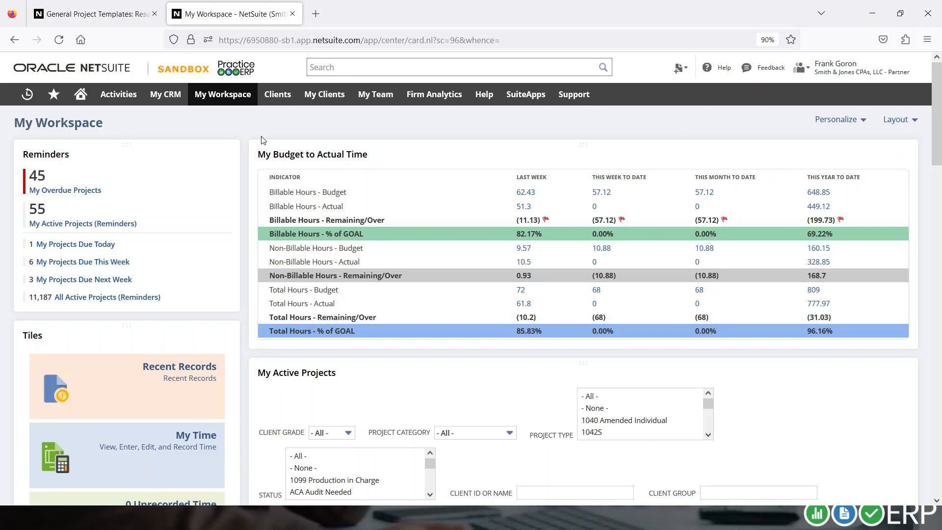
pyautogui.moveTo(219, 162)
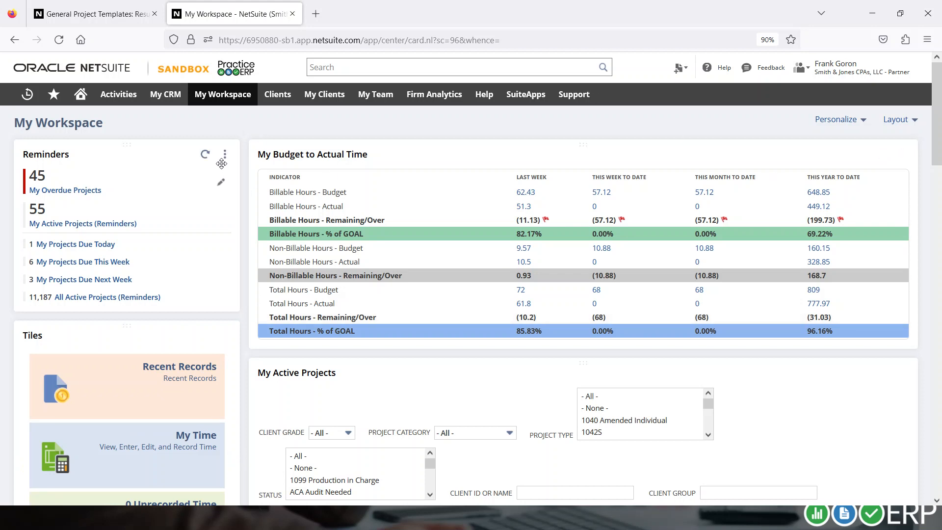
pyautogui.moveTo(131, 201)
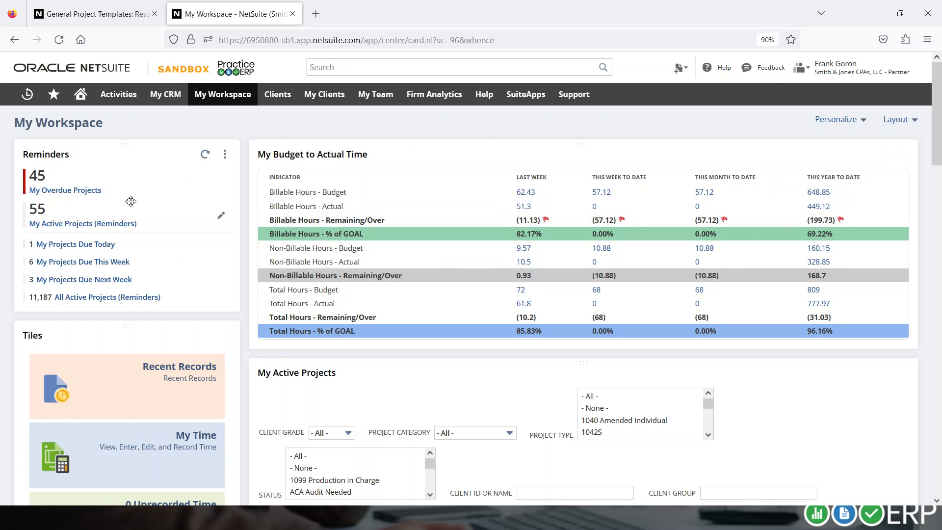
pyautogui.scroll(-3)
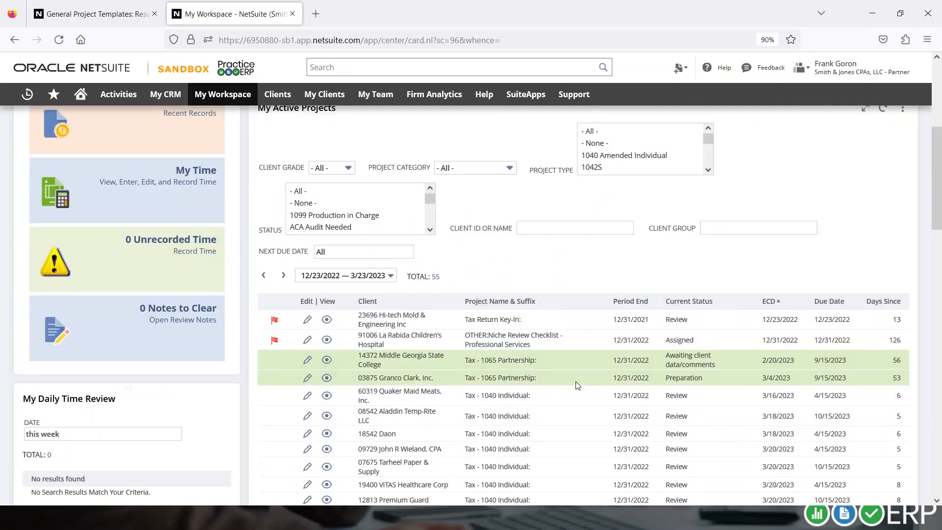
pyautogui.scroll(-3)
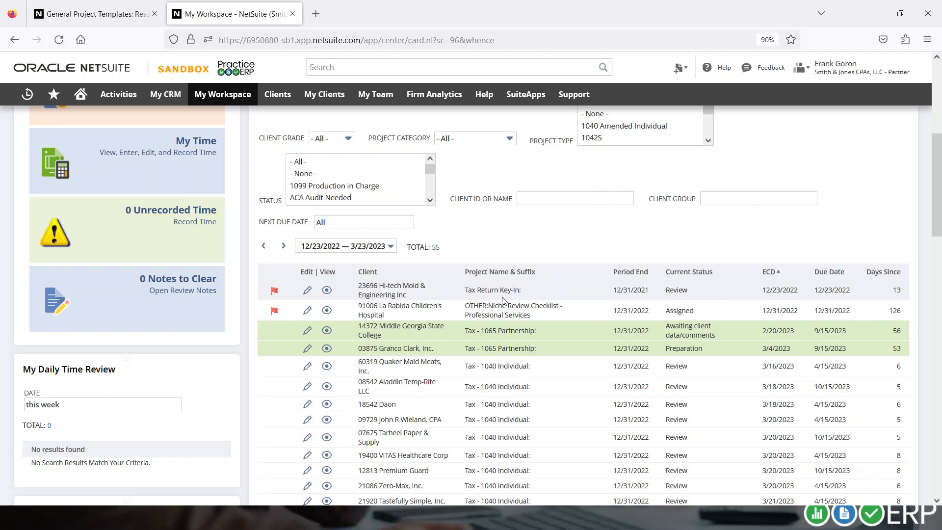
pyautogui.moveTo(504, 301)
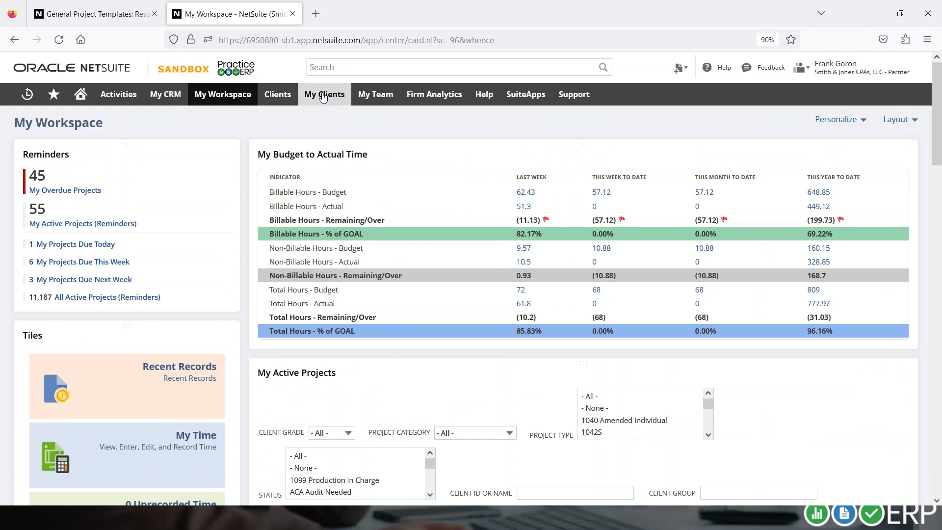
# Open the My Team dashboard and review missed budgets and overdue projects
pyautogui.click(374, 94)
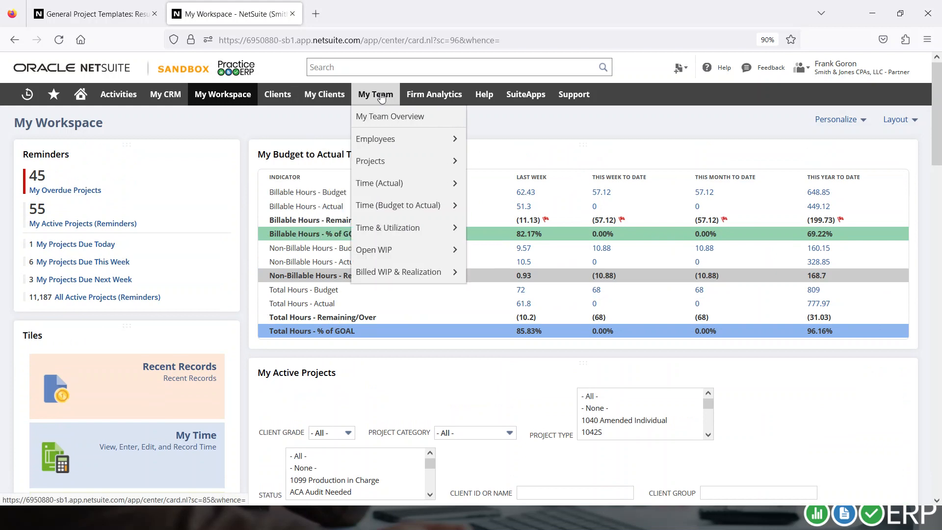
pyautogui.click(389, 116)
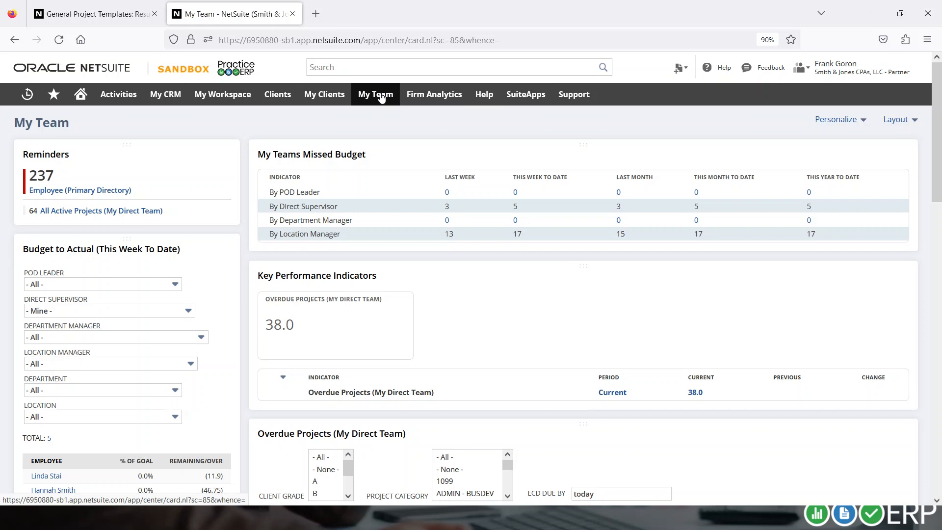
pyautogui.scroll(-3)
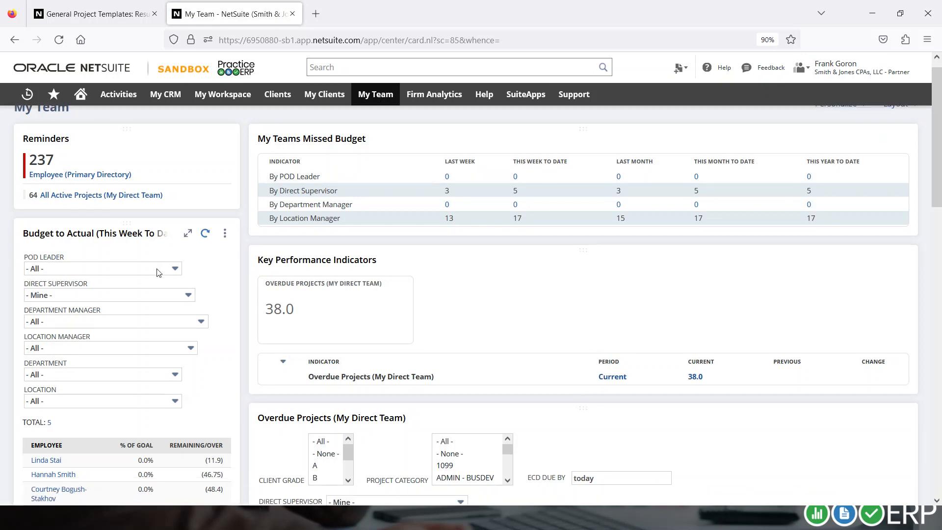
pyautogui.scroll(-3)
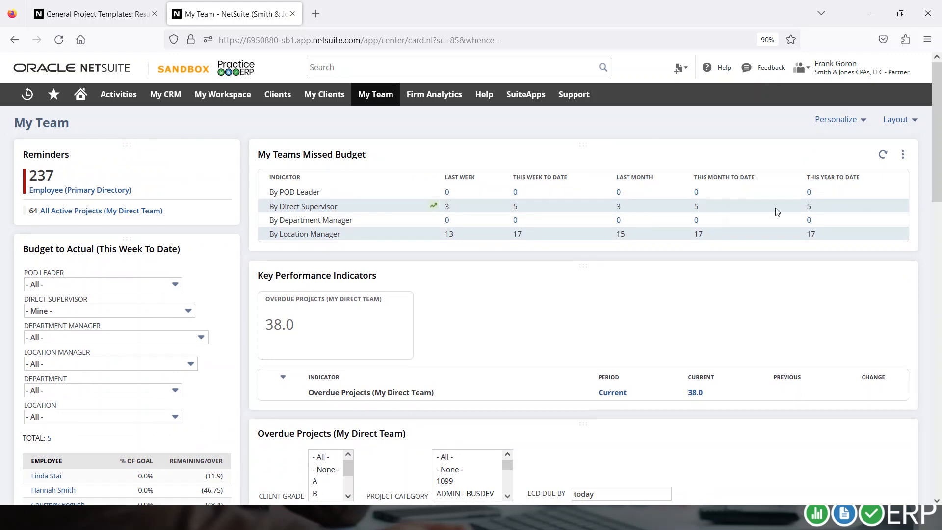
pyautogui.scroll(-3)
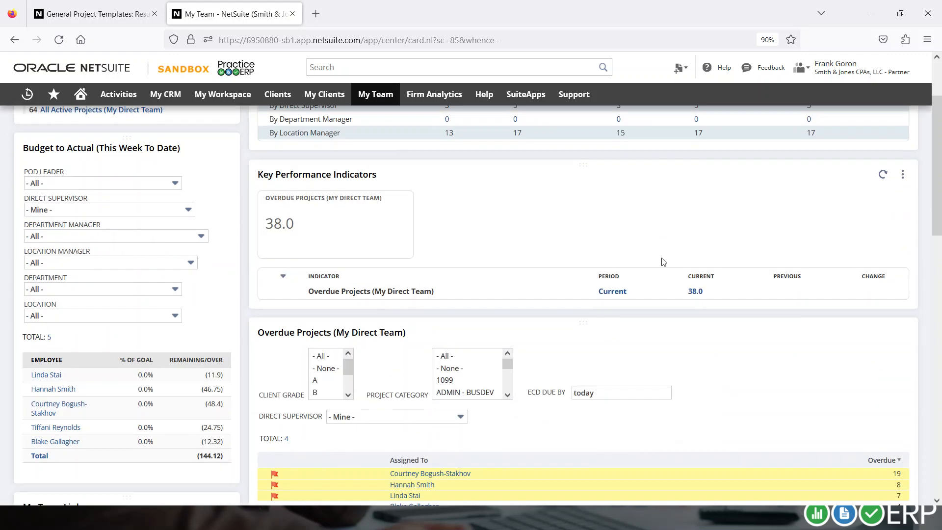
# Review the billable budget graph and the Billed WIP and Realization table for 14 employees
pyautogui.scroll(-3)
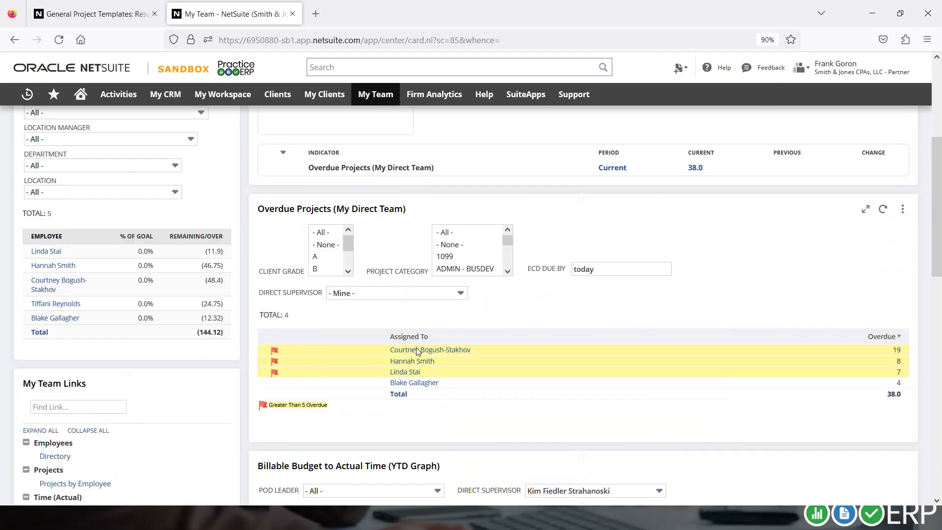
pyautogui.scroll(-3)
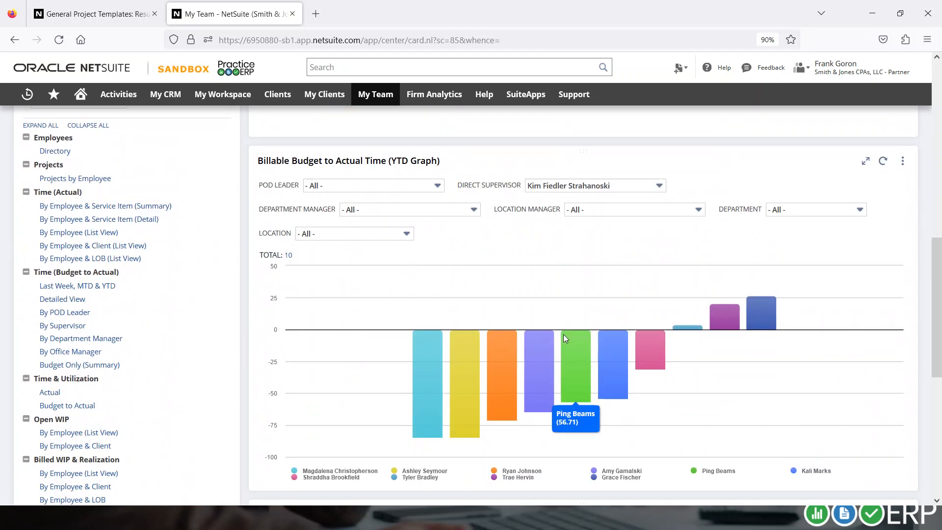
pyautogui.moveTo(524, 367)
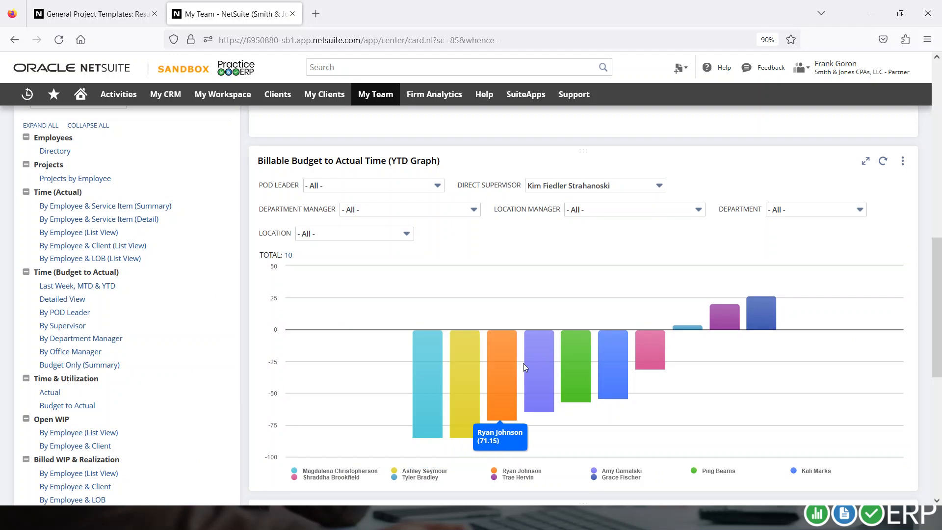
pyautogui.moveTo(420, 384)
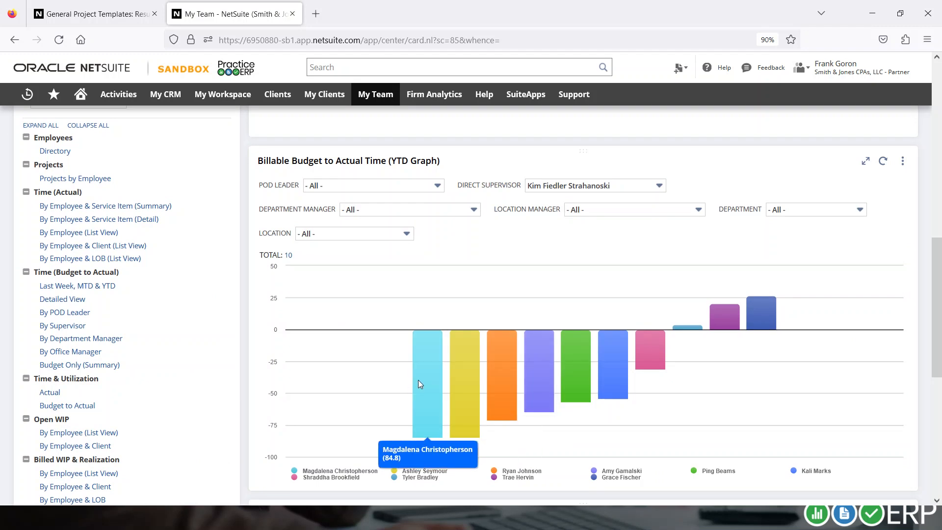
pyautogui.moveTo(424, 393)
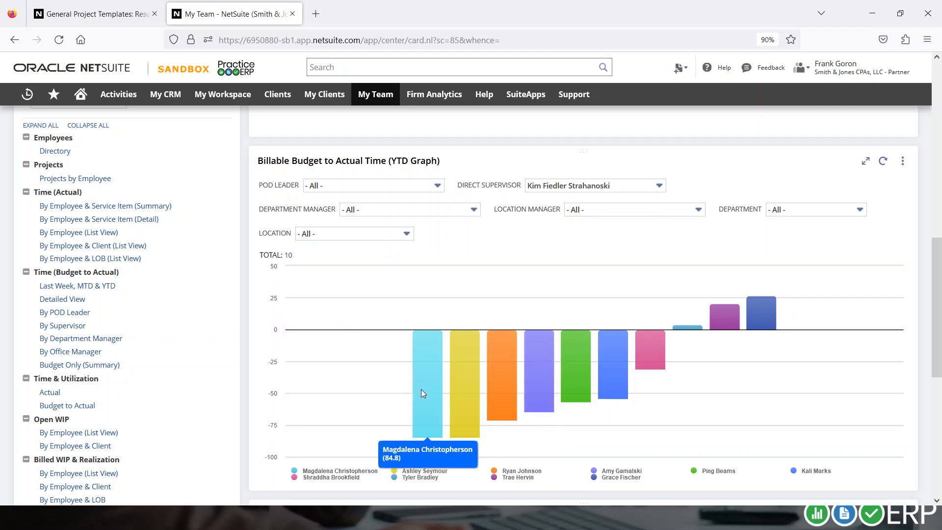
pyautogui.moveTo(478, 390)
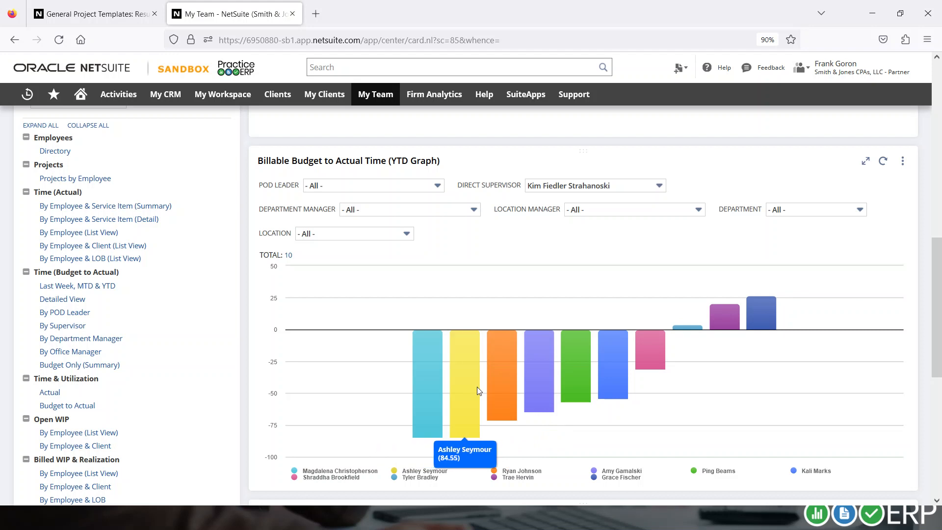
pyautogui.moveTo(777, 315)
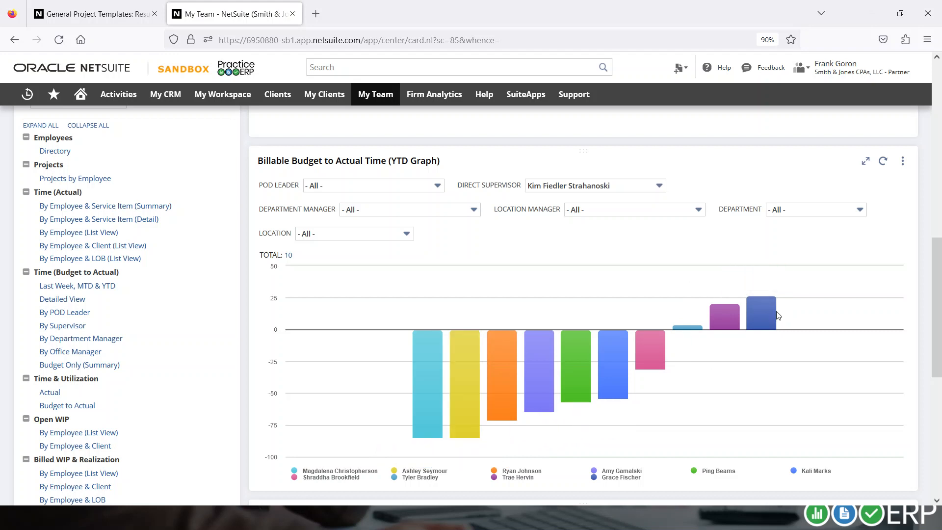
pyautogui.scroll(-3)
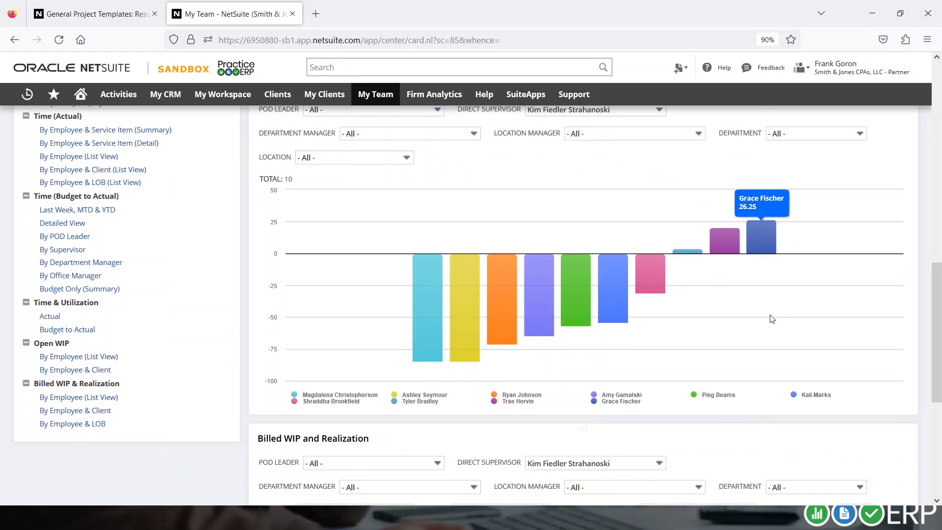
pyautogui.scroll(-3)
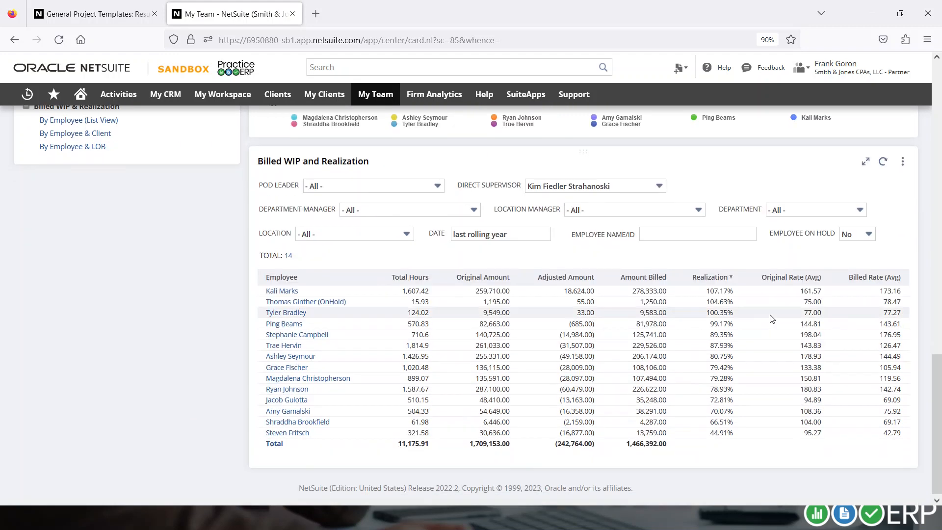
pyautogui.moveTo(726, 299)
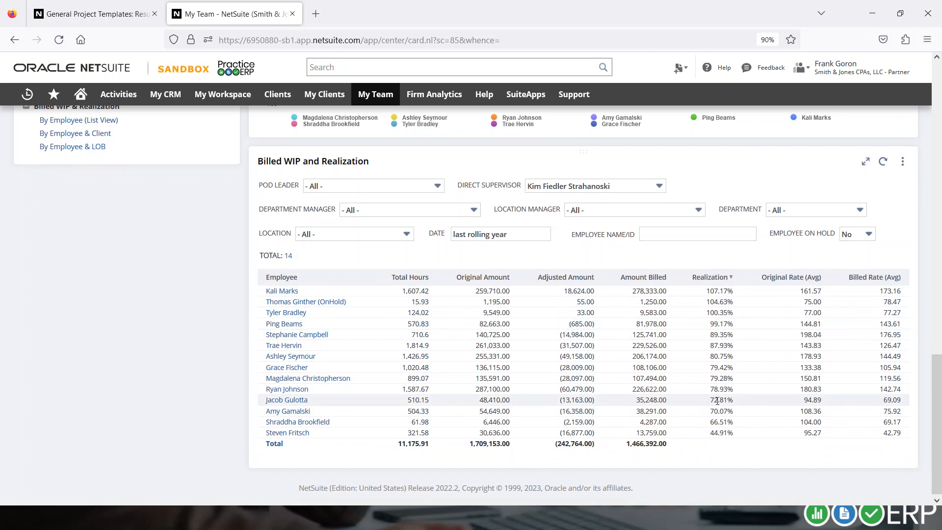
pyautogui.moveTo(741, 267)
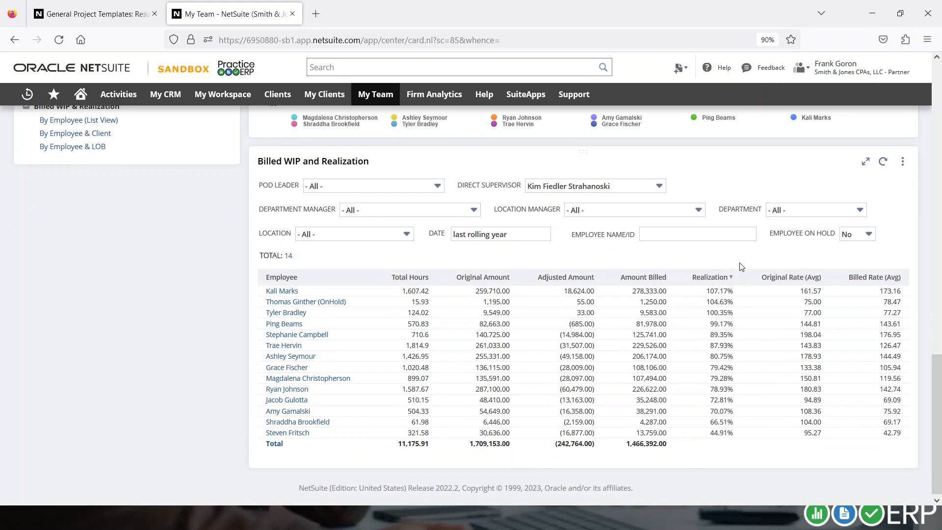
pyautogui.moveTo(722, 286)
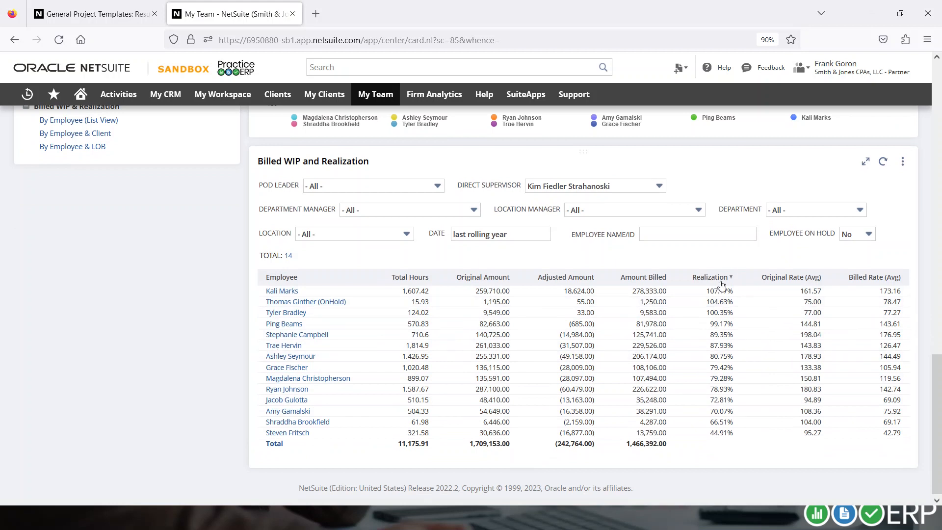
# Switch via Alt+Tab to the Firefox window showing the Firm Analytics dashboard
pyautogui.click(375, 95)
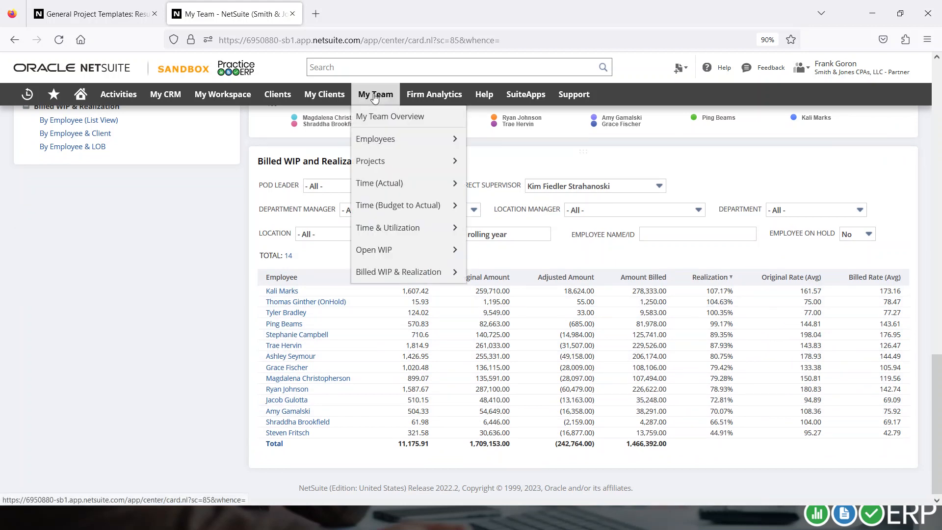
pyautogui.moveTo(386, 175)
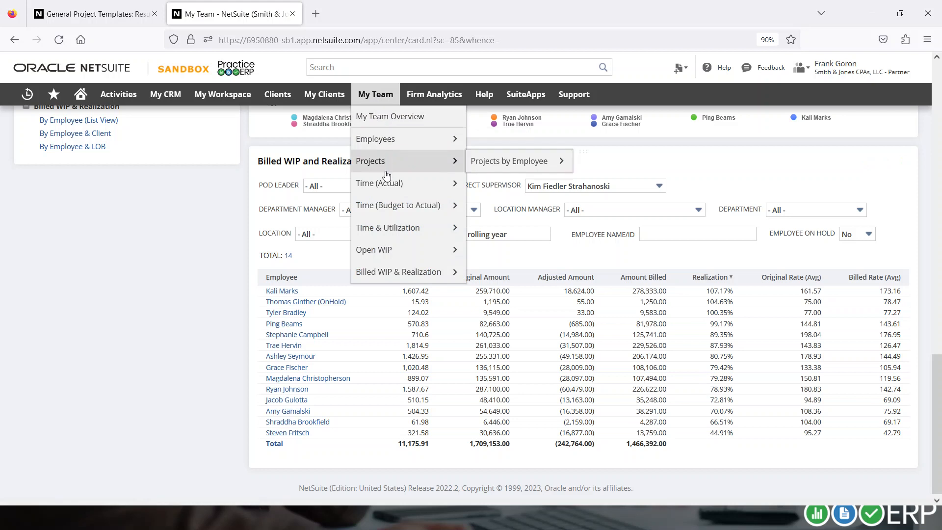
pyautogui.moveTo(392, 228)
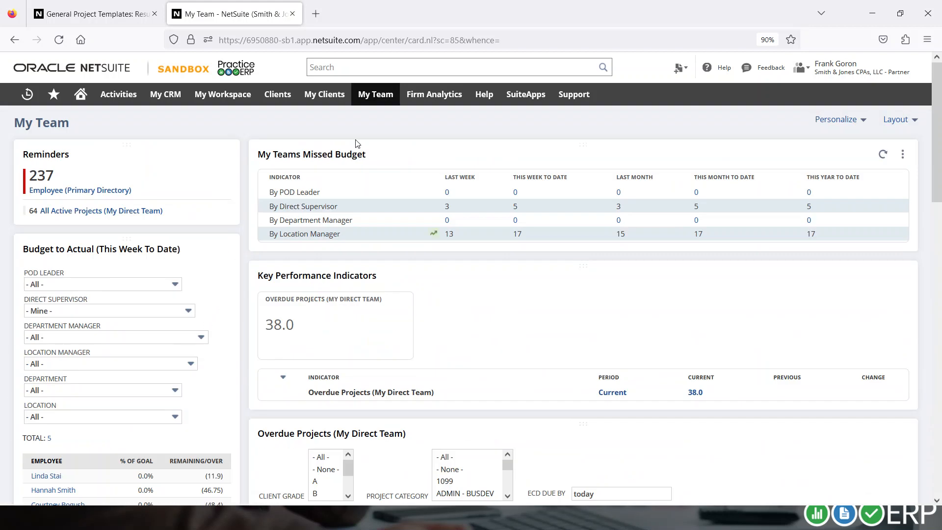
pyautogui.press('alt+tab')
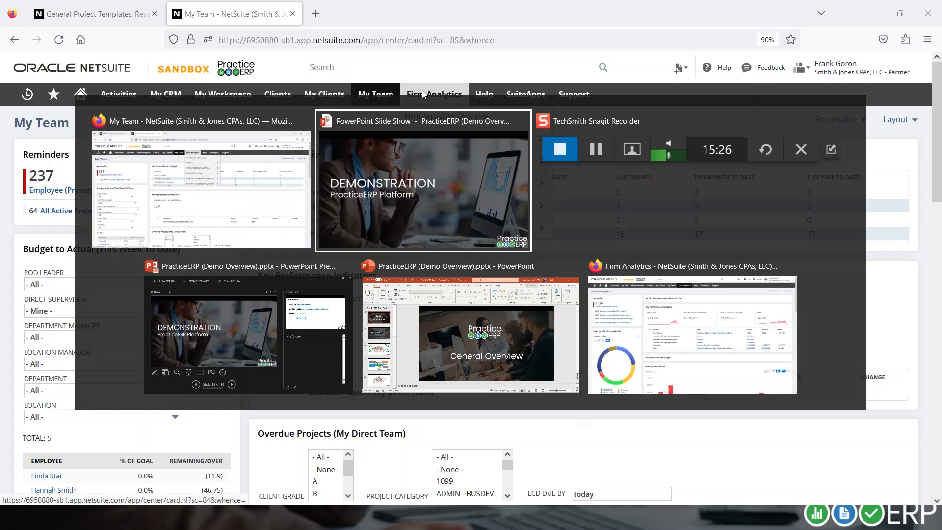
pyautogui.click(433, 94)
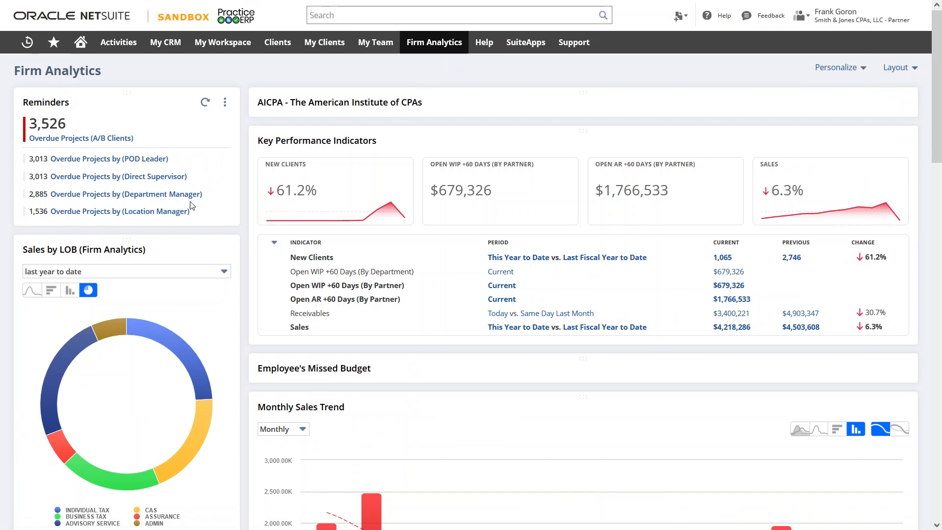
pyautogui.moveTo(129, 133)
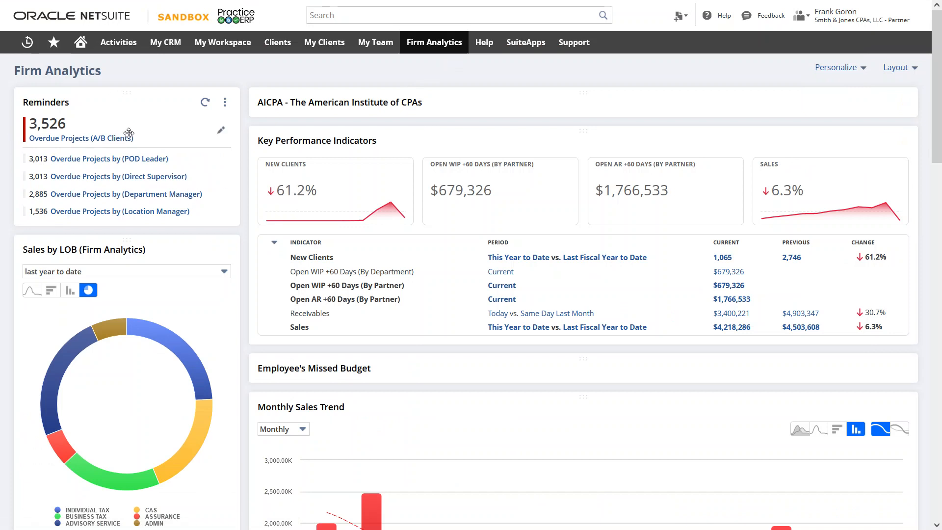
pyautogui.click(434, 42)
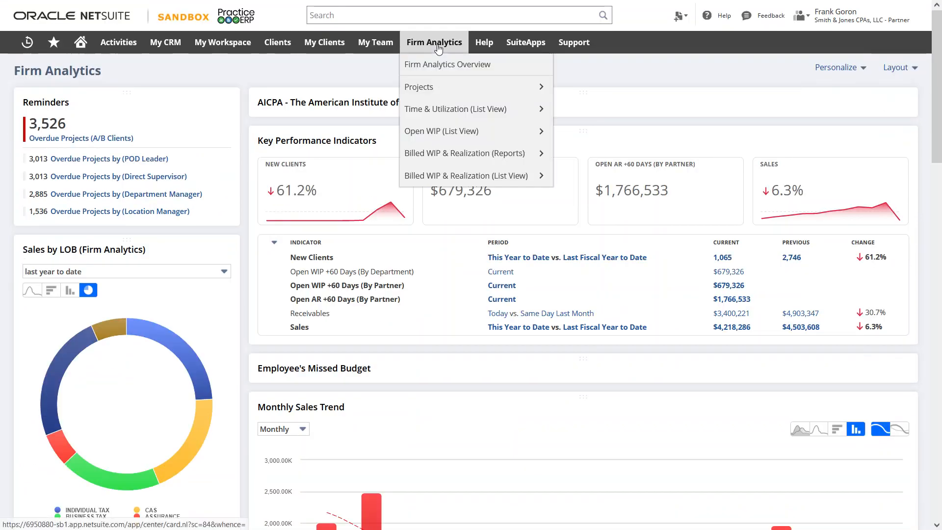
pyautogui.moveTo(467, 112)
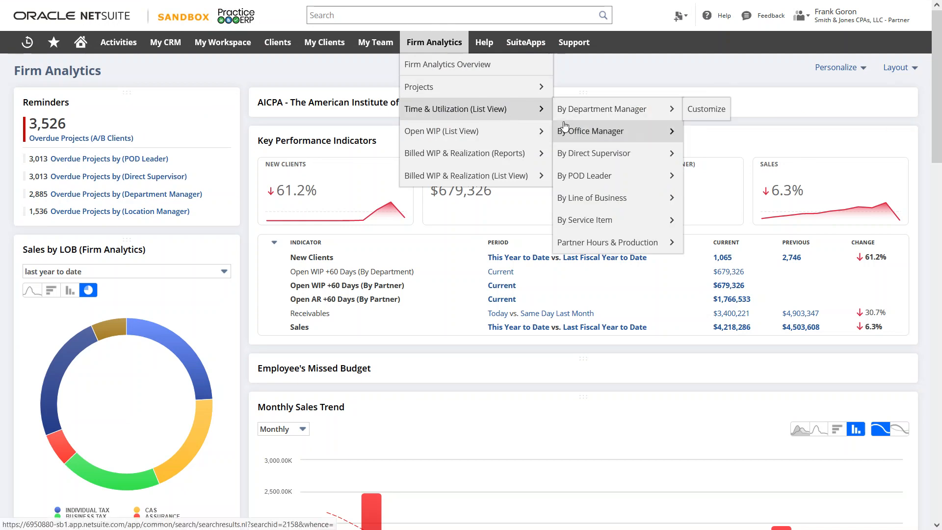
pyautogui.moveTo(593, 120)
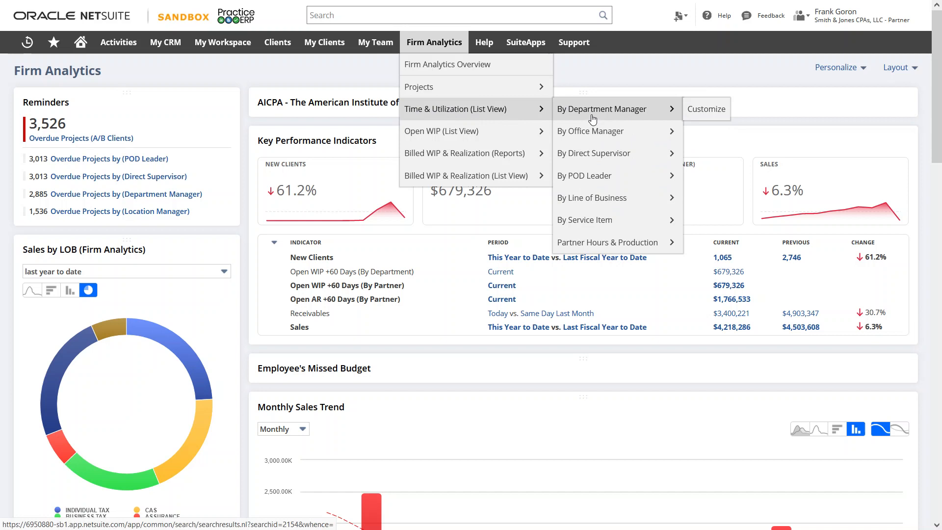
pyautogui.moveTo(595, 198)
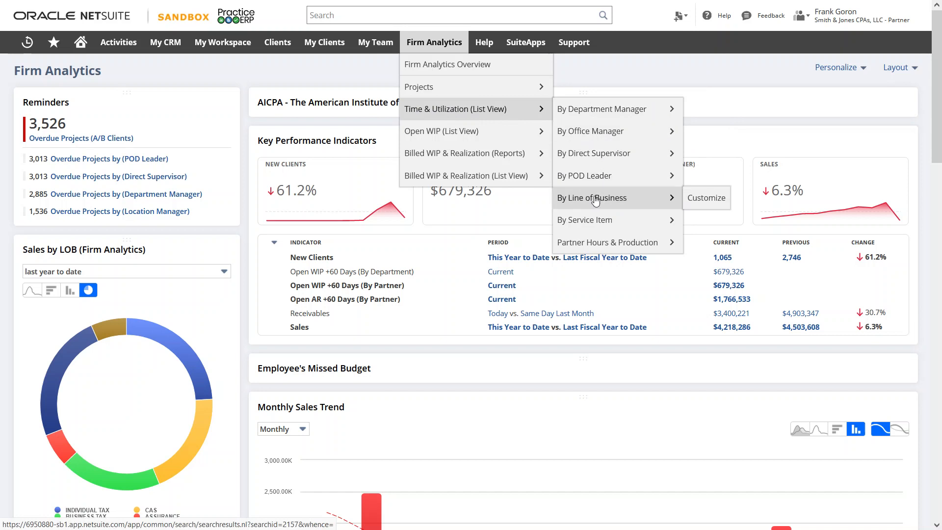
pyautogui.moveTo(470, 131)
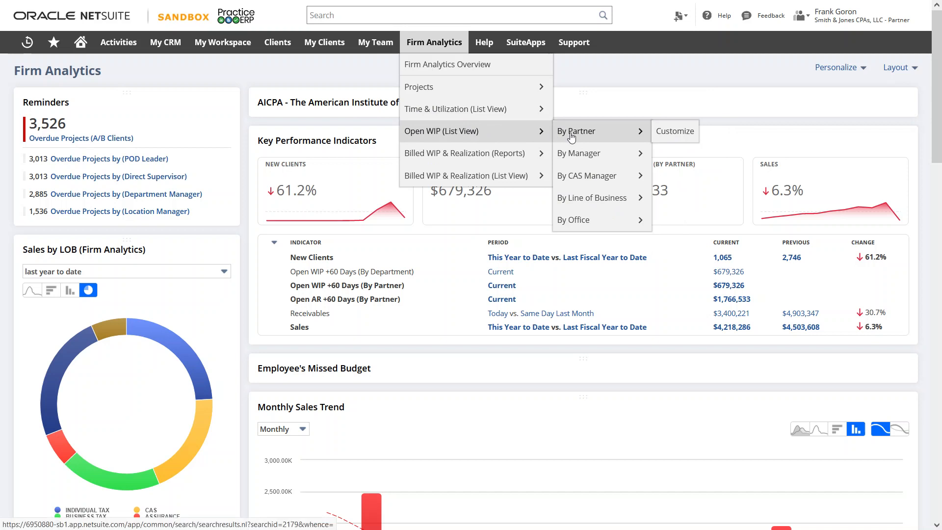
pyautogui.moveTo(583, 160)
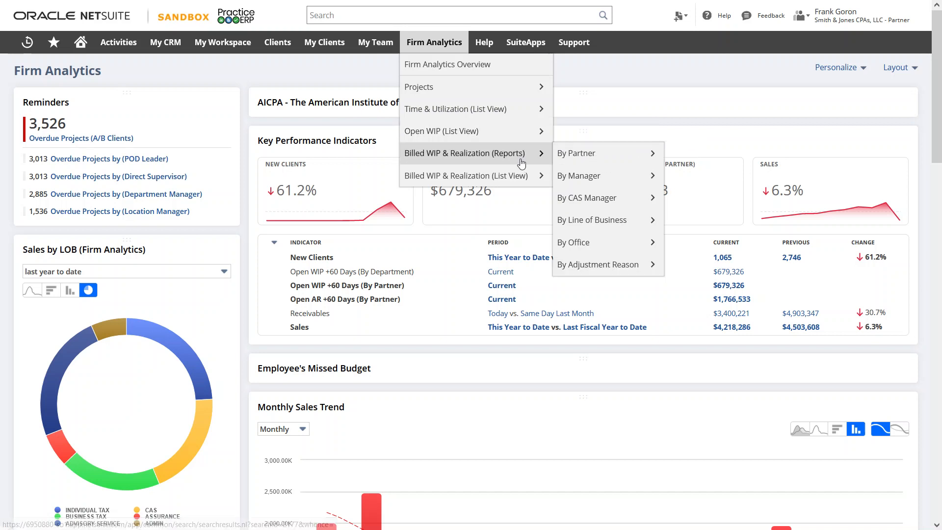
pyautogui.moveTo(466, 176)
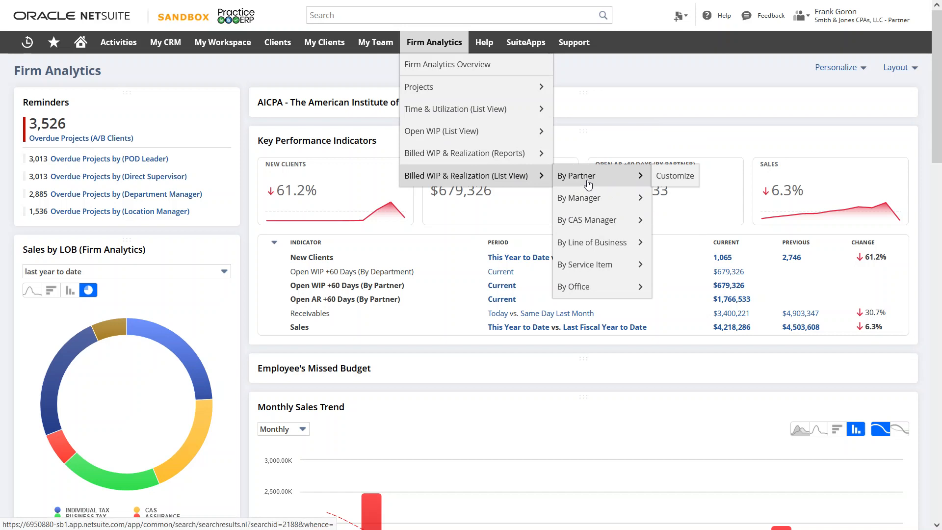
pyautogui.moveTo(597, 265)
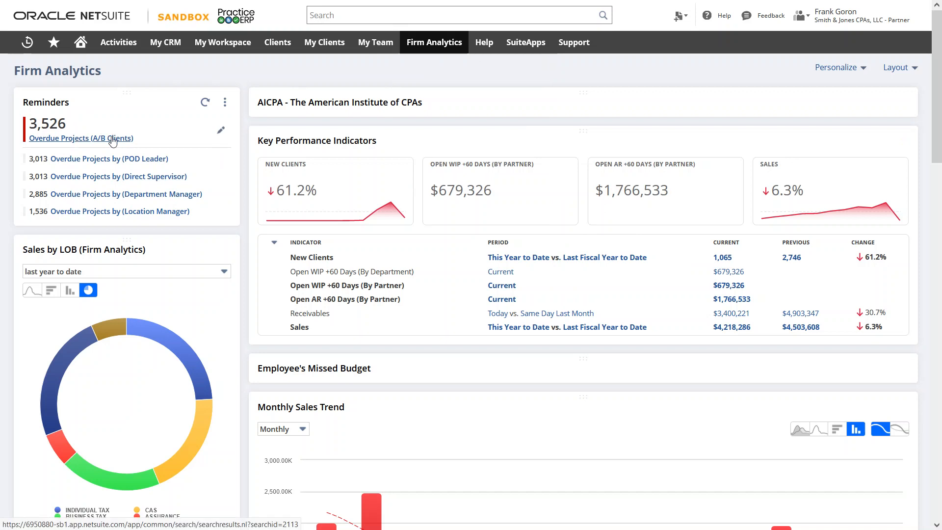
pyautogui.scroll(-3)
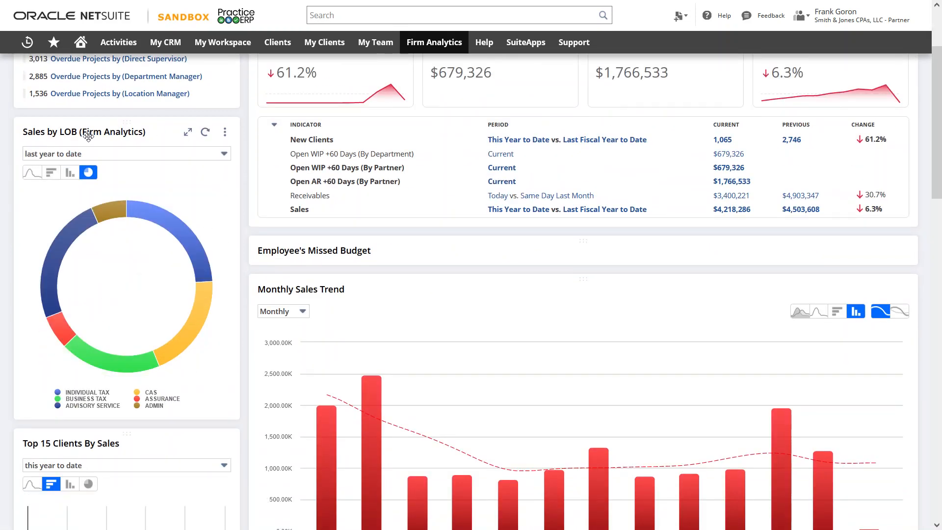
pyautogui.moveTo(172, 220)
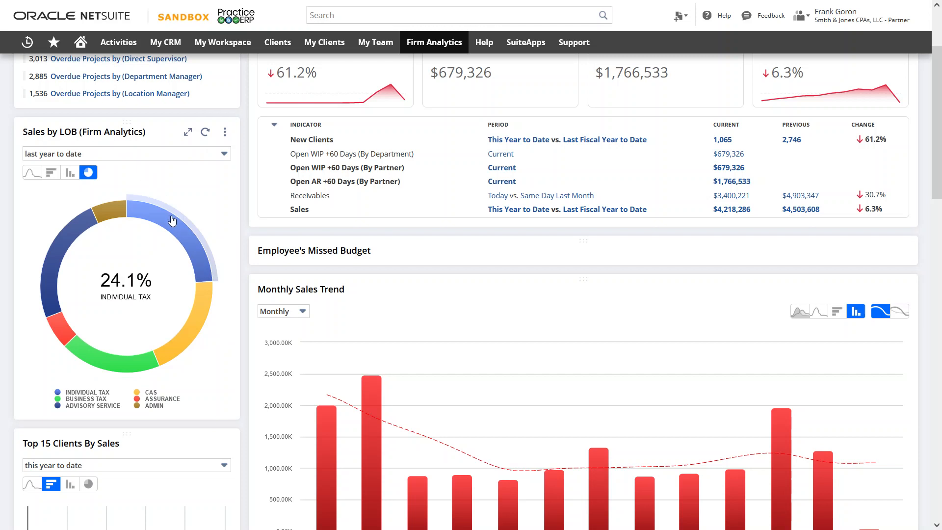
pyautogui.moveTo(199, 263)
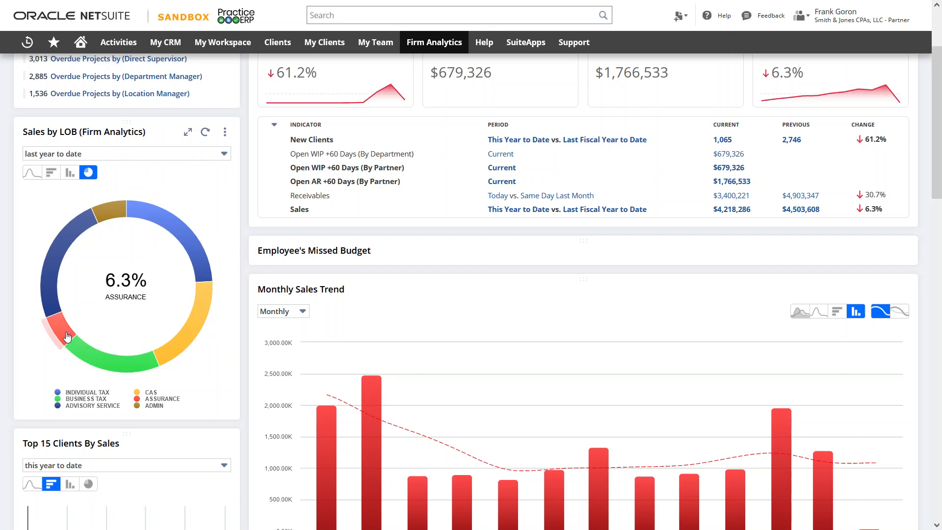
pyautogui.click(70, 171)
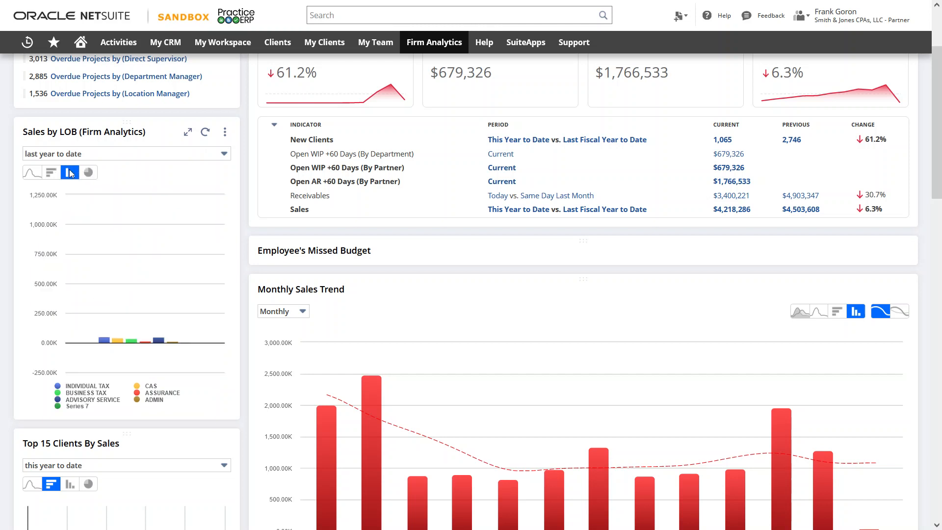
pyautogui.click(69, 172)
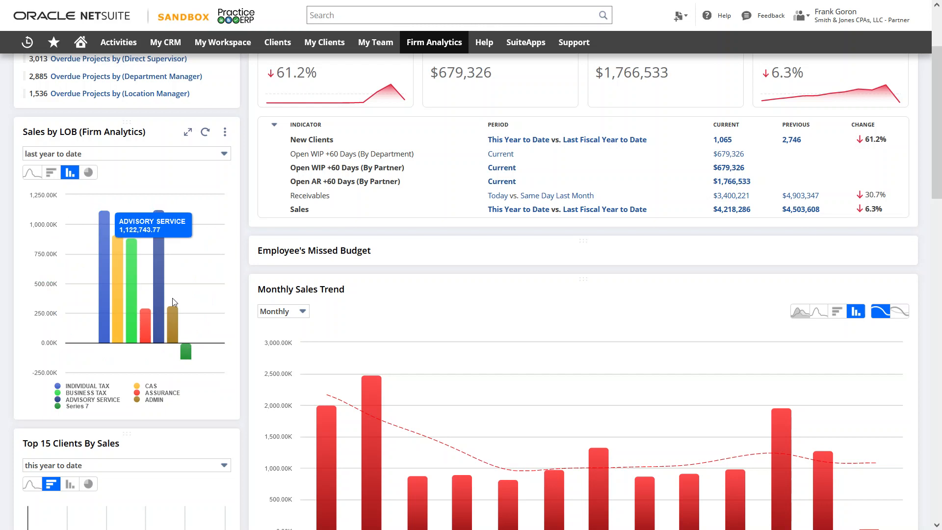
pyautogui.click(88, 172)
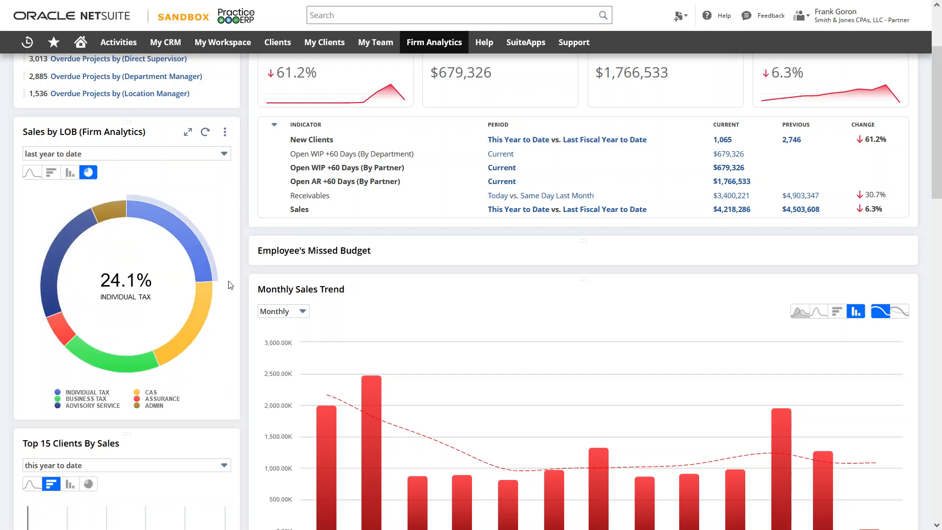
pyautogui.scroll(-3)
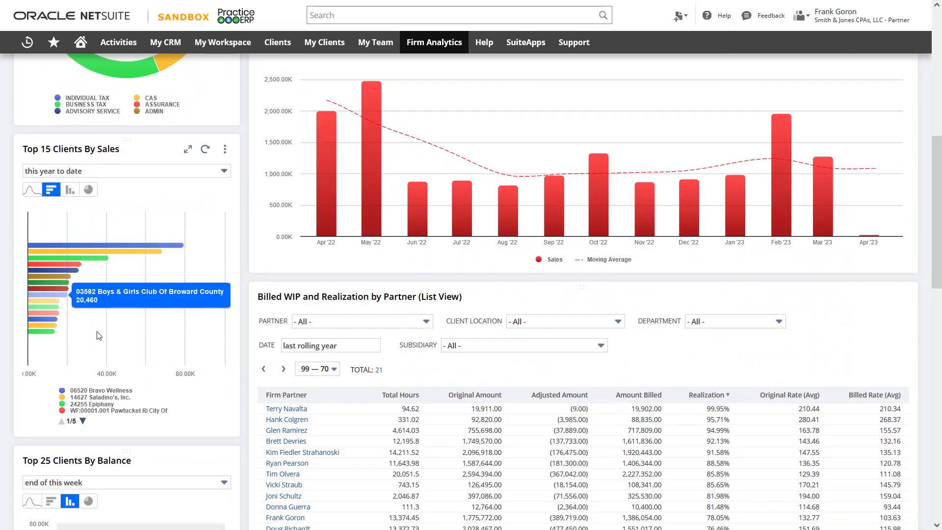
pyautogui.scroll(-3)
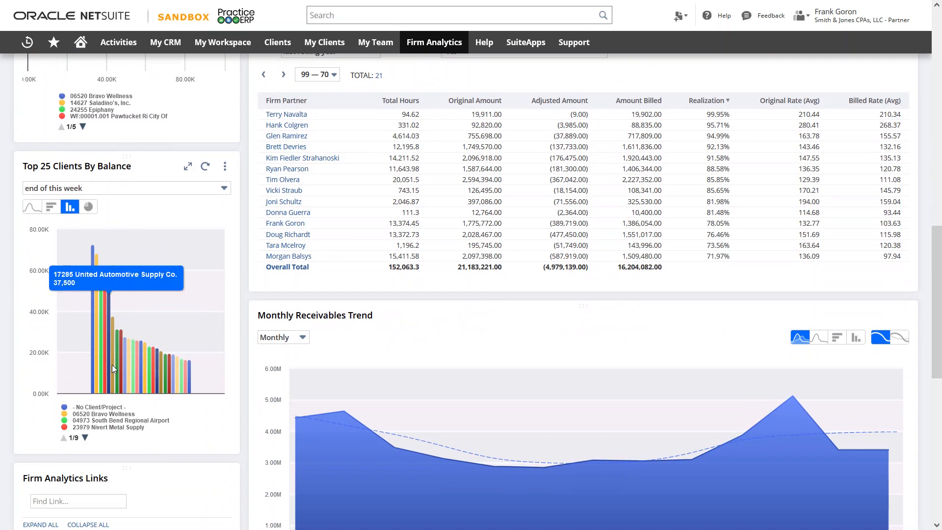
pyautogui.moveTo(108, 372)
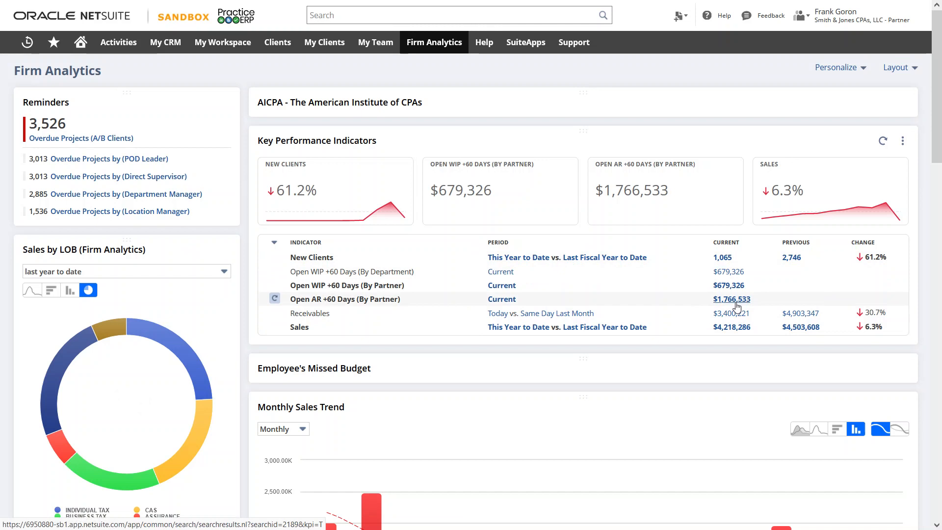
pyautogui.scroll(-3)
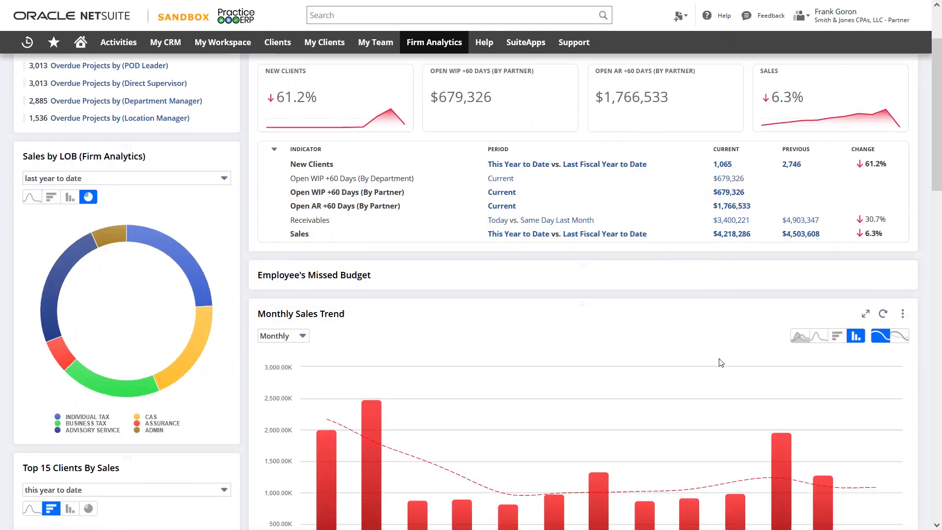
pyautogui.scroll(-3)
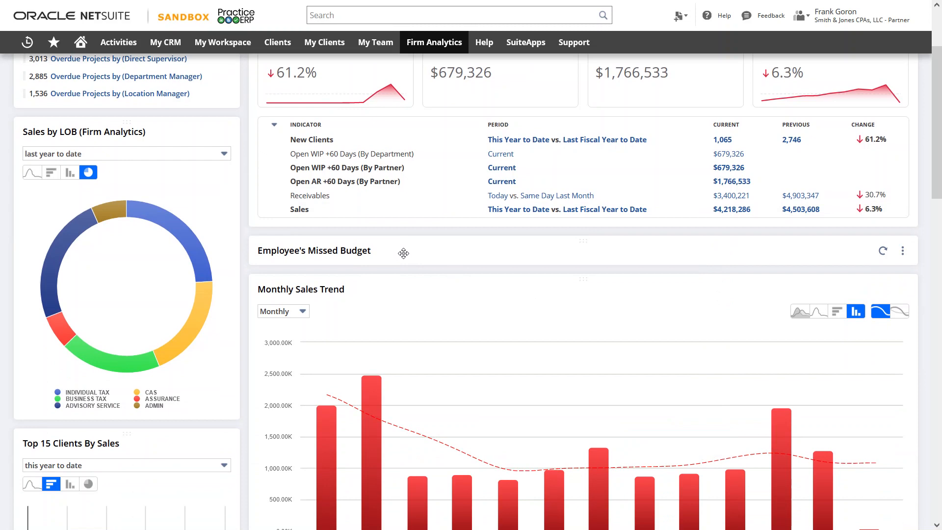
pyautogui.scroll(-3)
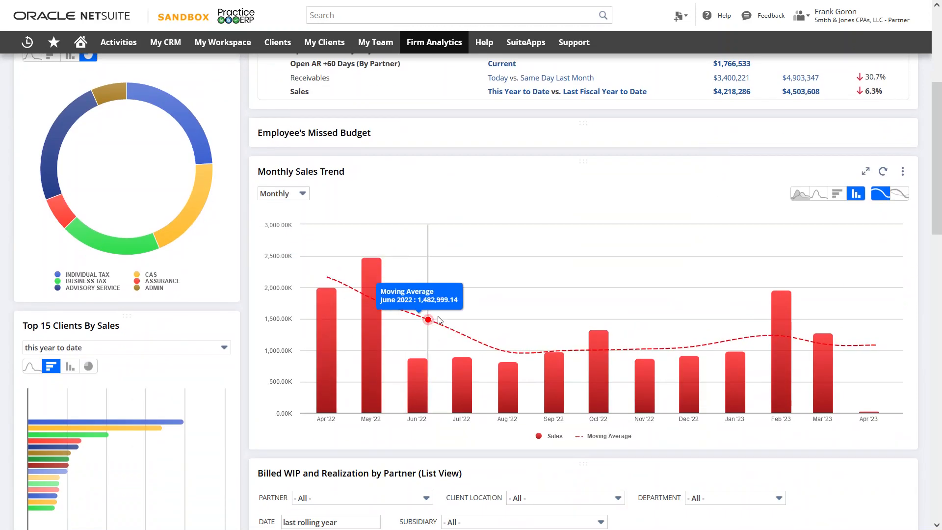
pyautogui.scroll(-3)
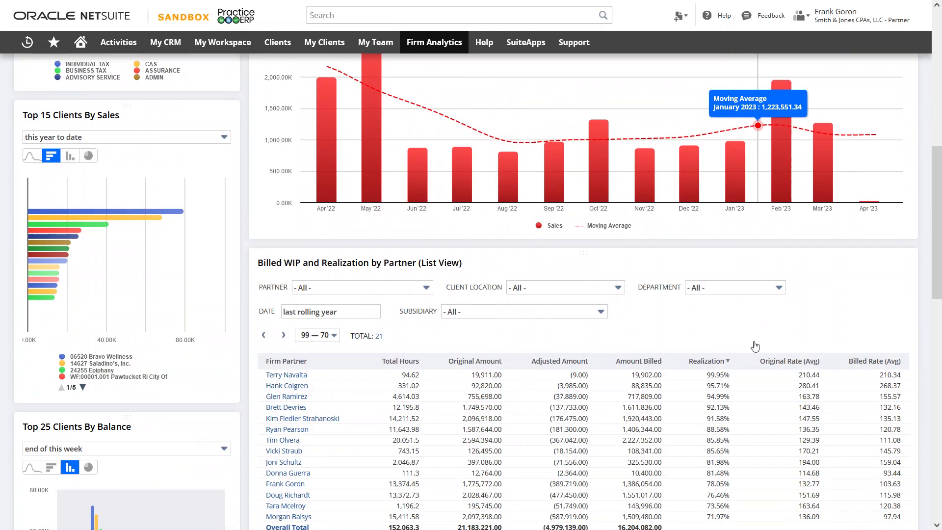
pyautogui.scroll(-3)
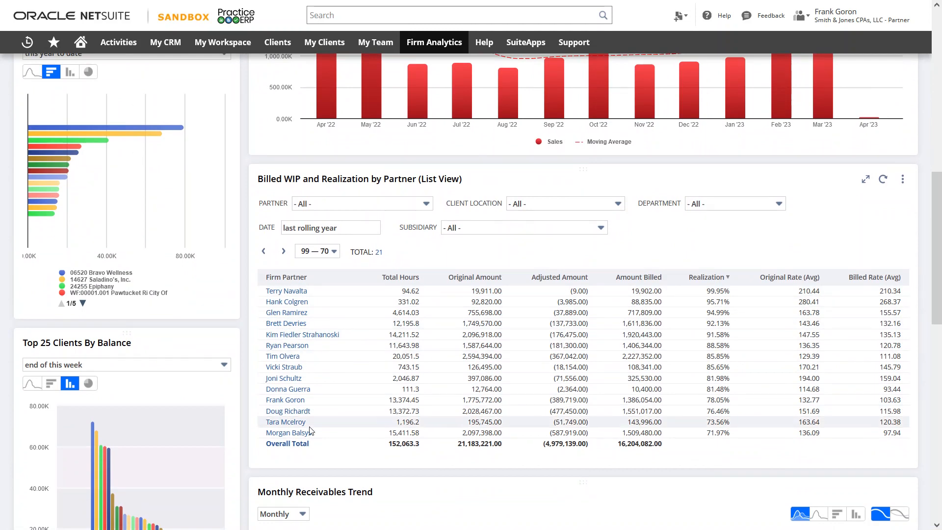
pyautogui.moveTo(293, 294)
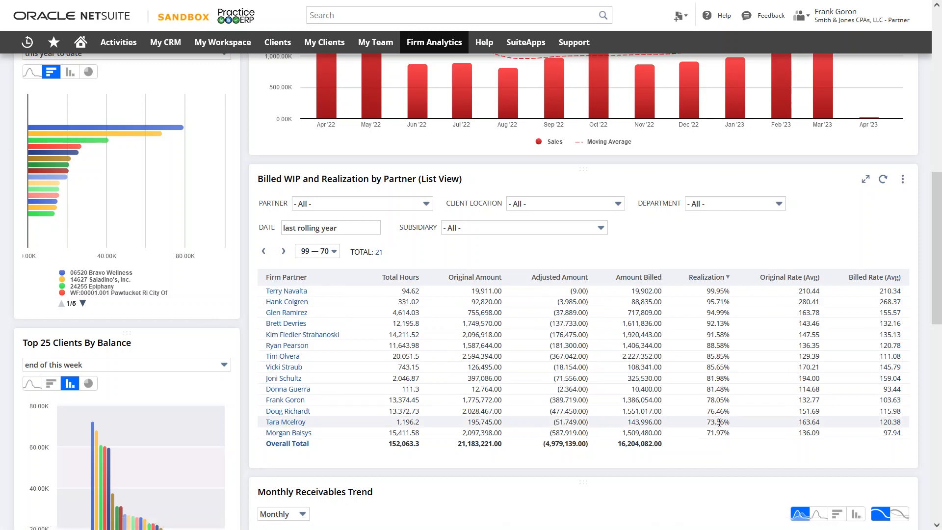
pyautogui.scroll(-3)
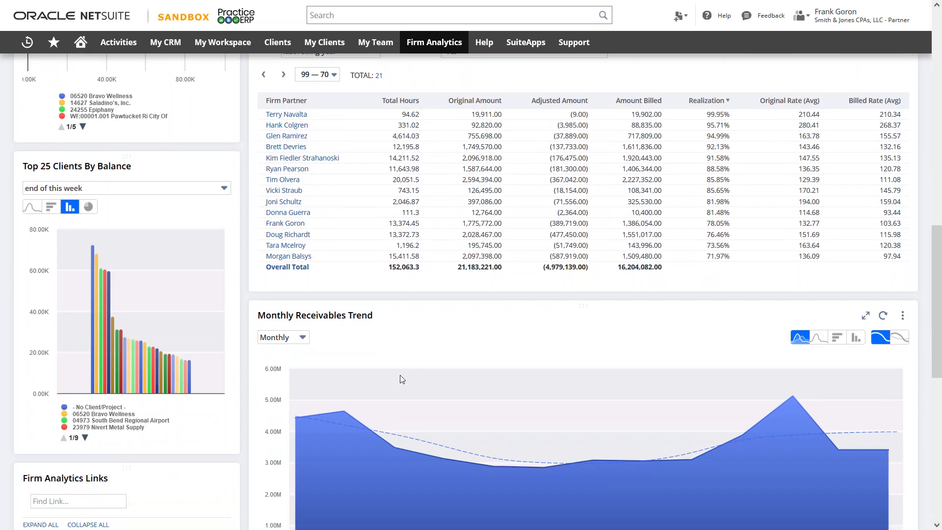
pyautogui.scroll(-3)
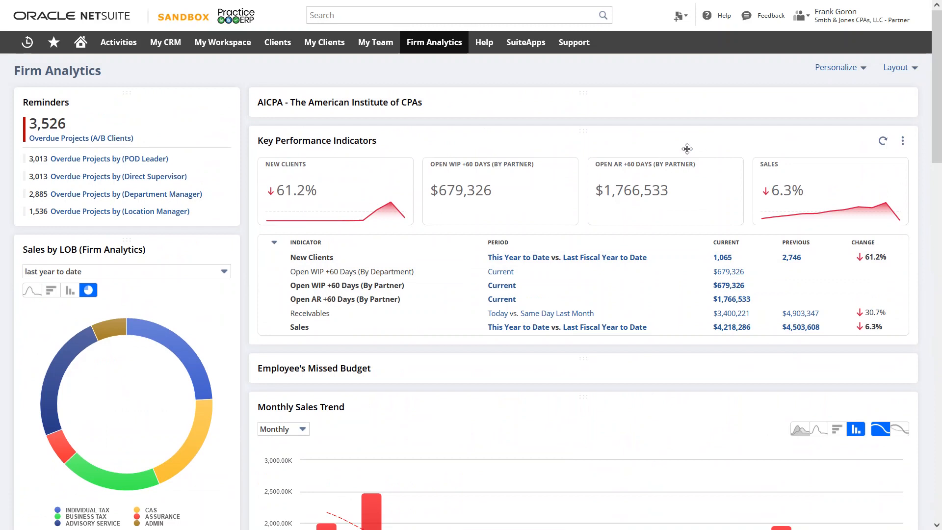
pyautogui.click(835, 14)
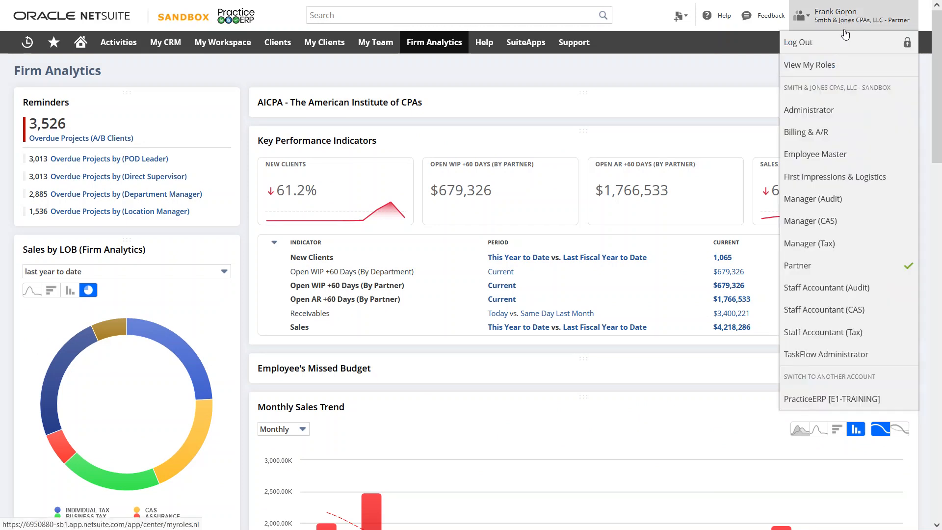
pyautogui.moveTo(820, 131)
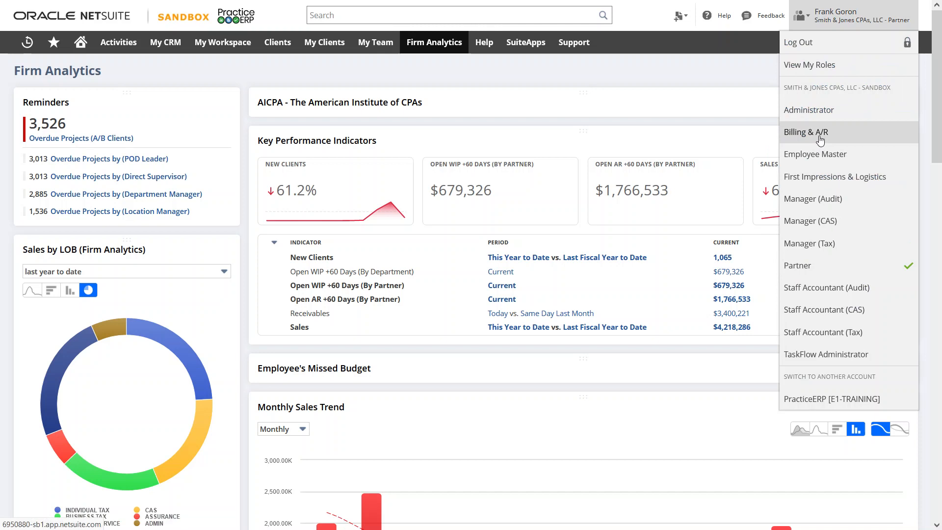
pyautogui.click(806, 131)
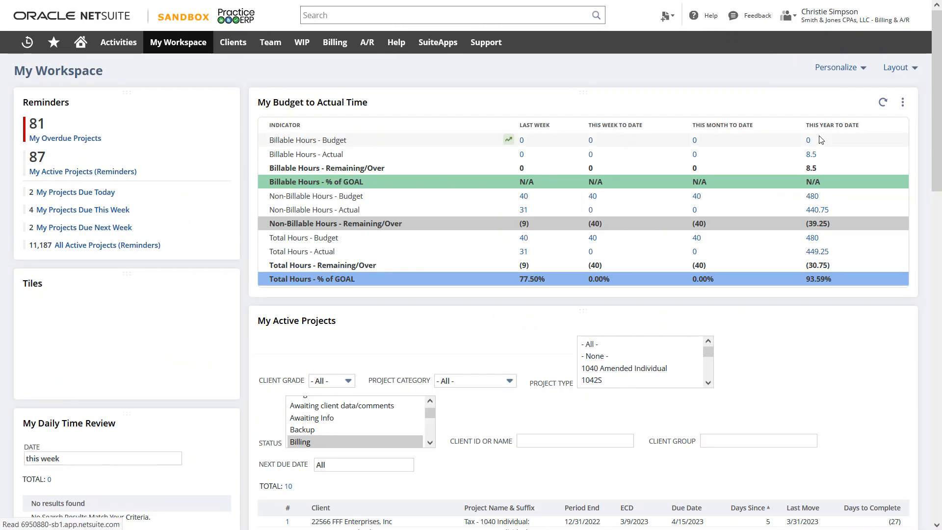
# Browse the WIP, A/R and Billing menus to show their submenus
pyautogui.click(302, 42)
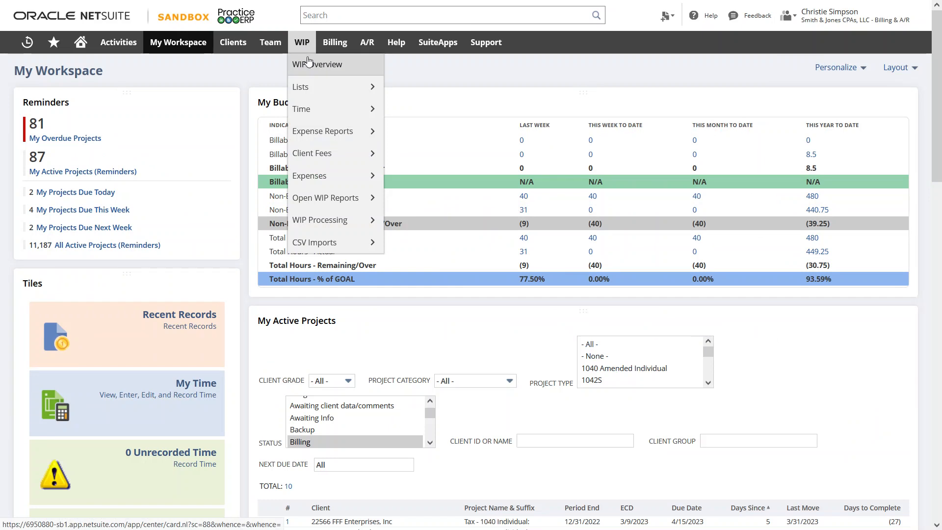
pyautogui.moveTo(306, 52)
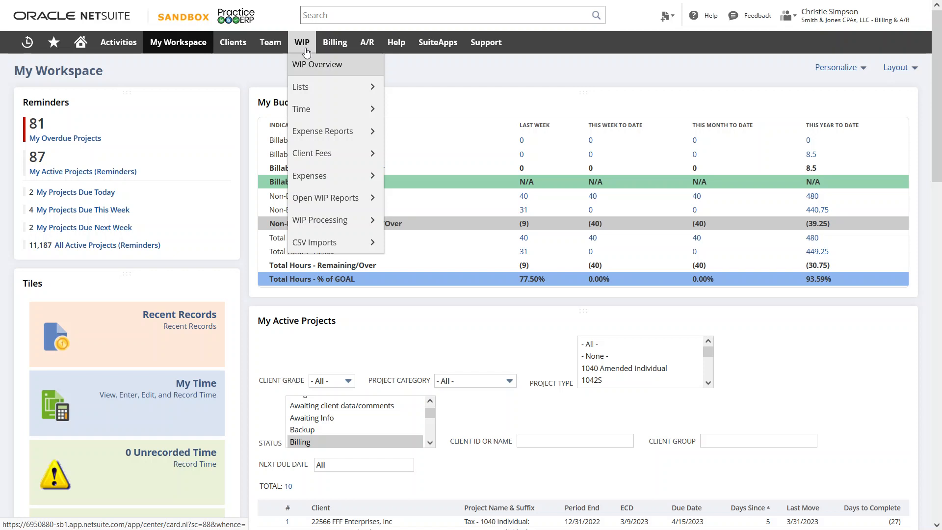
pyautogui.moveTo(317, 55)
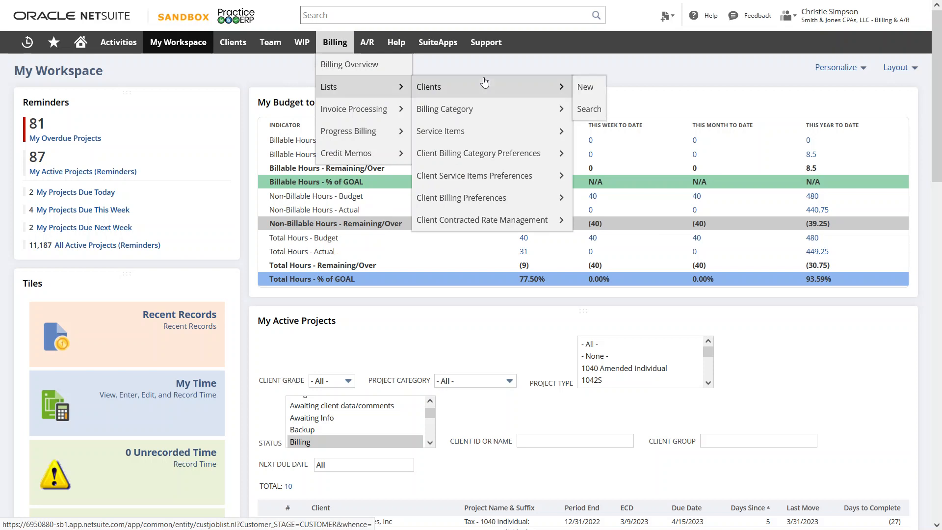
pyautogui.click(367, 42)
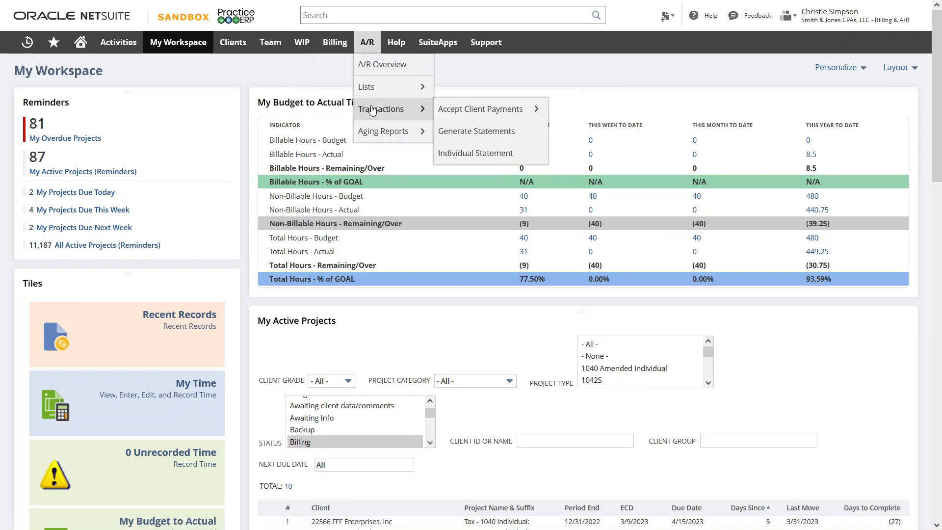
pyautogui.moveTo(475, 131)
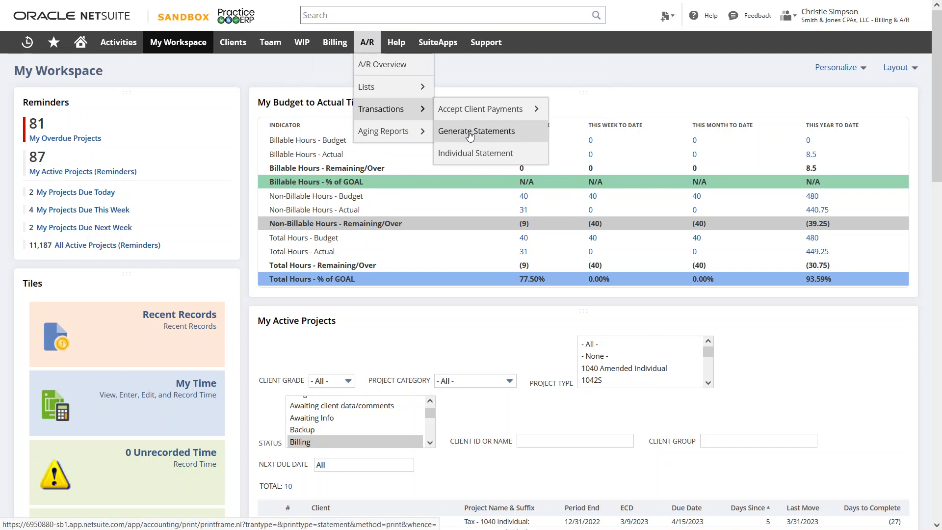
pyautogui.click(335, 42)
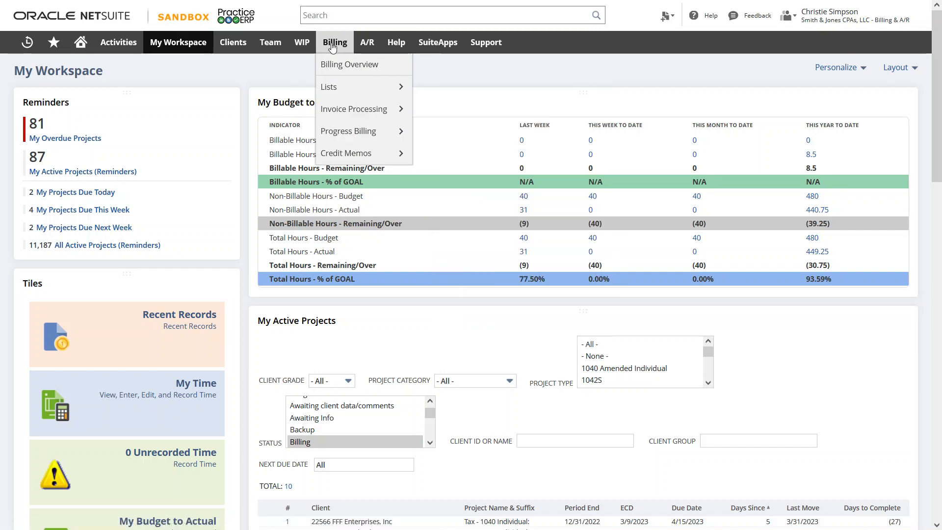
pyautogui.moveTo(353, 109)
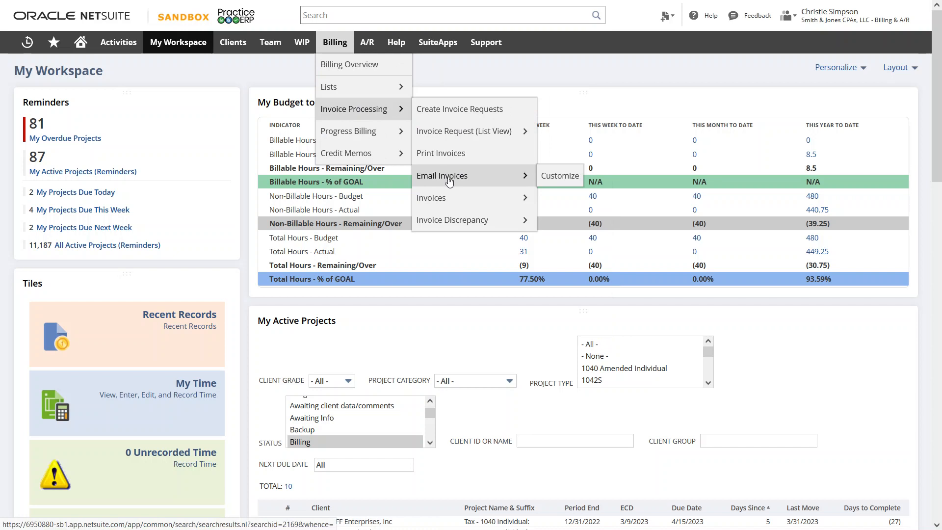
pyautogui.moveTo(673, 158)
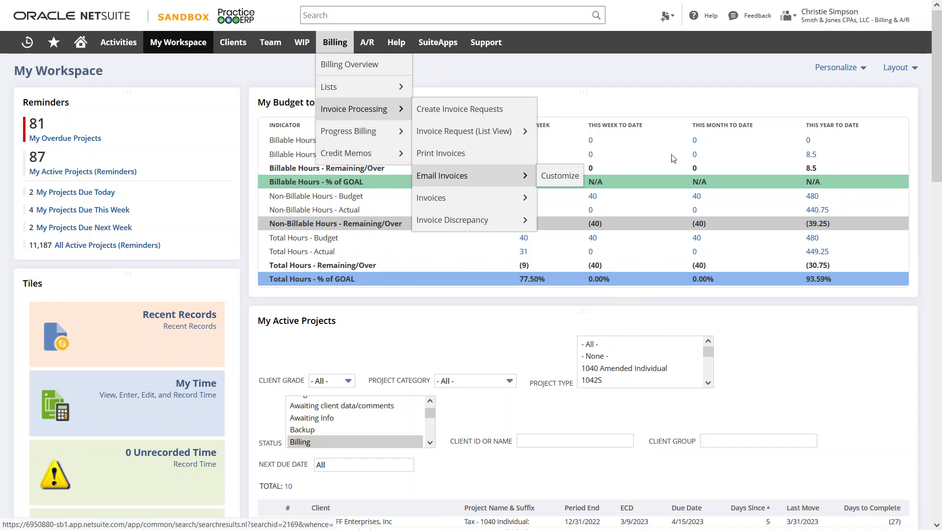
# Switch to the TaskFlow Administrator role and browse its TaskFlow oversight and Deliverables menus
pyautogui.click(829, 14)
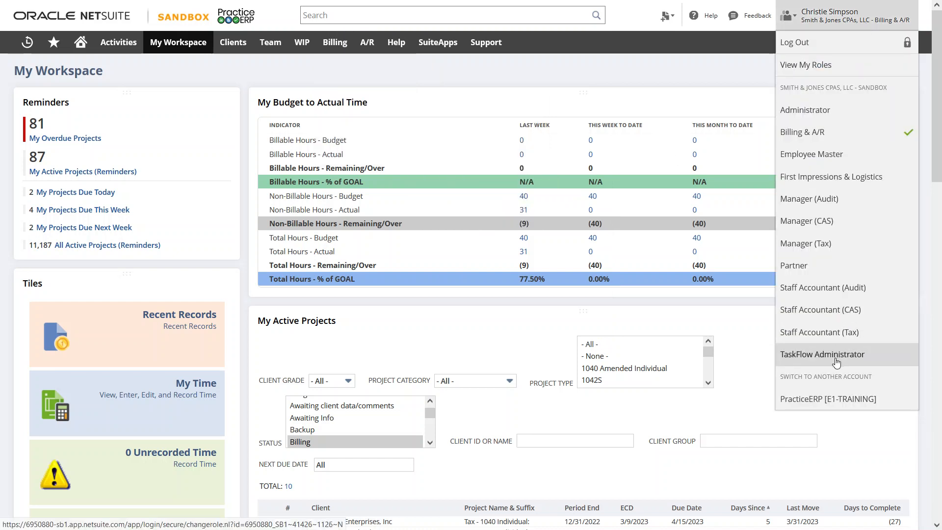
pyautogui.moveTo(837, 362)
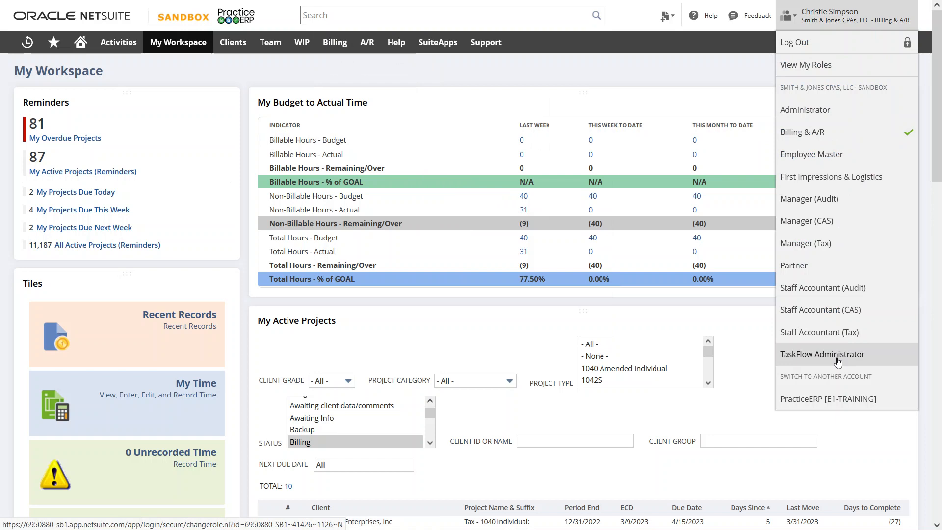
pyautogui.click(822, 354)
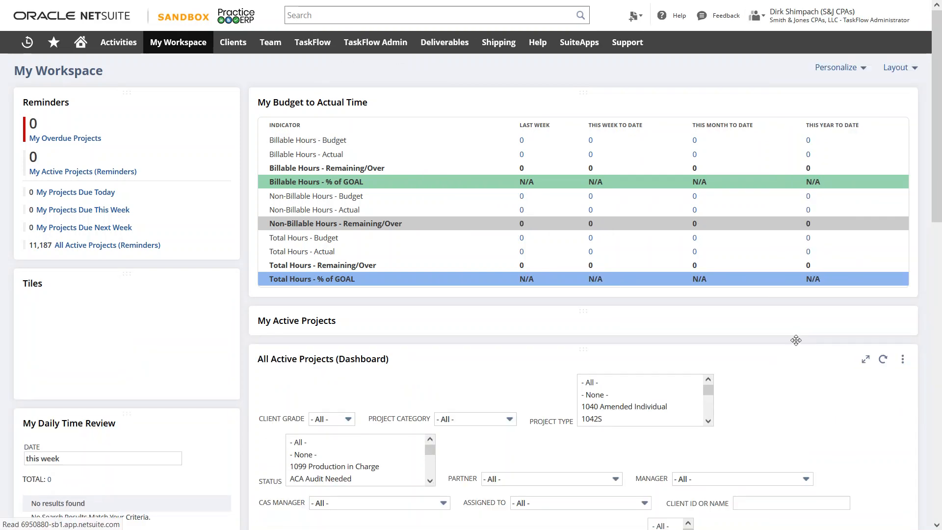
pyautogui.click(312, 42)
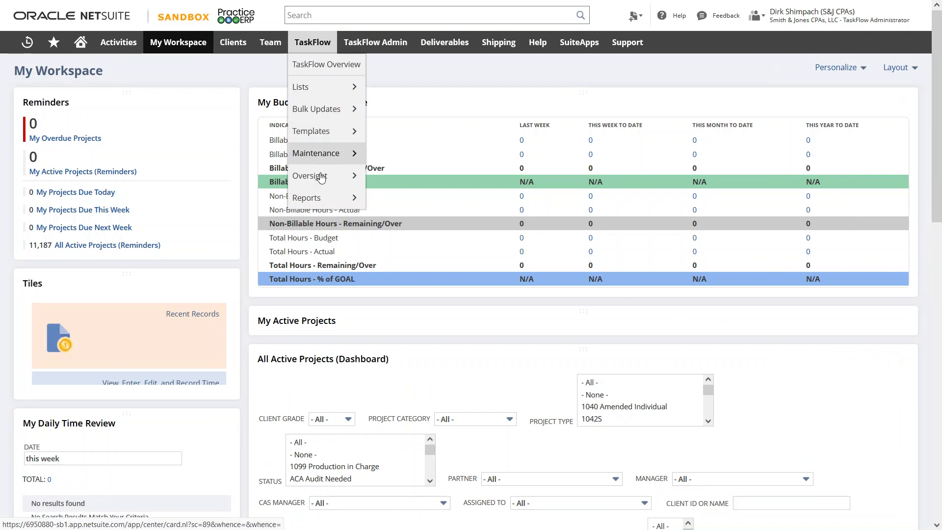
pyautogui.moveTo(310, 176)
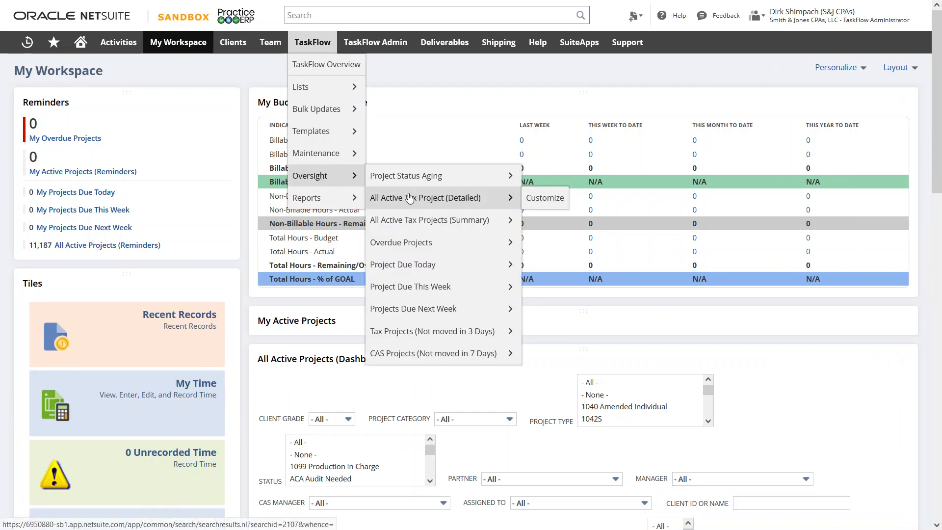
pyautogui.moveTo(418, 247)
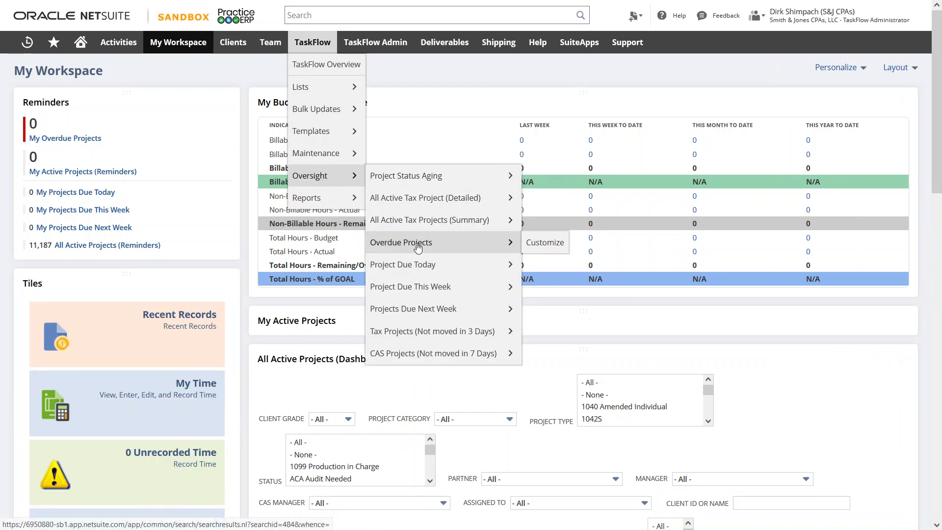
pyautogui.moveTo(428, 337)
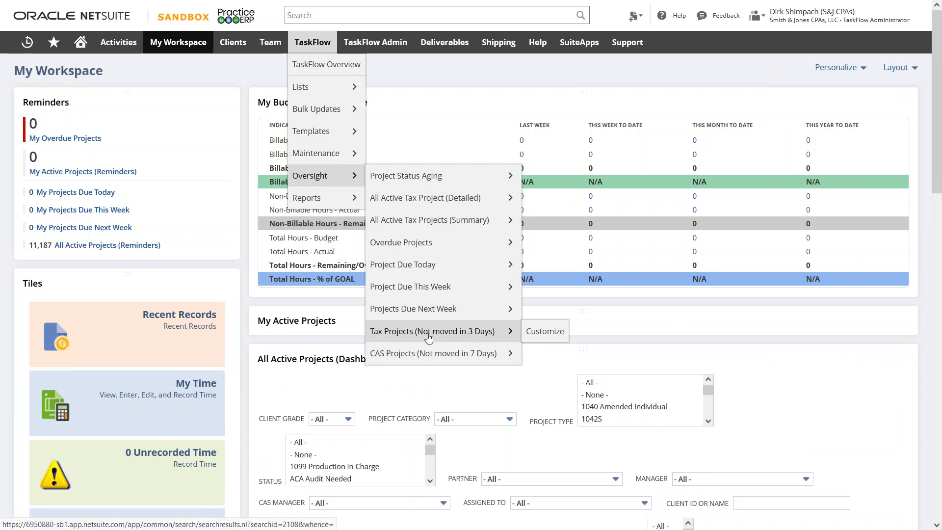
pyautogui.moveTo(436, 354)
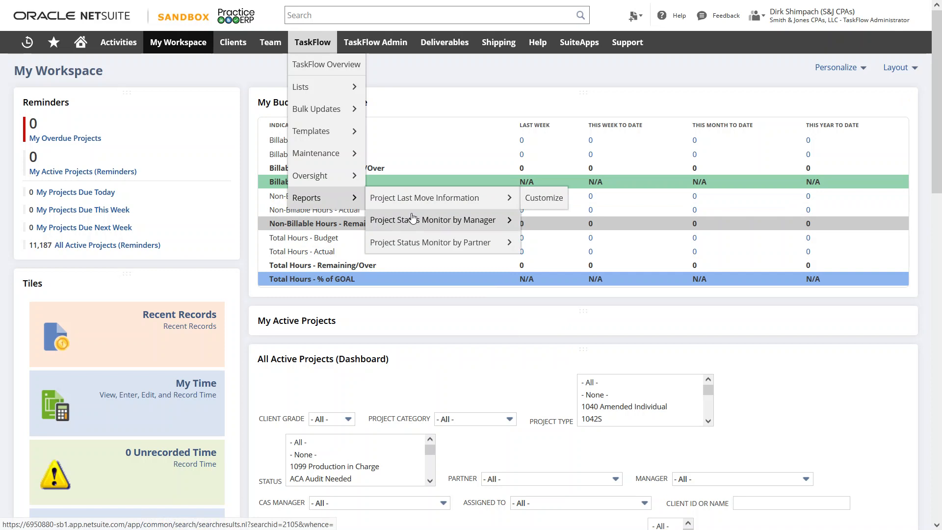
pyautogui.moveTo(437, 246)
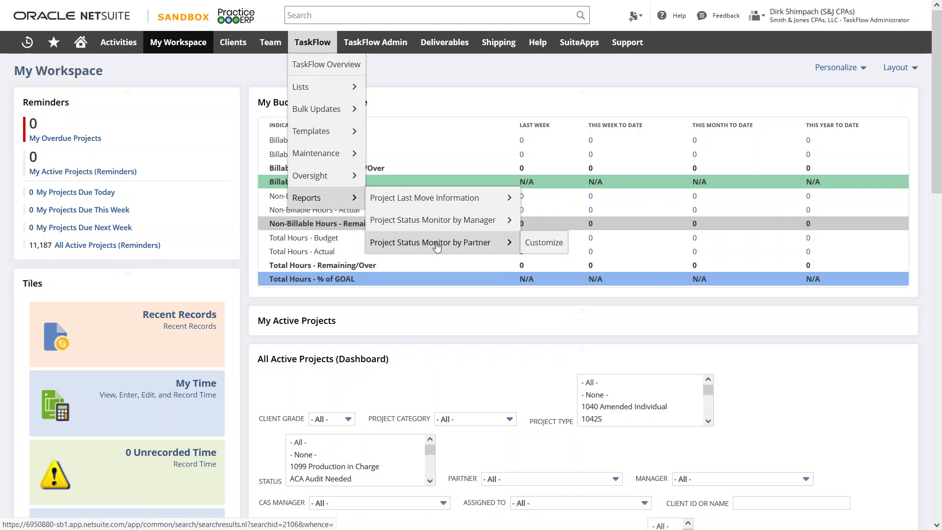
pyautogui.moveTo(433, 238)
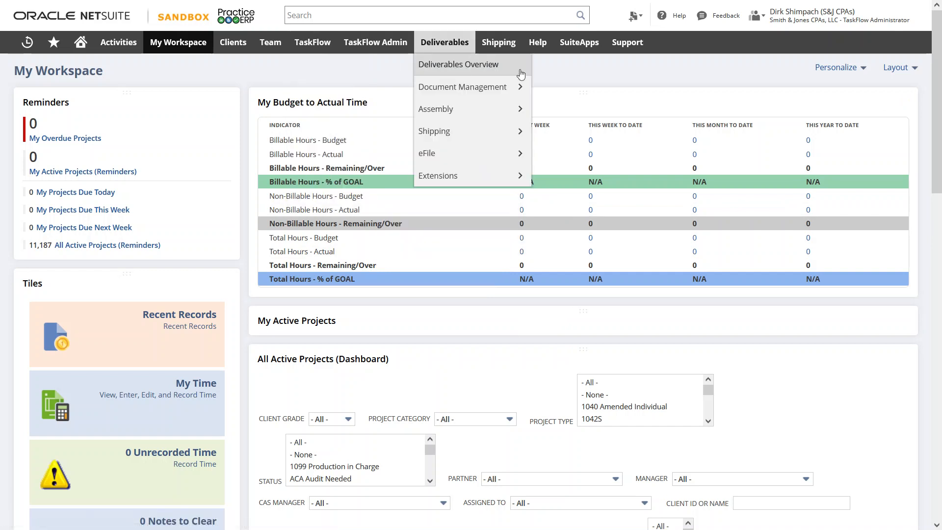
pyautogui.click(816, 15)
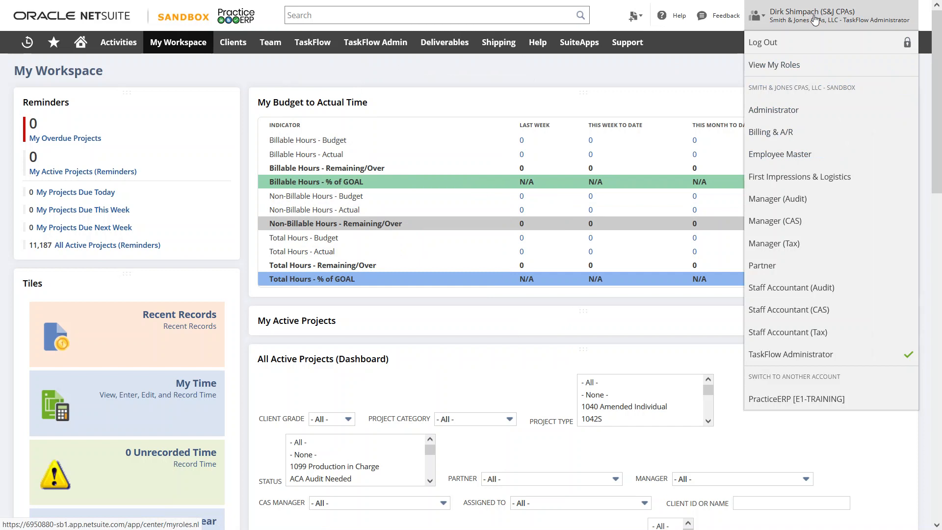